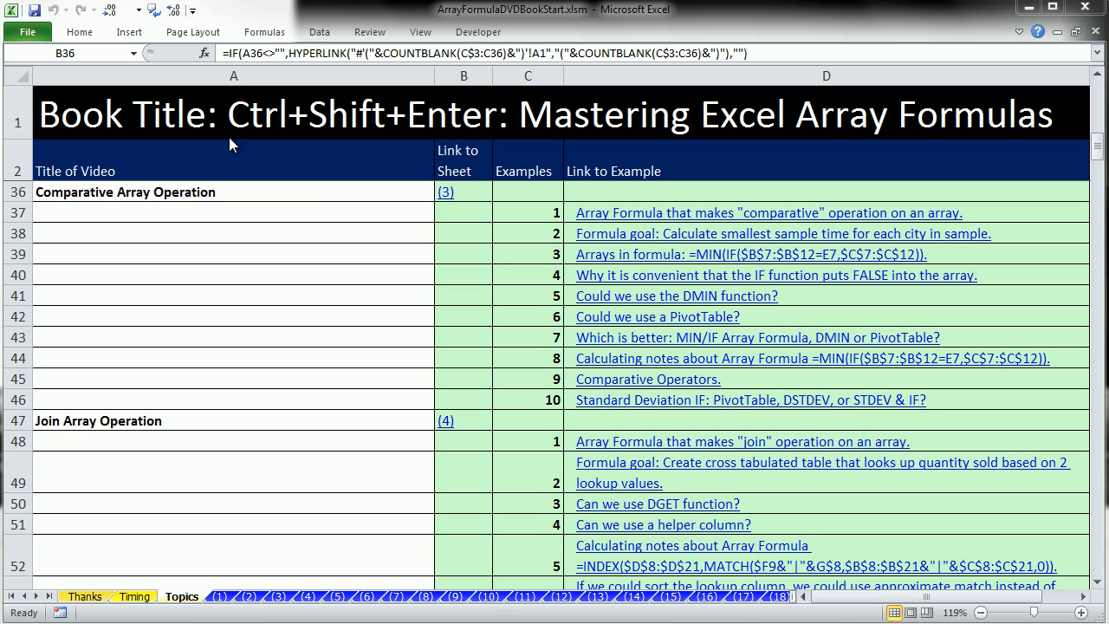
pyautogui.moveTo(521, 147)
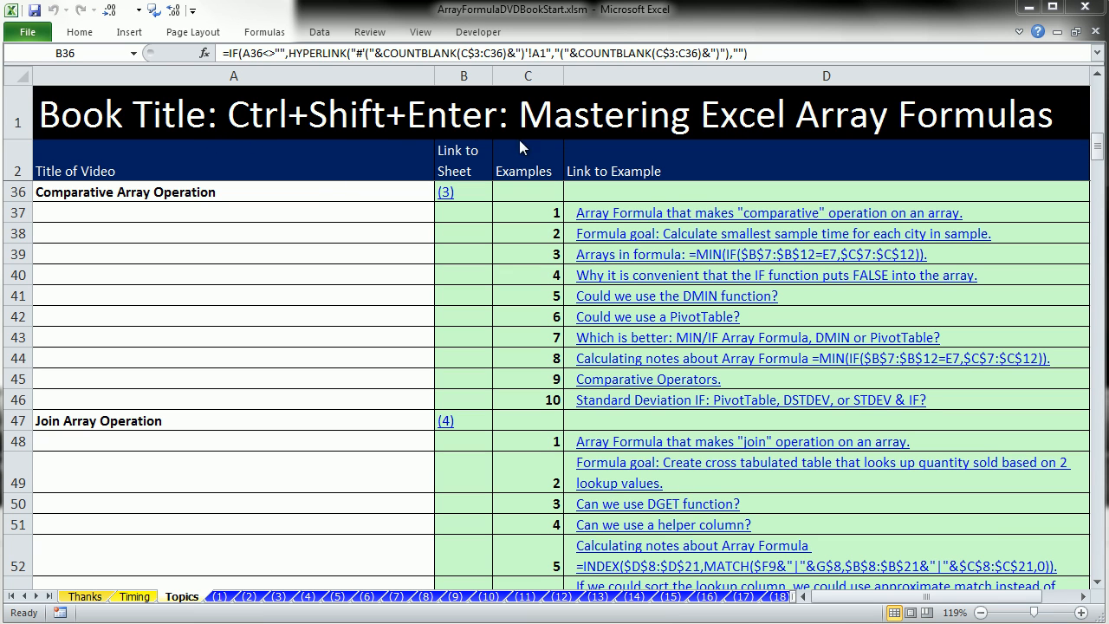
pyautogui.moveTo(1024, 156)
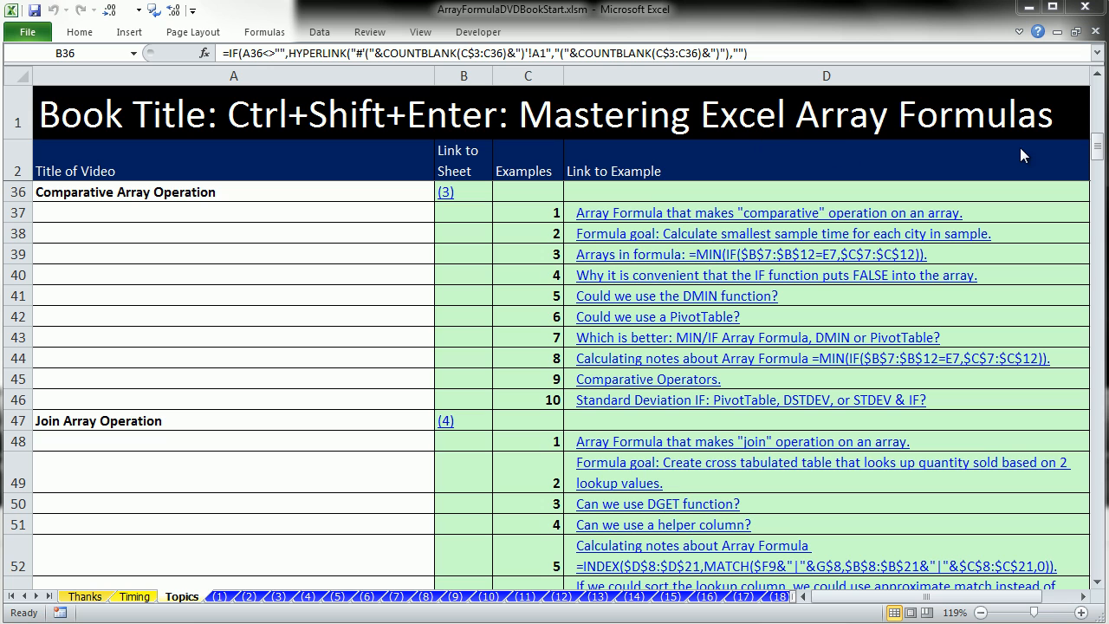
pyautogui.moveTo(201, 572)
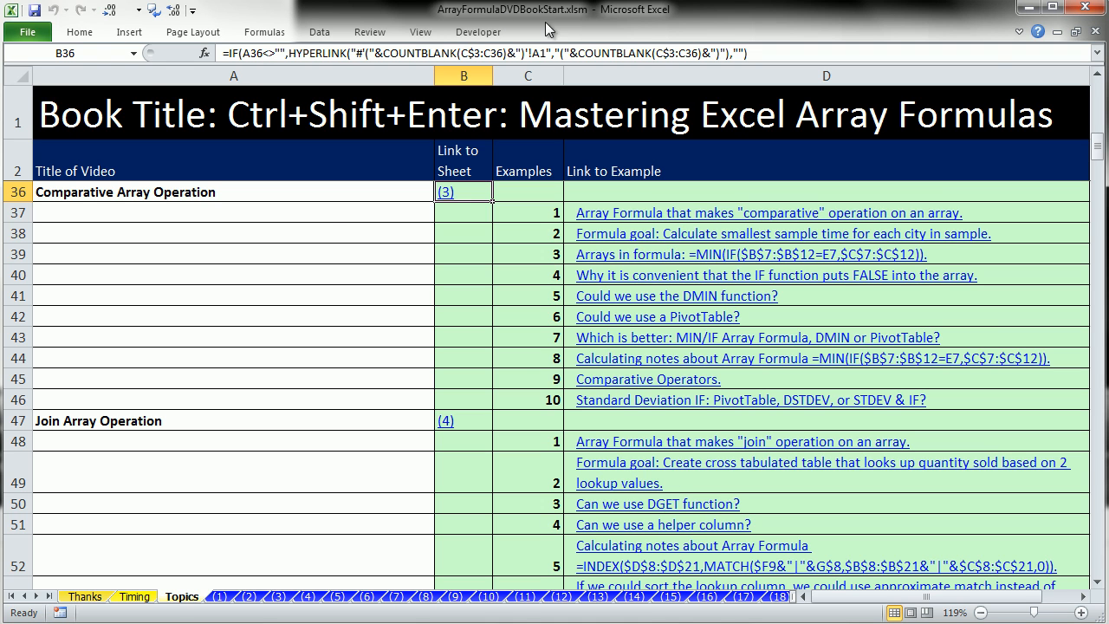
pyautogui.moveTo(324, 219)
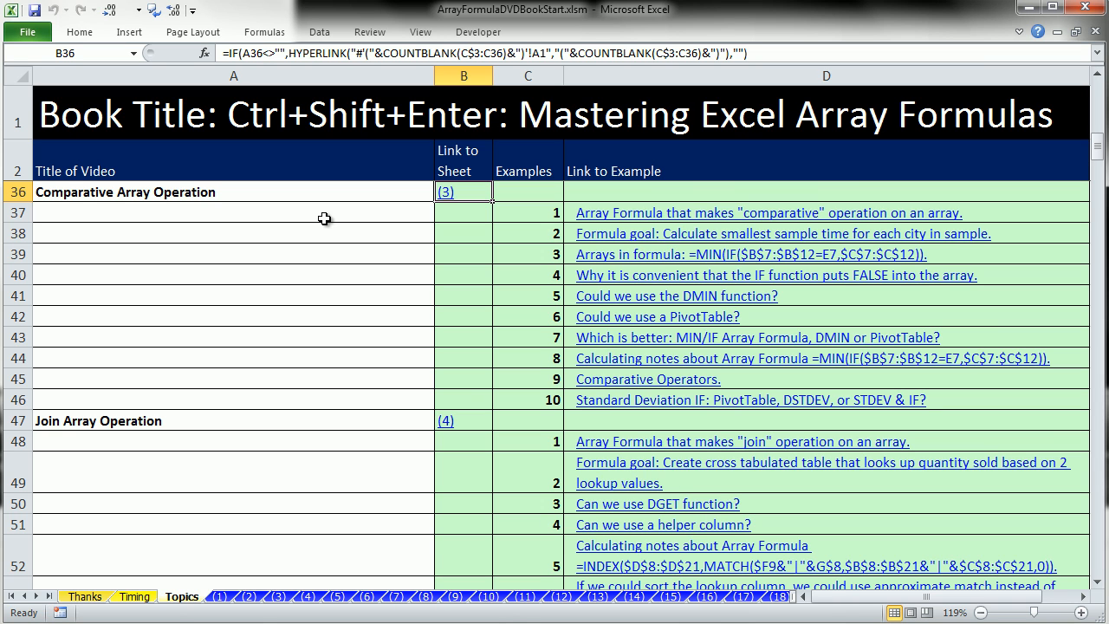
pyautogui.moveTo(69, 280)
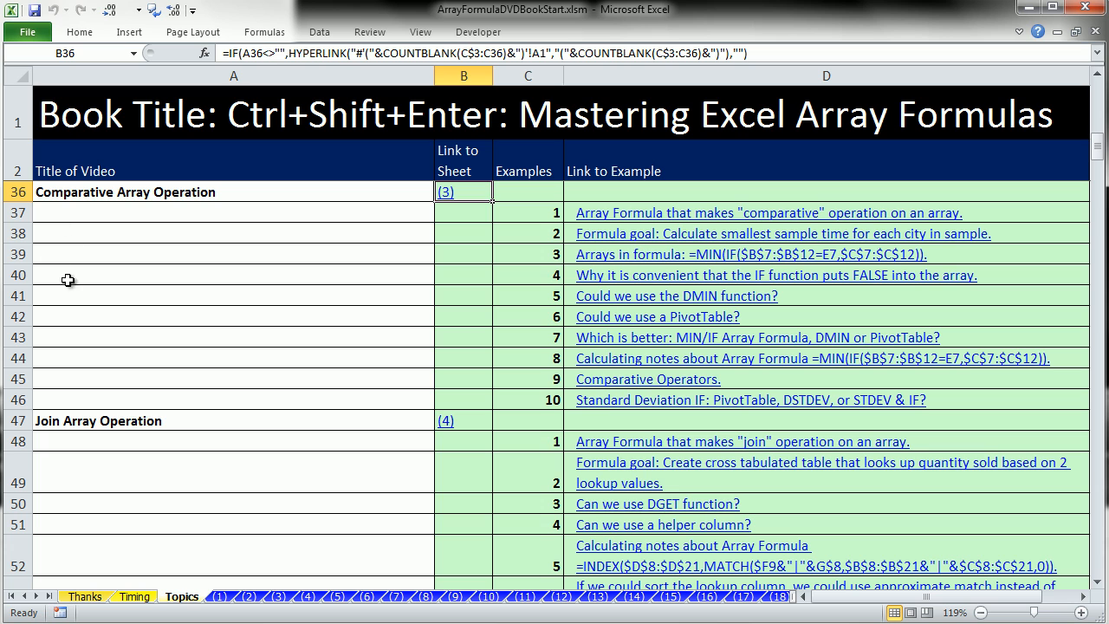
pyautogui.moveTo(188, 208)
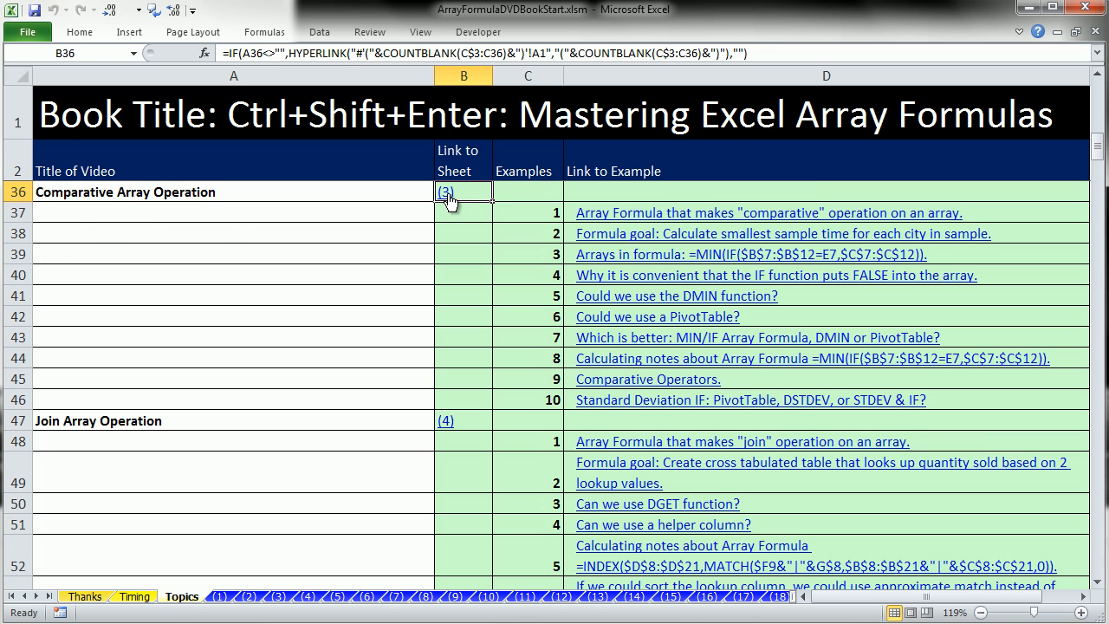
# Jump to sheet (3) and review the city criteria and empty Oakland Min Time cell.
pyautogui.click(445, 192)
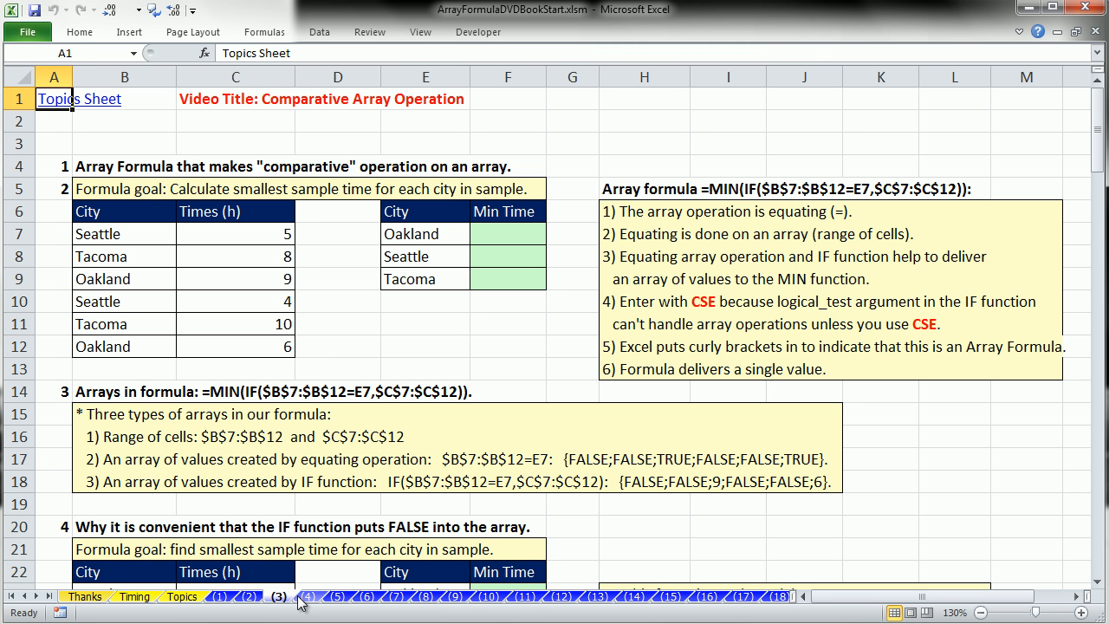
pyautogui.moveTo(394, 527)
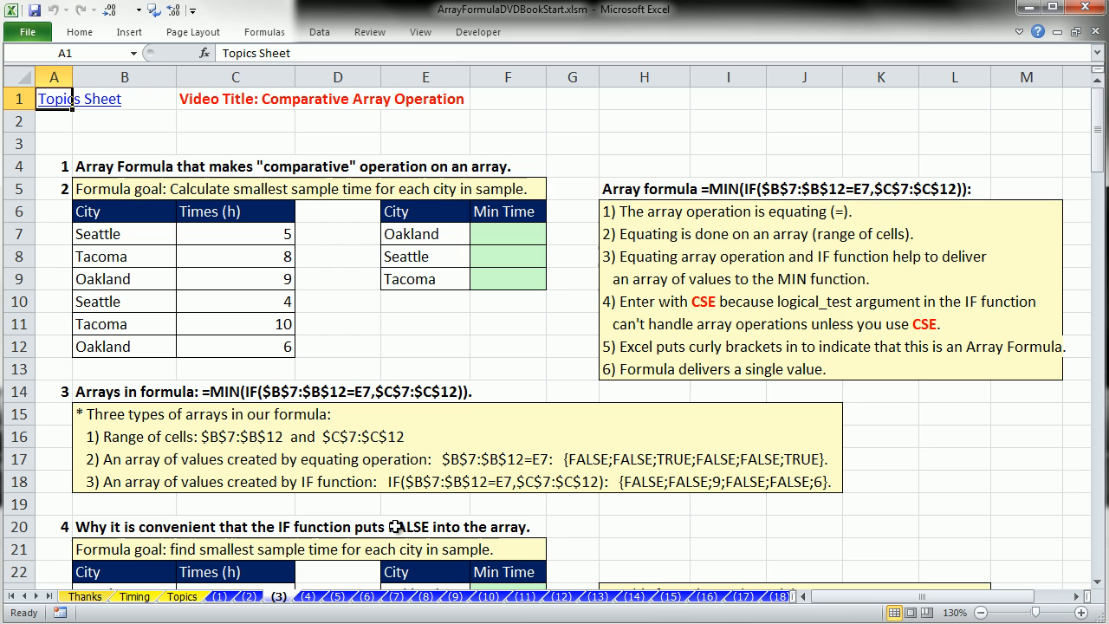
pyautogui.moveTo(110, 212)
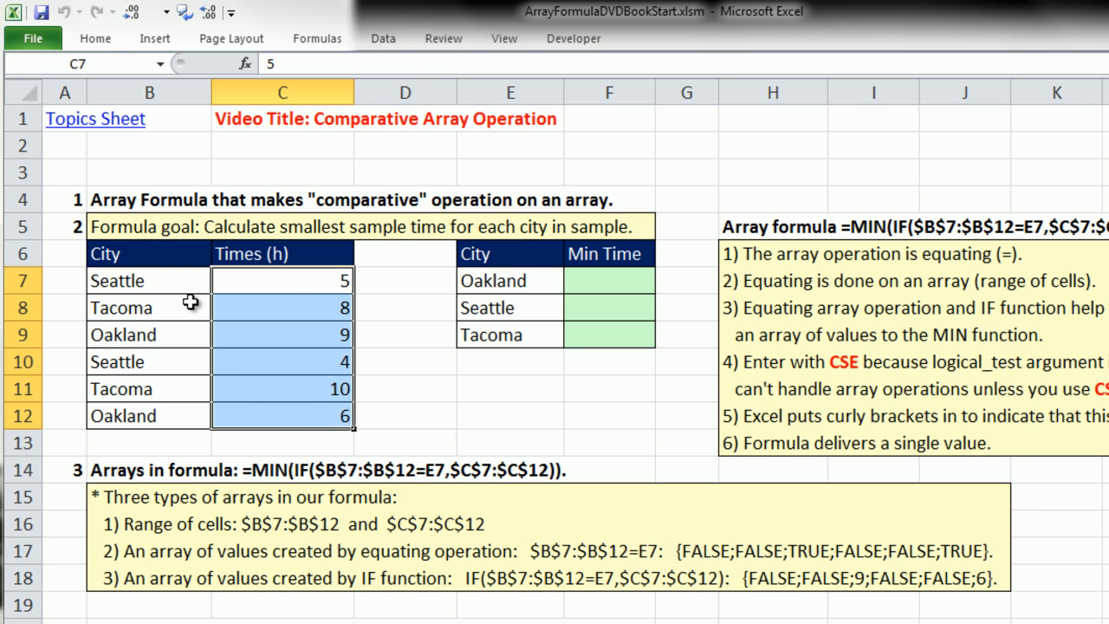
pyautogui.moveTo(305, 300)
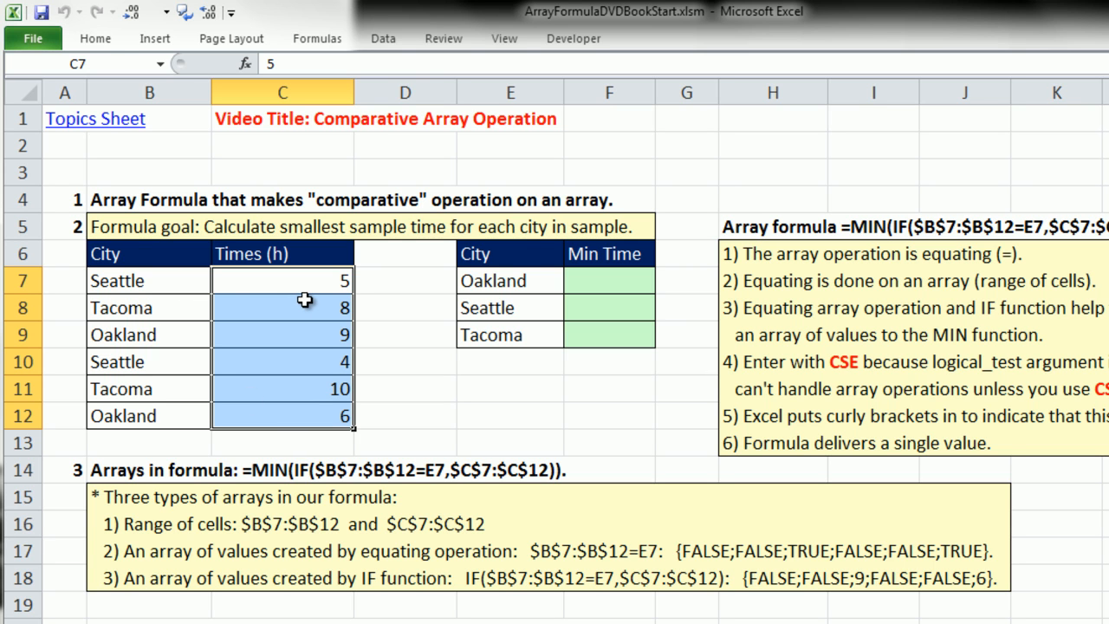
pyautogui.moveTo(302, 396)
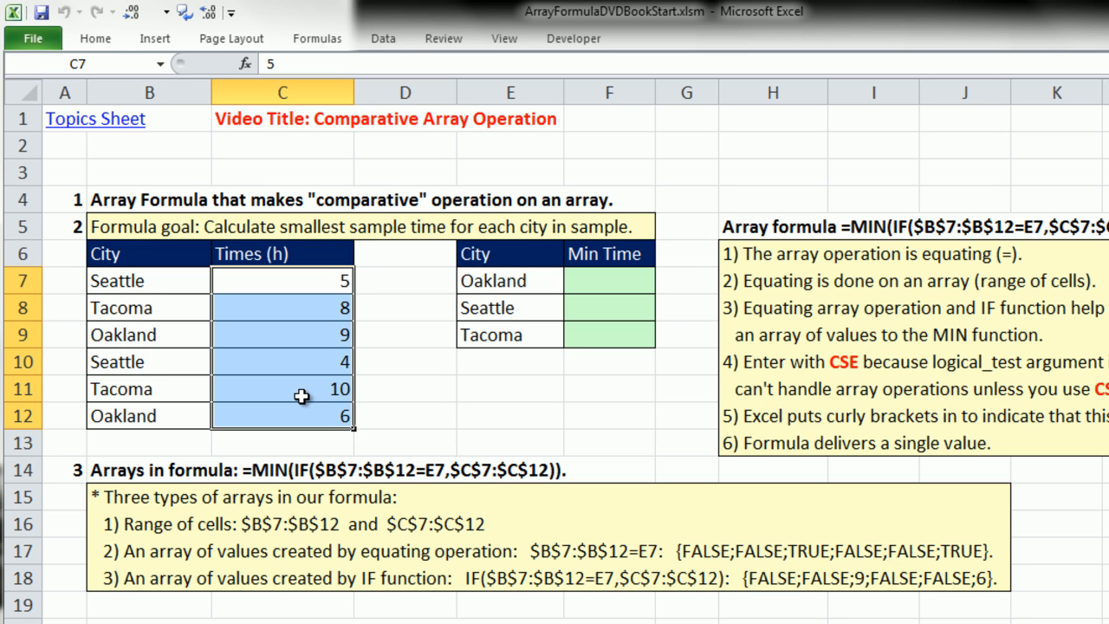
pyautogui.click(609, 280)
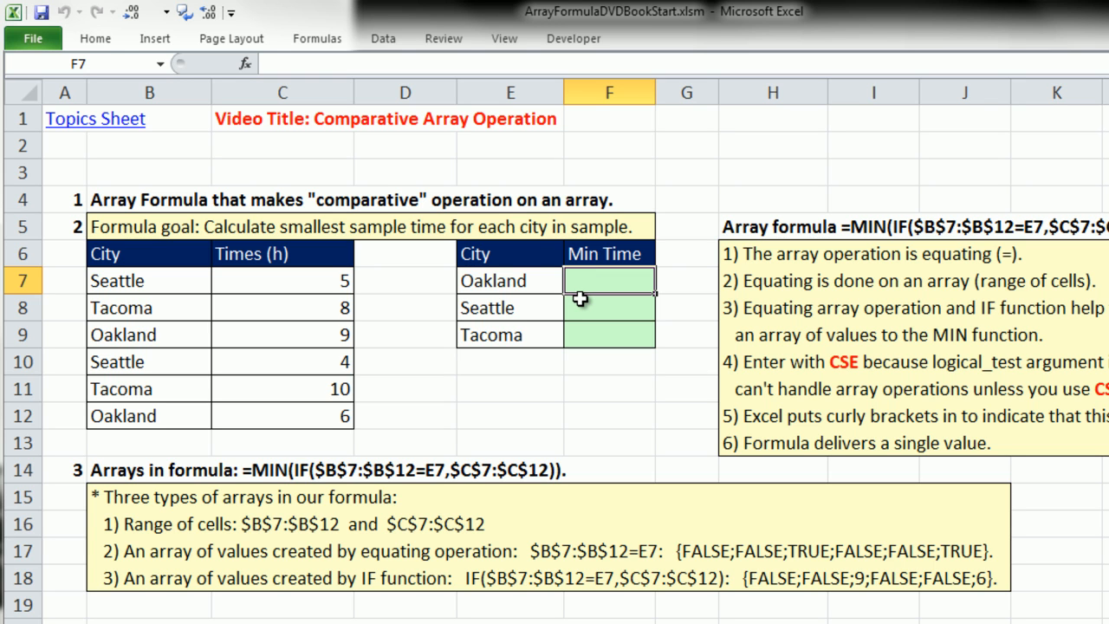
pyautogui.moveTo(193, 417)
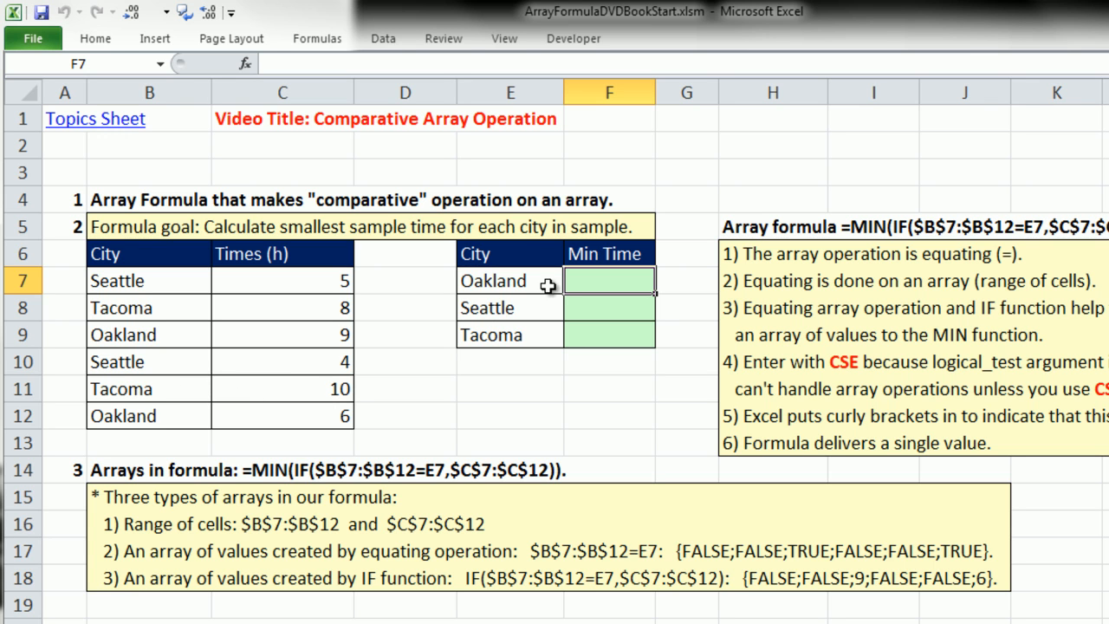
pyautogui.click(509, 280)
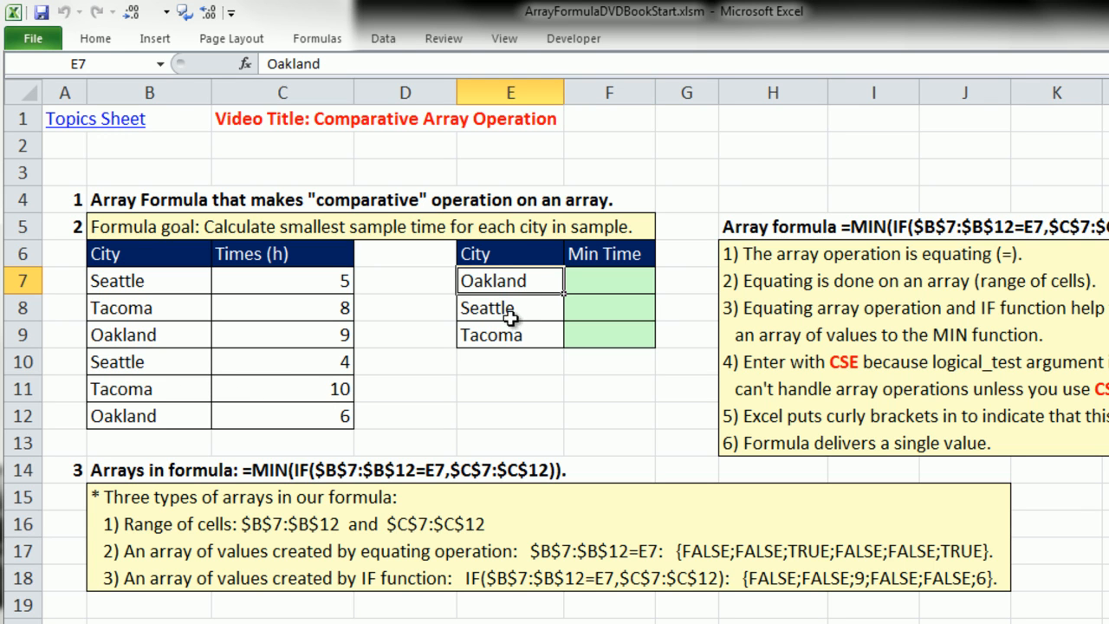
pyautogui.click(509, 334)
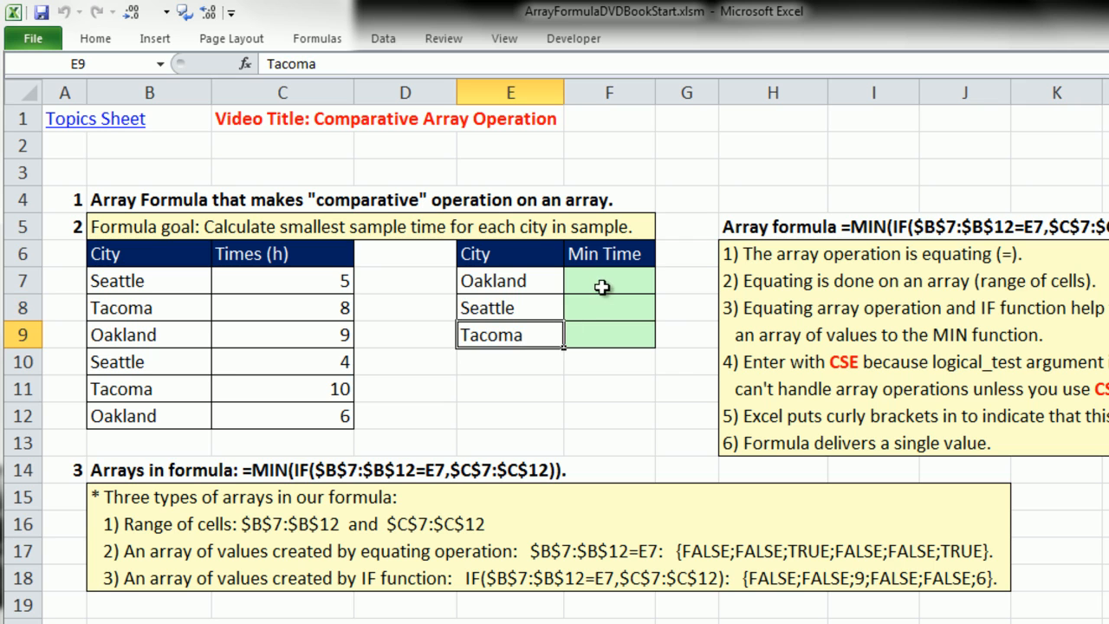
pyautogui.click(609, 280)
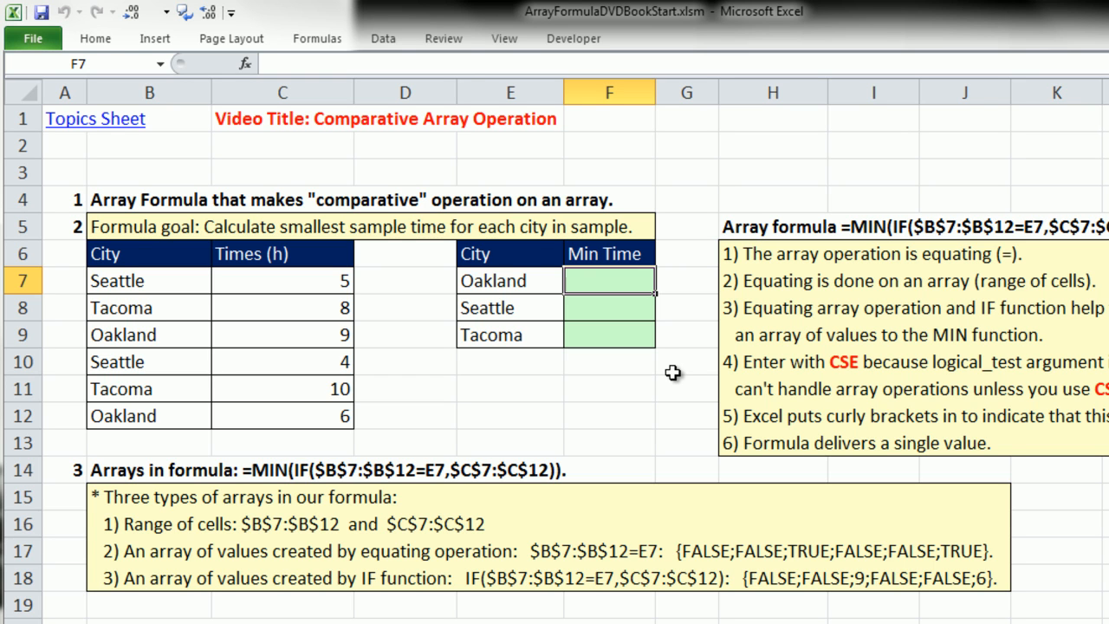
pyautogui.moveTo(670, 355)
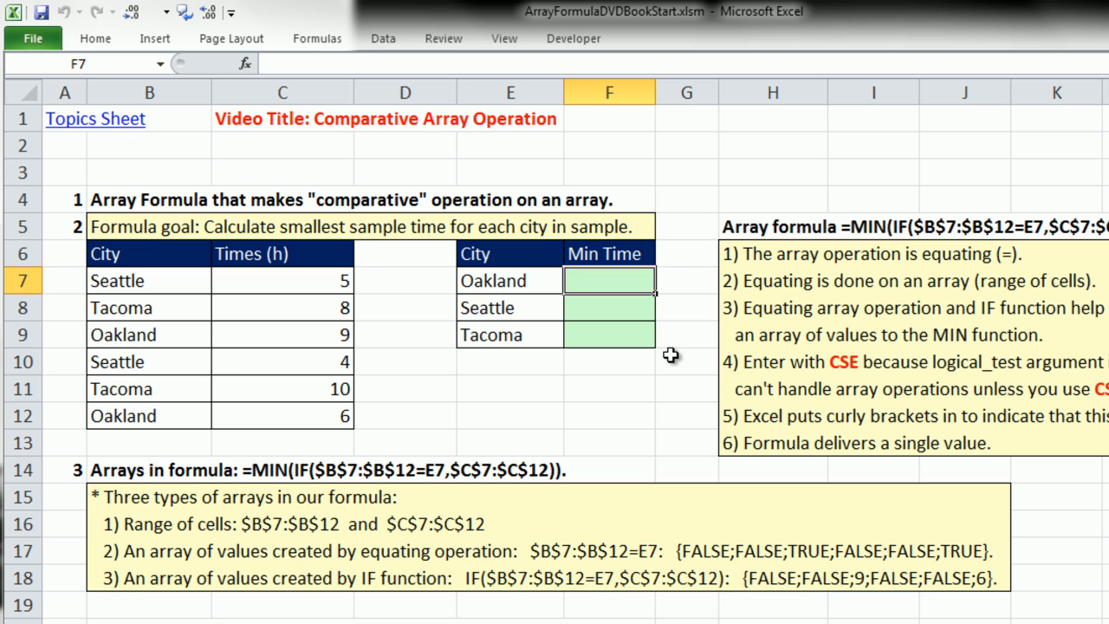
pyautogui.write('=sumig')
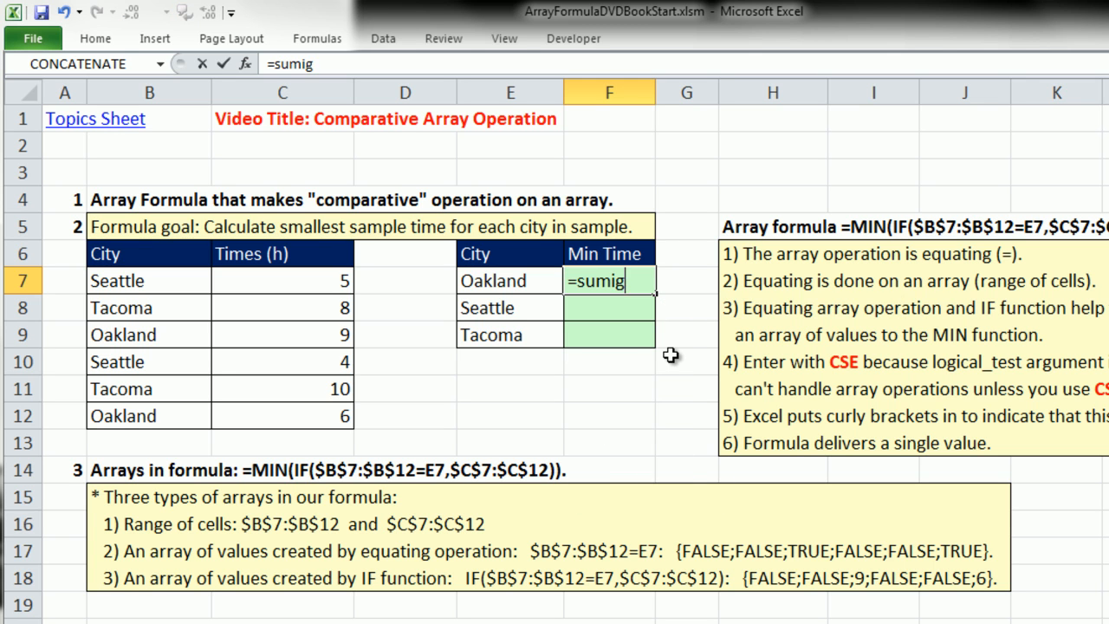
pyautogui.press('Backspace')
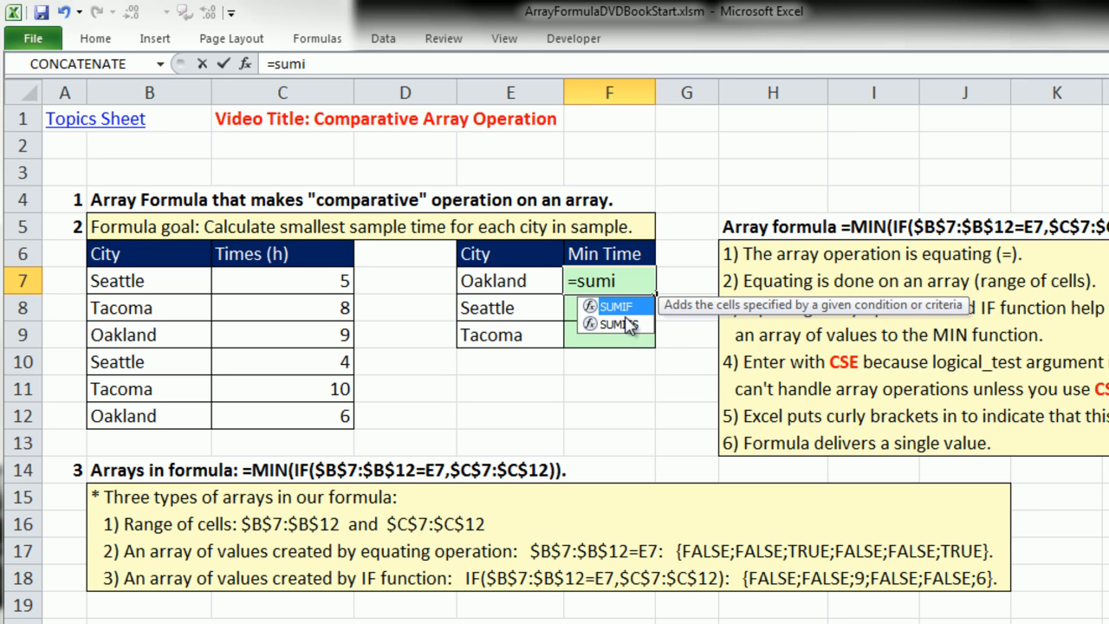
pyautogui.moveTo(620, 334)
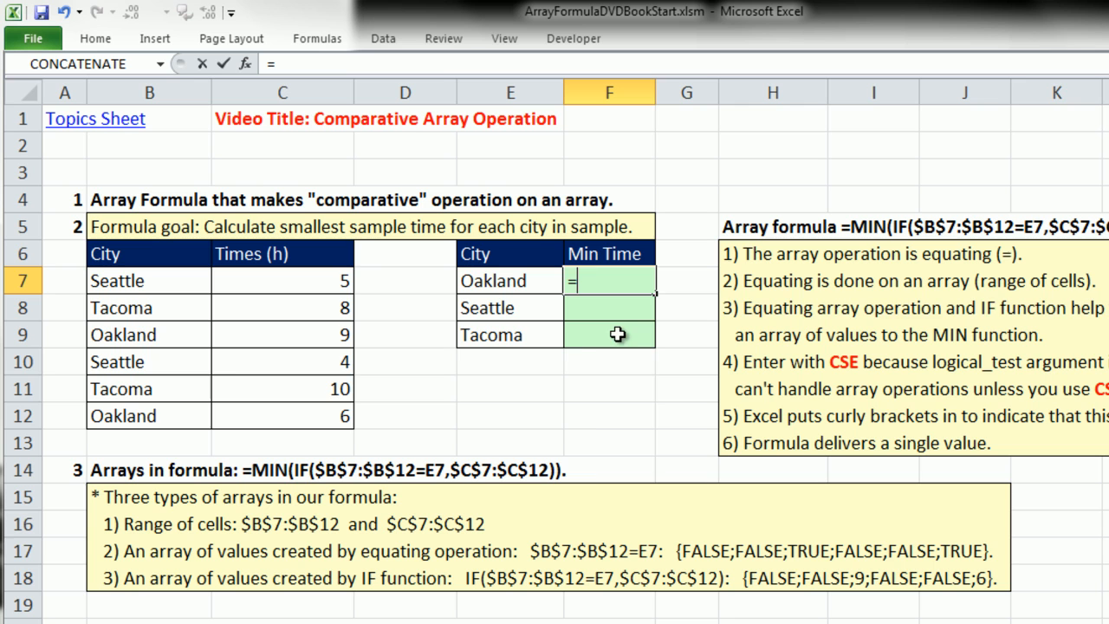
pyautogui.write('min')
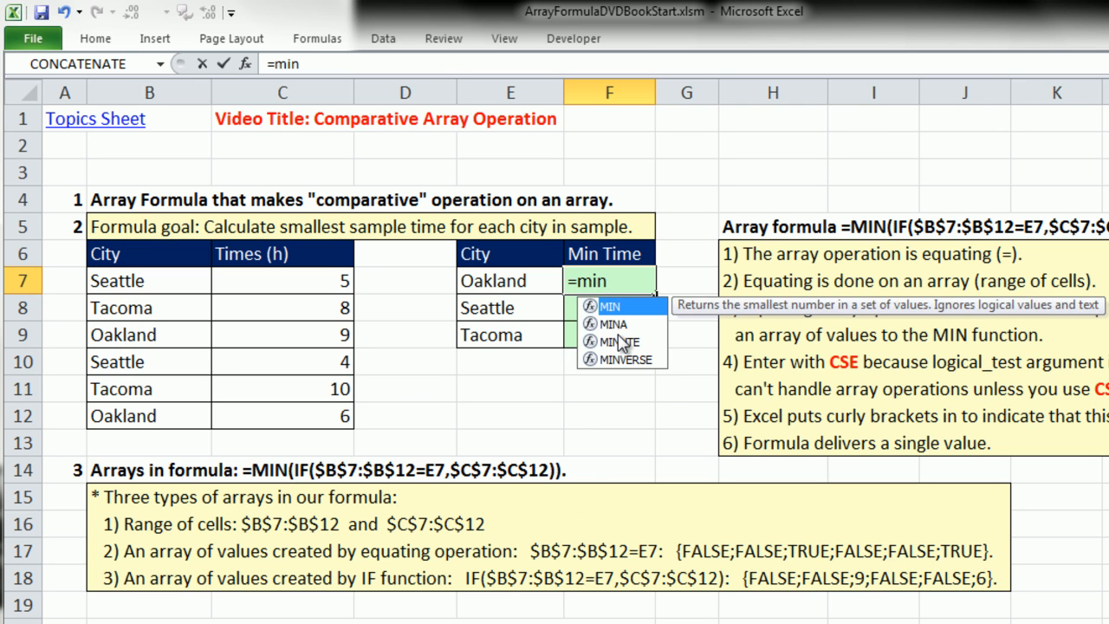
pyautogui.write('if')
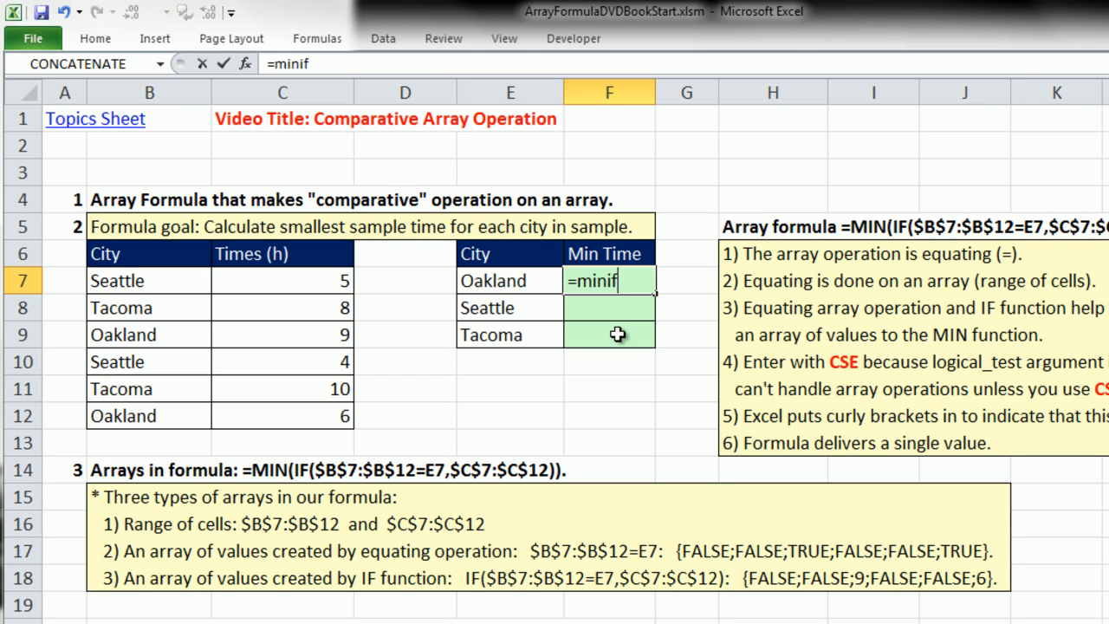
pyautogui.press('Escape')
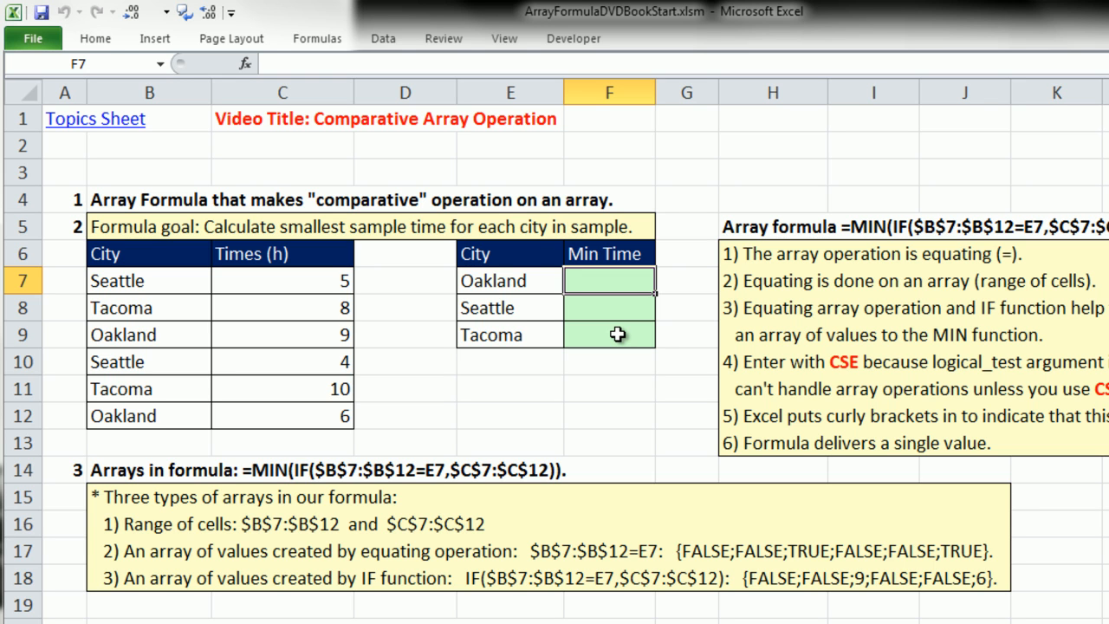
pyautogui.moveTo(614, 322)
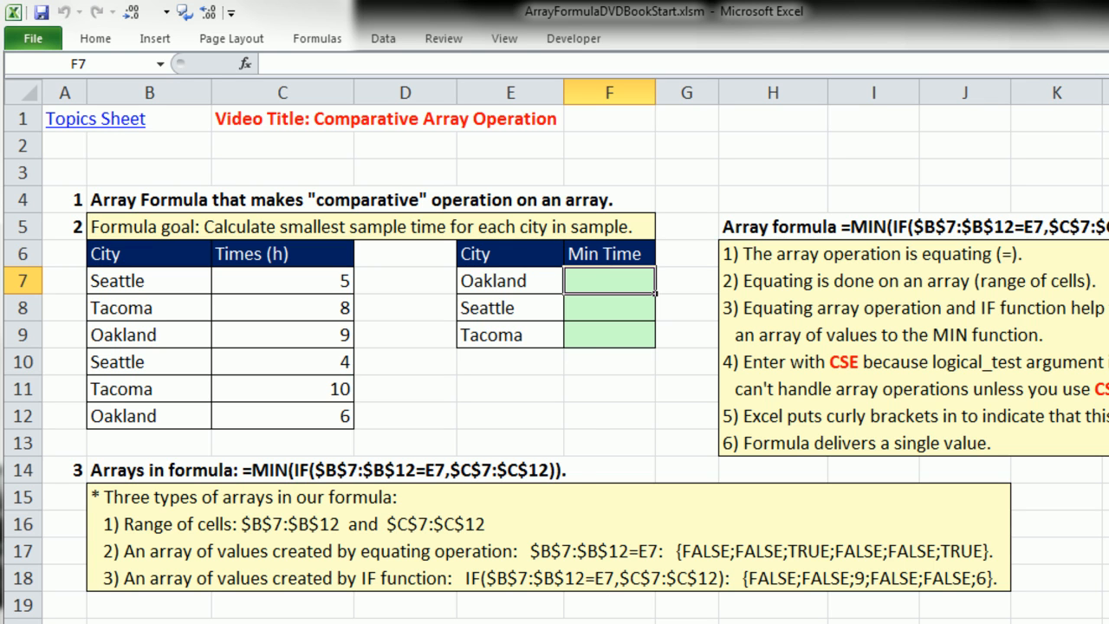
# Type =MIN(IF( in F7 to begin Oakland's minimum-time array formula.
pyautogui.write('=MIN(C7:C12')
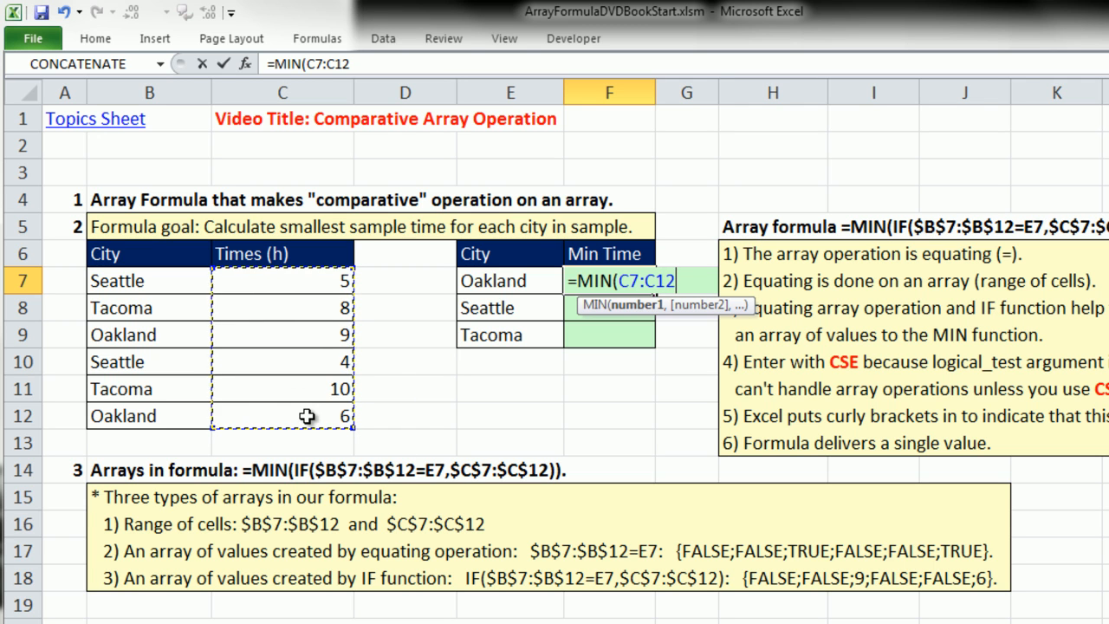
pyautogui.moveTo(407, 402)
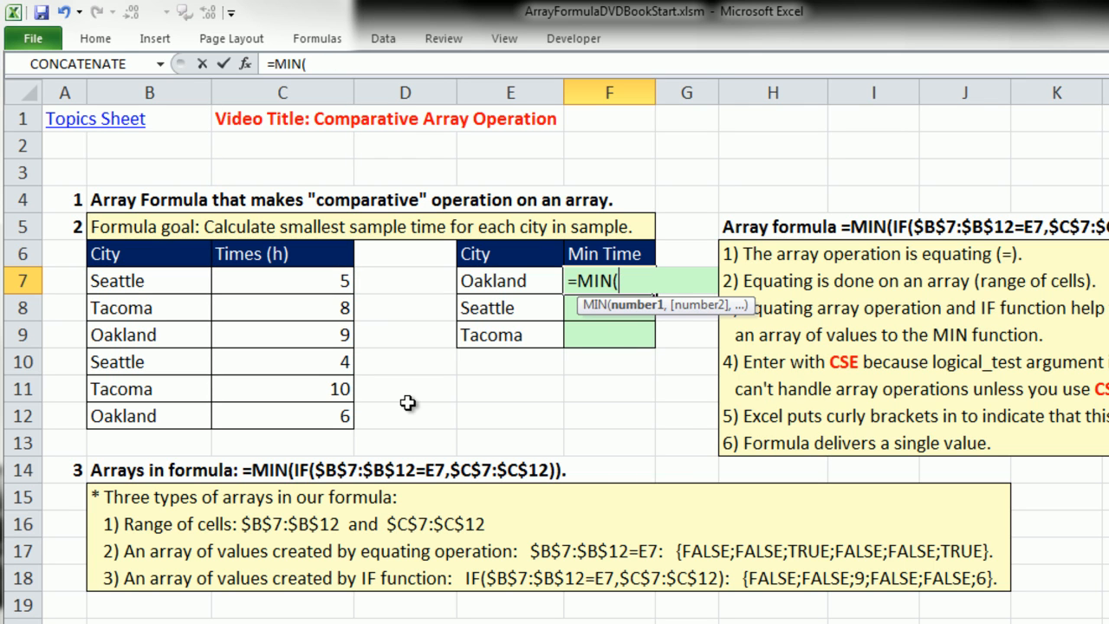
pyautogui.moveTo(509, 277)
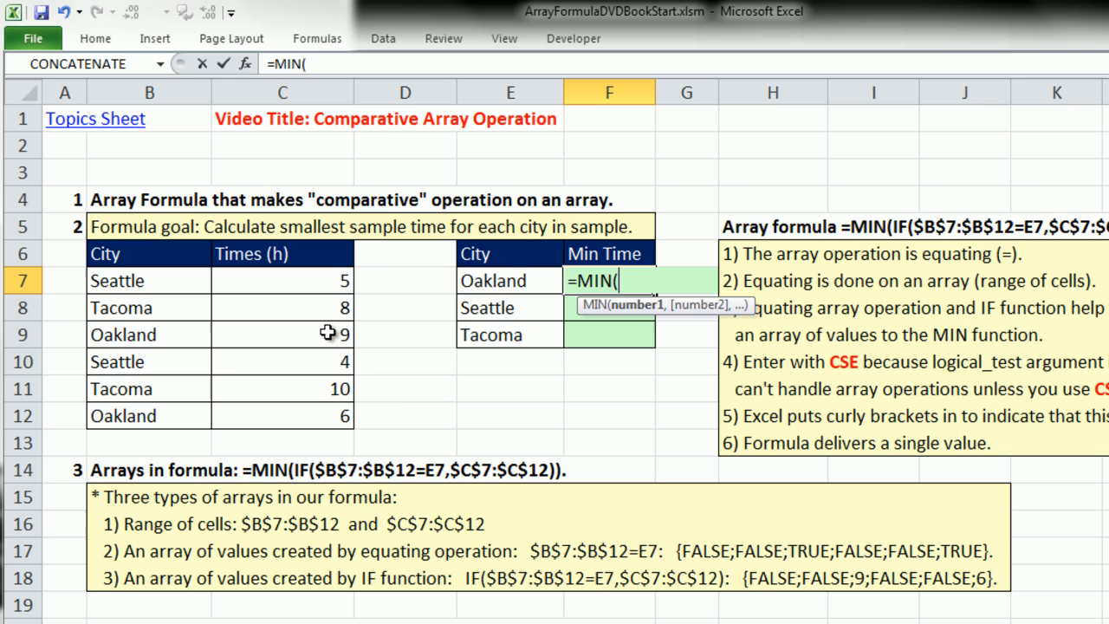
pyautogui.moveTo(332, 419)
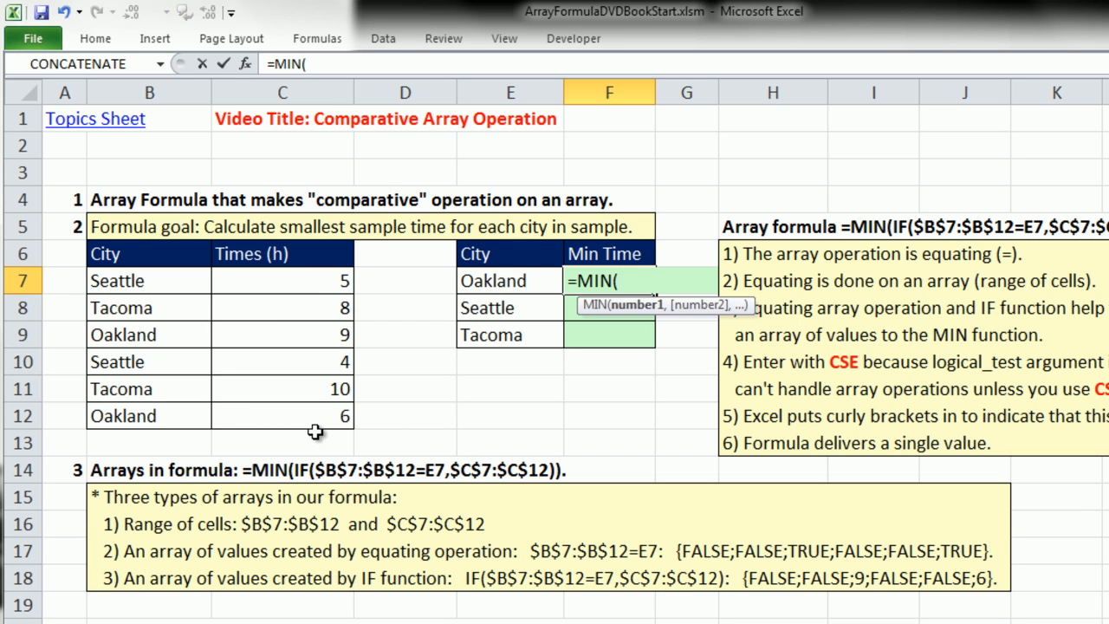
pyautogui.moveTo(325, 409)
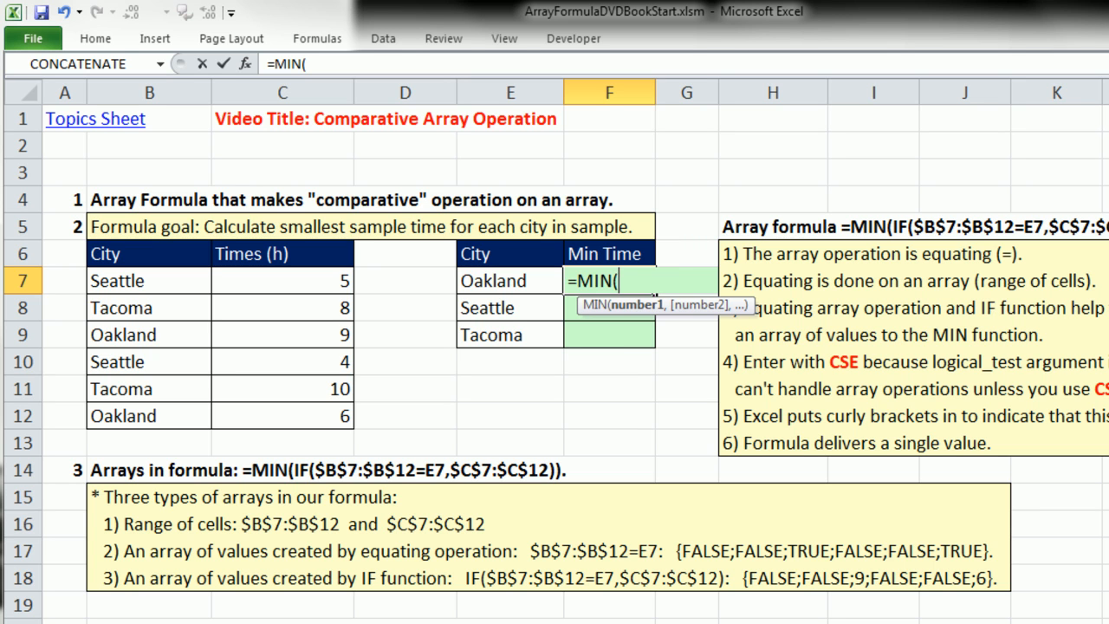
pyautogui.write('IF(')
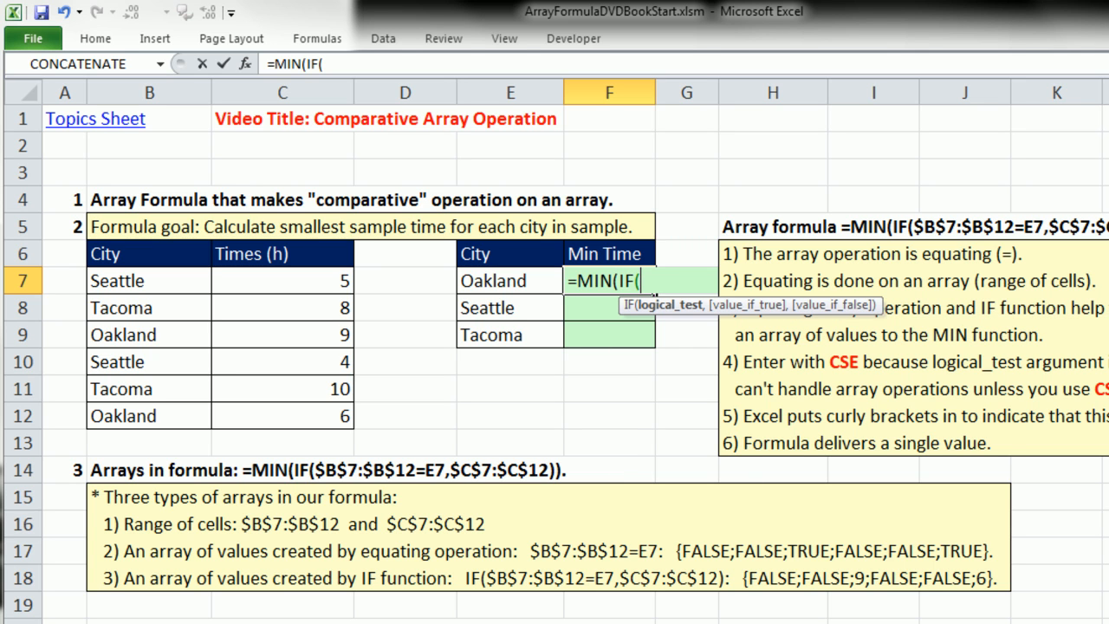
pyautogui.moveTo(719, 352)
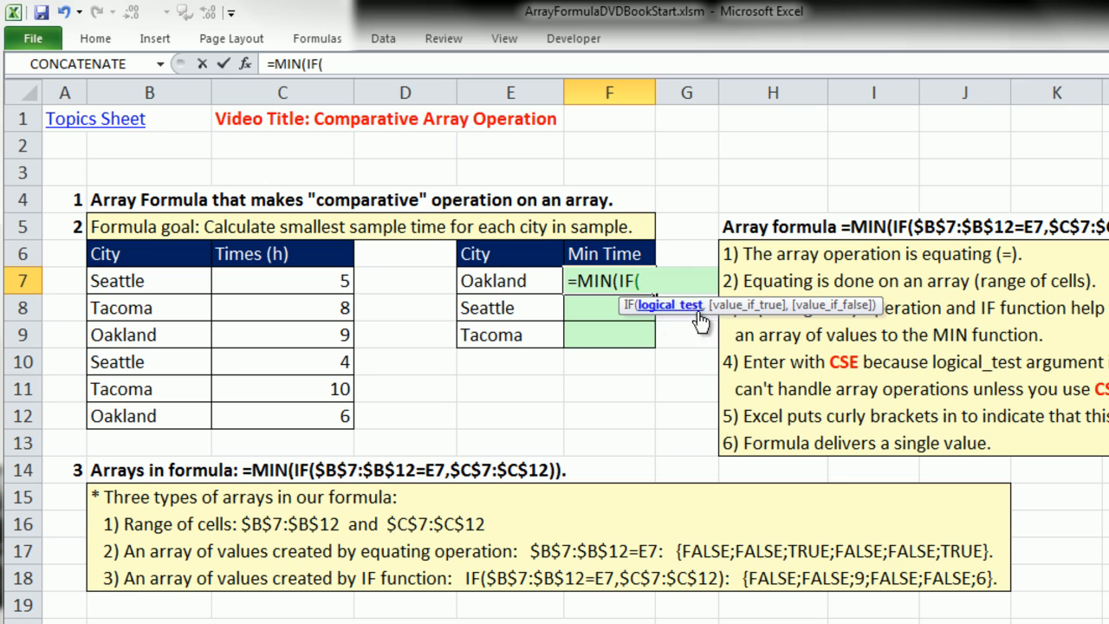
pyautogui.moveTo(666, 323)
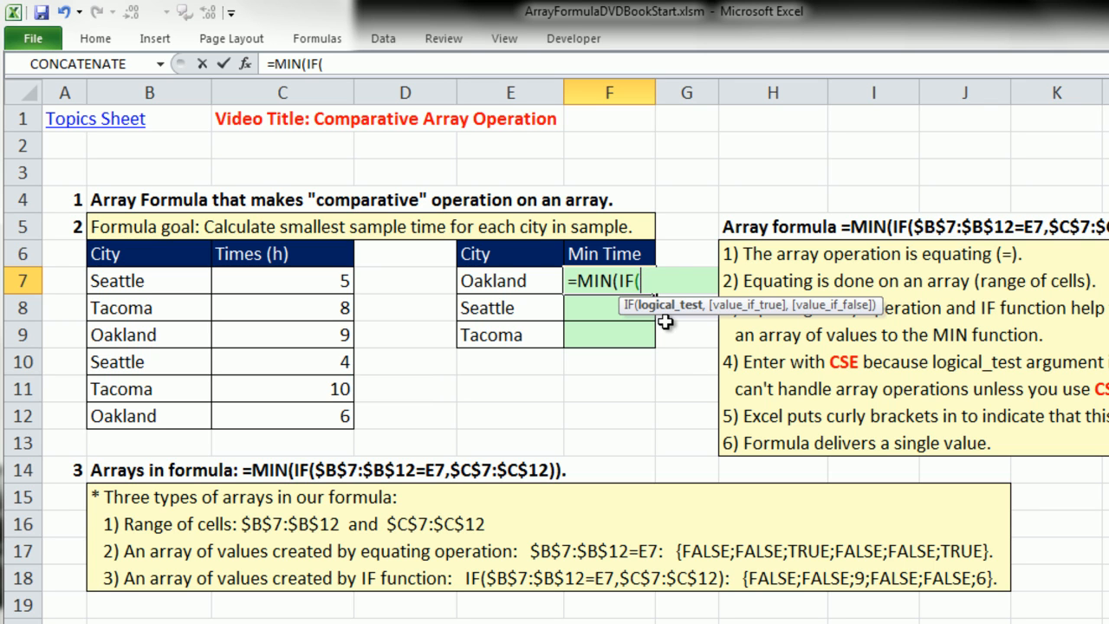
pyautogui.moveTo(660, 323)
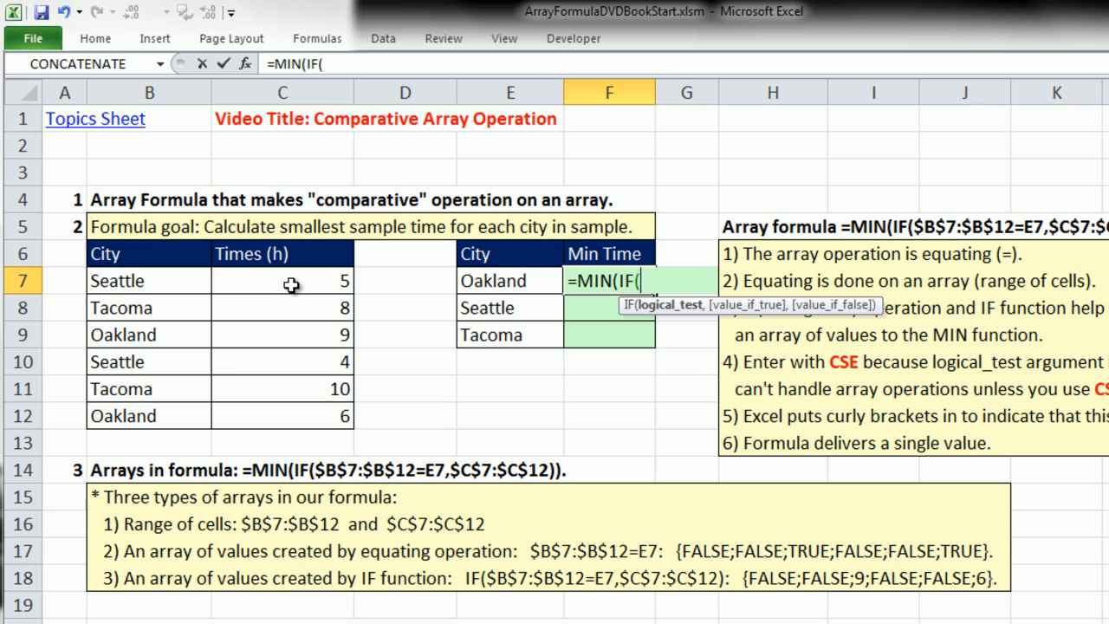
# Set the IF test to the absolute city range $B$7:$B$12 compared with E7.
pyautogui.moveTo(116, 280); pyautogui.dragTo(121, 389)
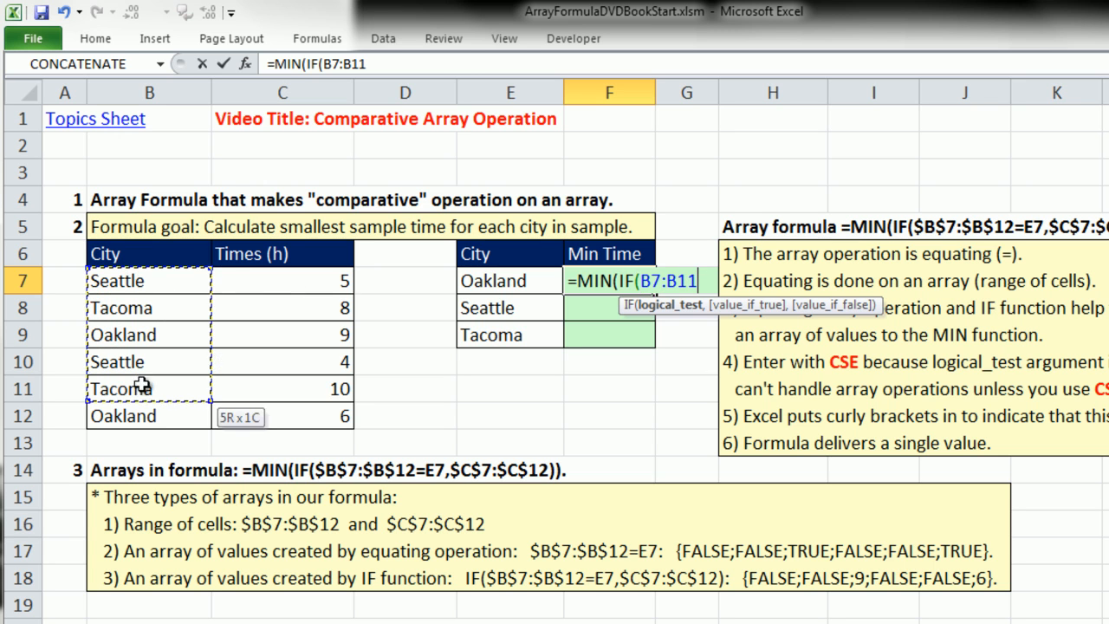
pyautogui.moveTo(143, 388); pyautogui.dragTo(149, 415)
pyautogui.write('2=E7')
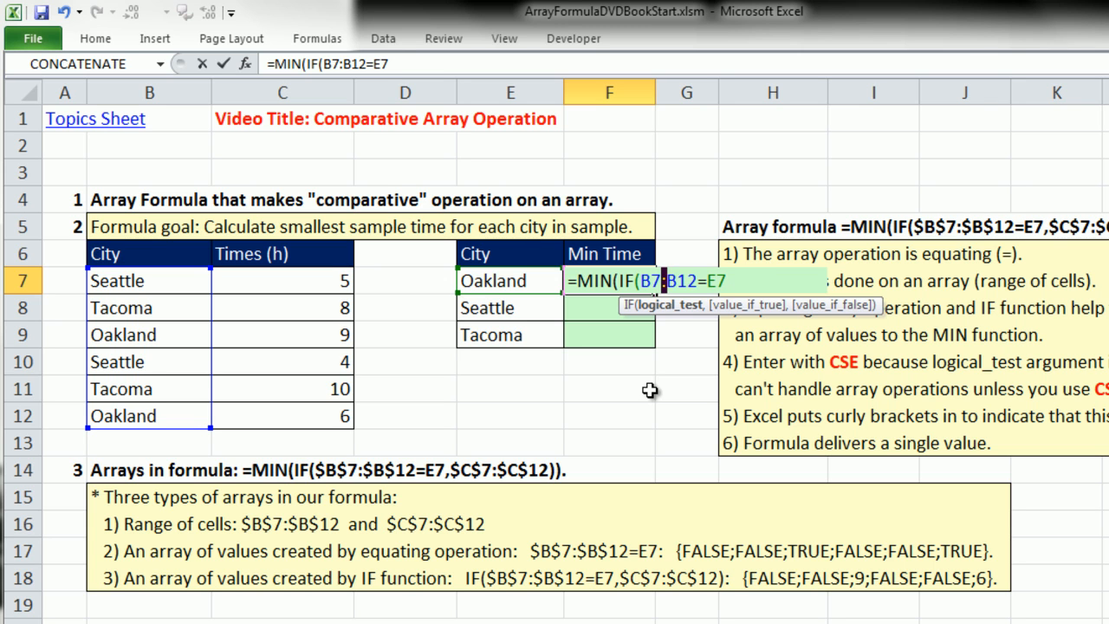
pyautogui.press('f4')
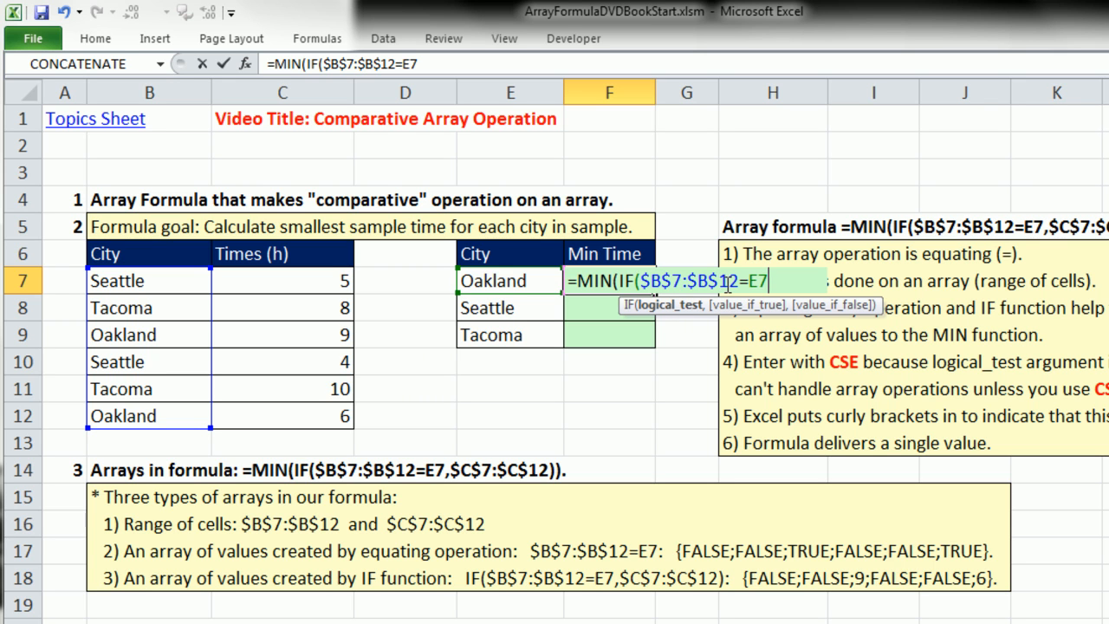
pyautogui.moveTo(746, 228)
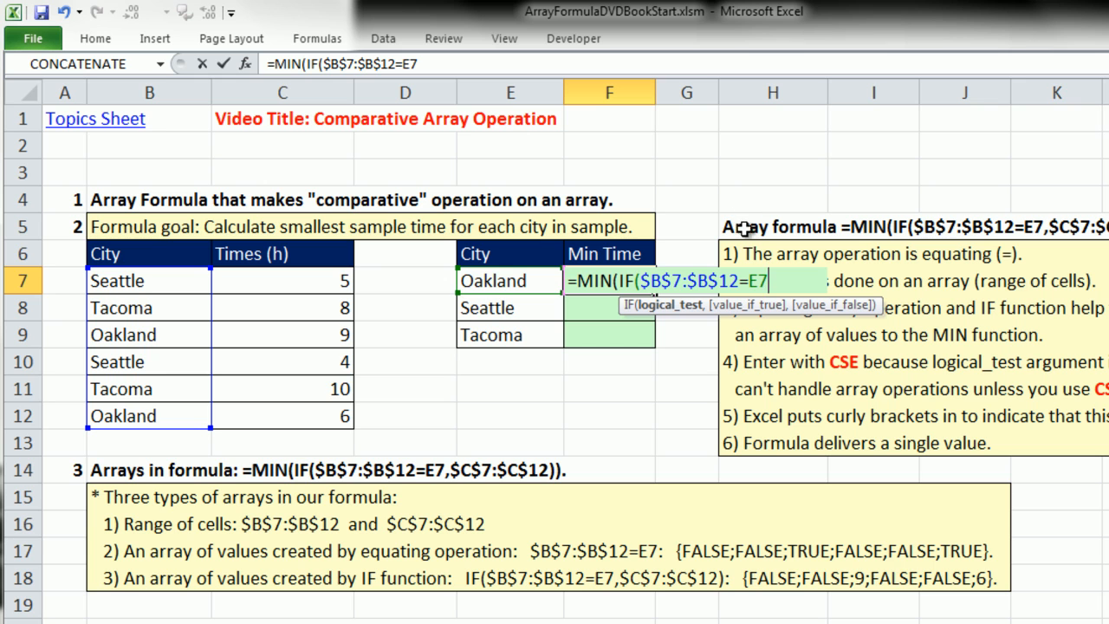
pyautogui.moveTo(746, 194)
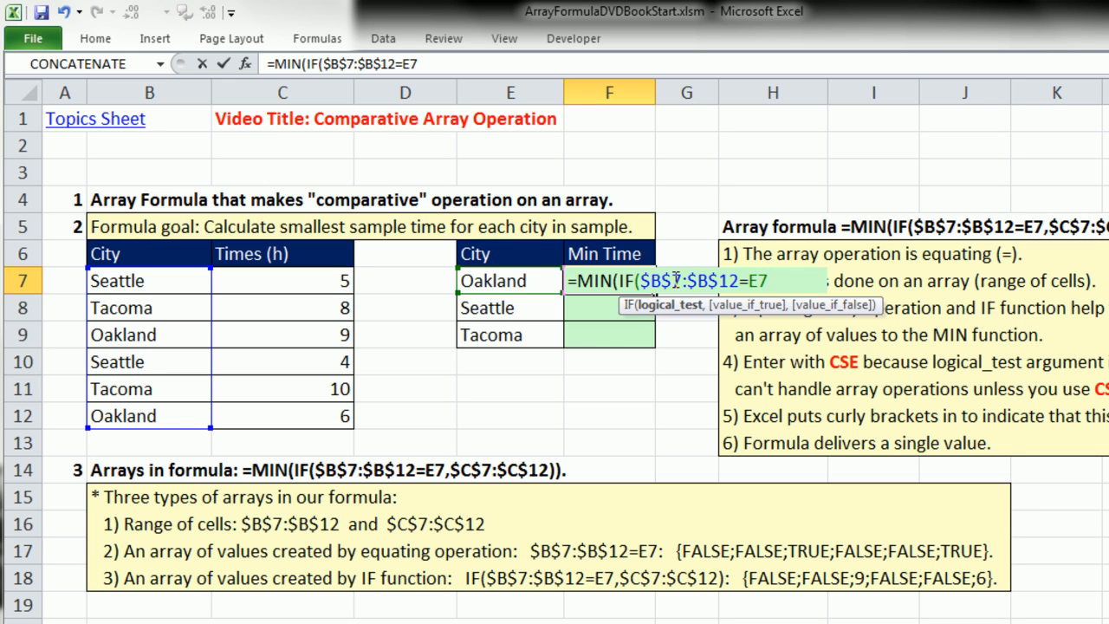
pyautogui.moveTo(658, 226)
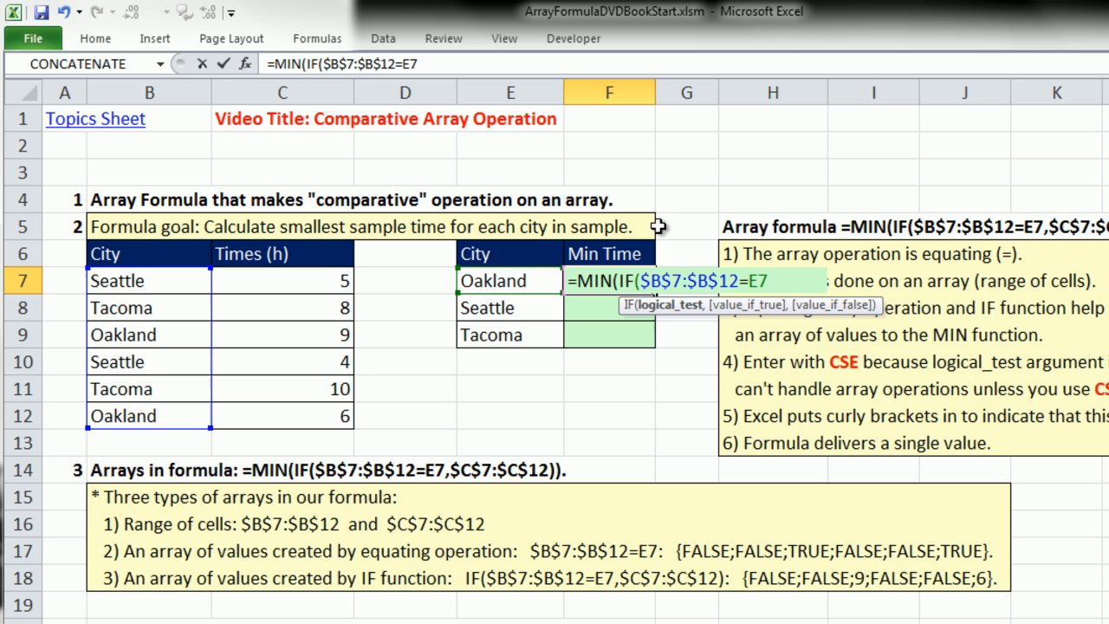
pyautogui.moveTo(812, 285)
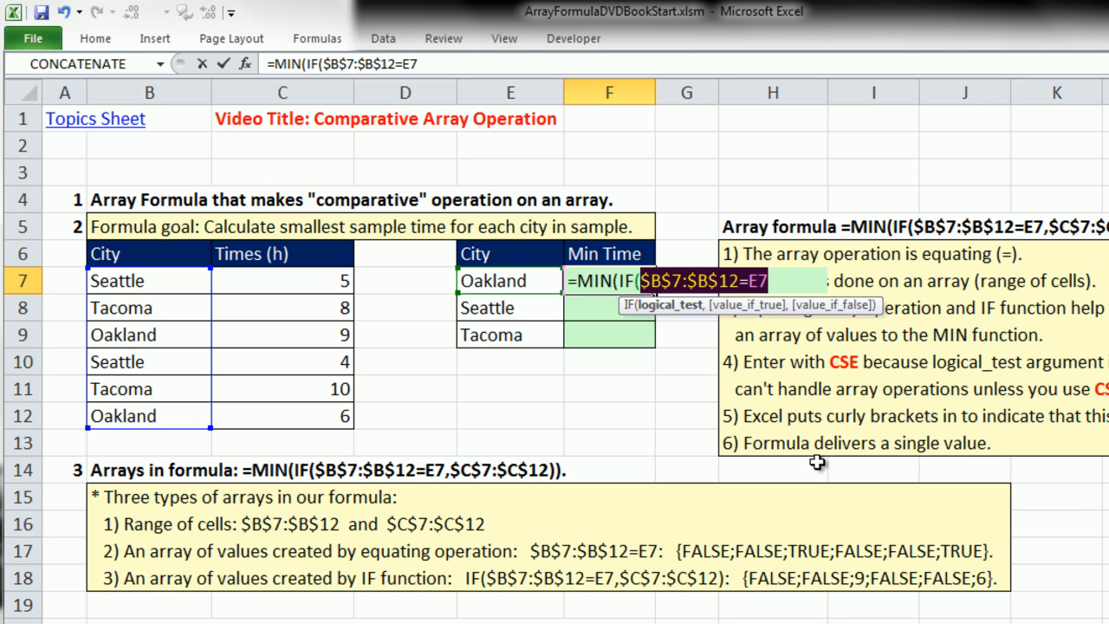
# Add $C$7:$C$12 as the IF's true value, previewing arrays with F9.
pyautogui.press('F9')
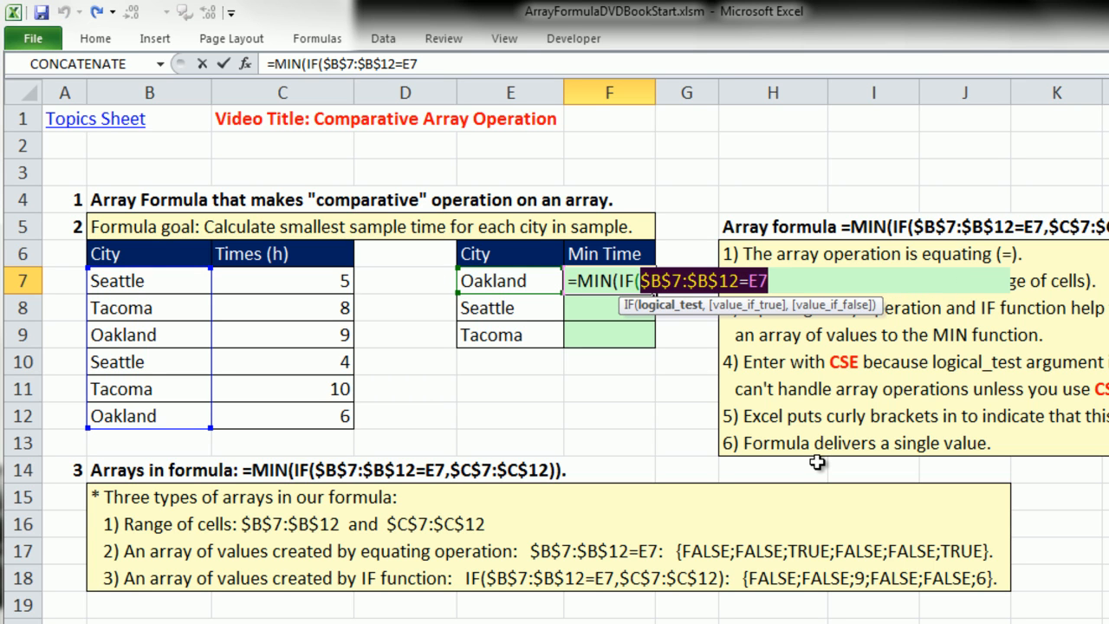
pyautogui.moveTo(755, 510)
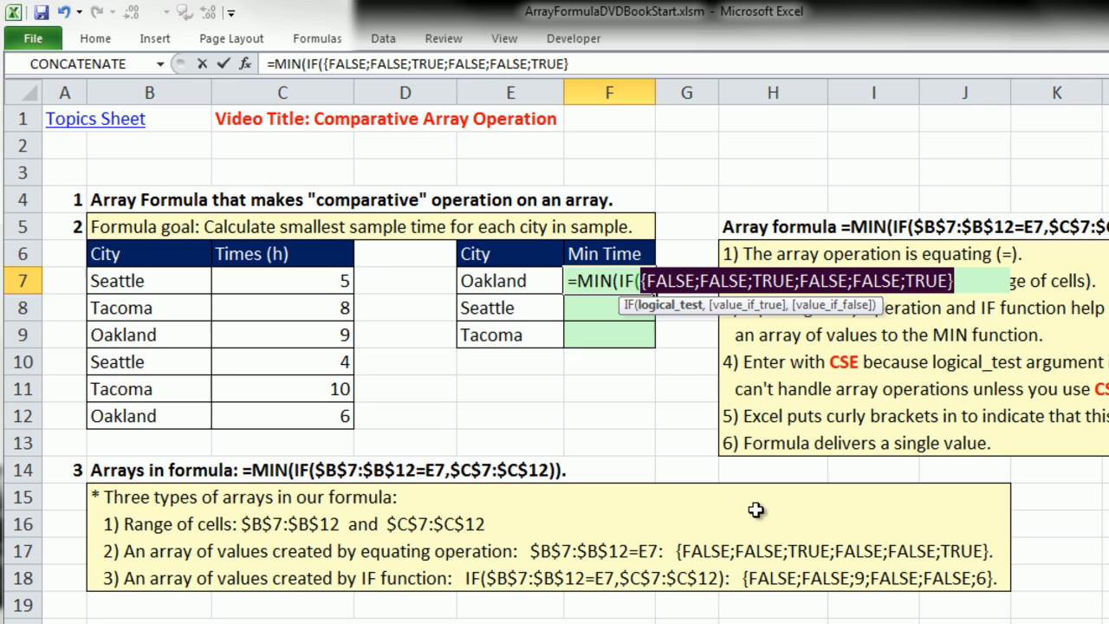
pyautogui.moveTo(754, 498)
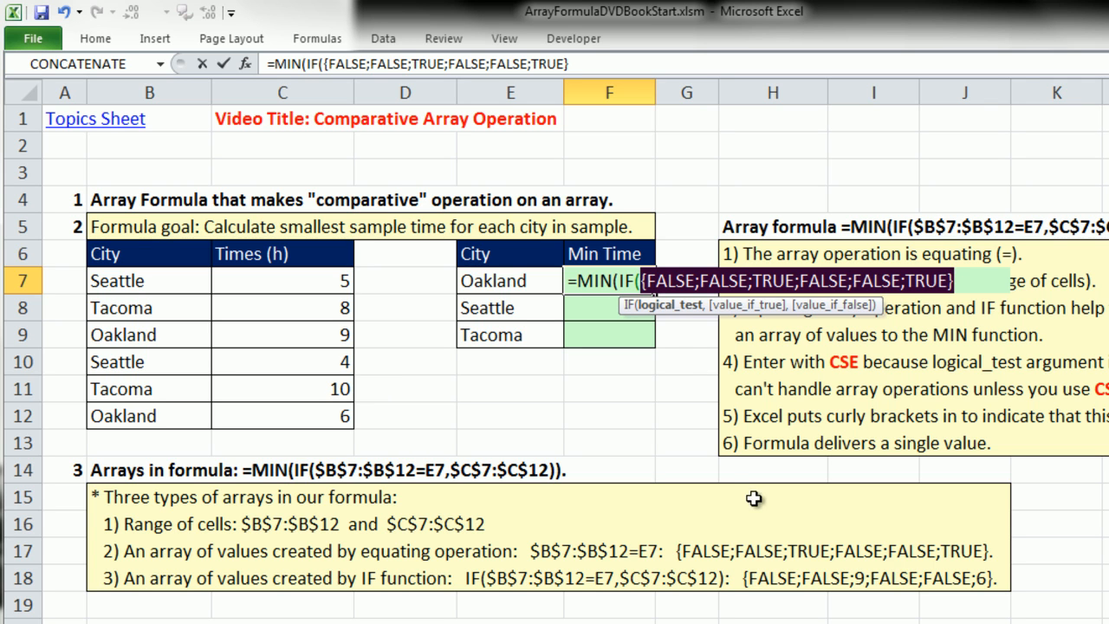
pyautogui.moveTo(671, 305)
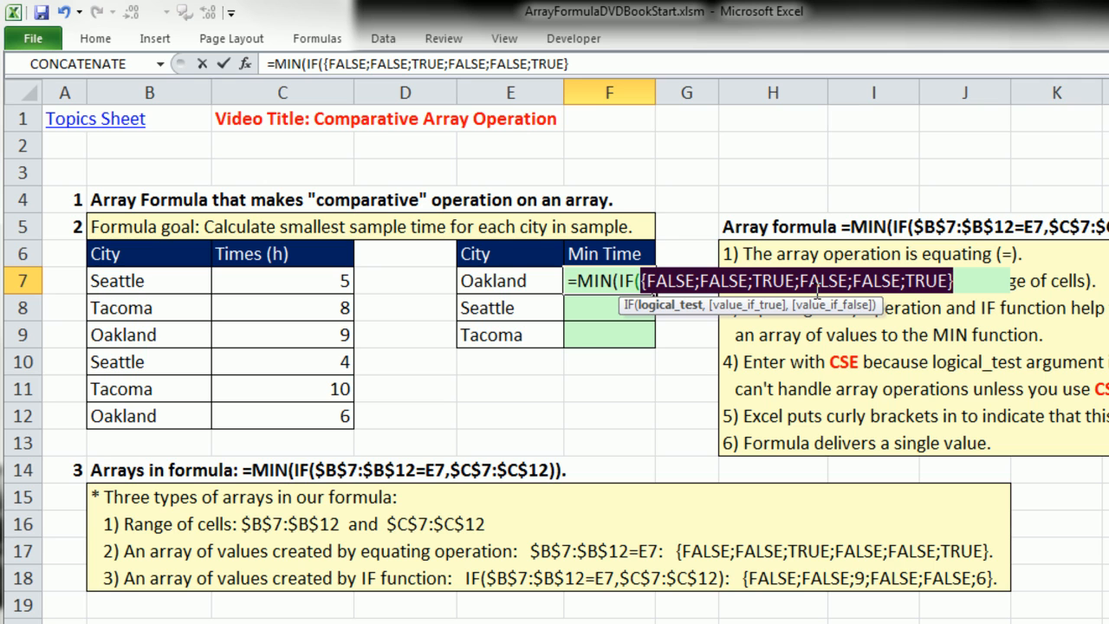
pyautogui.moveTo(815, 290)
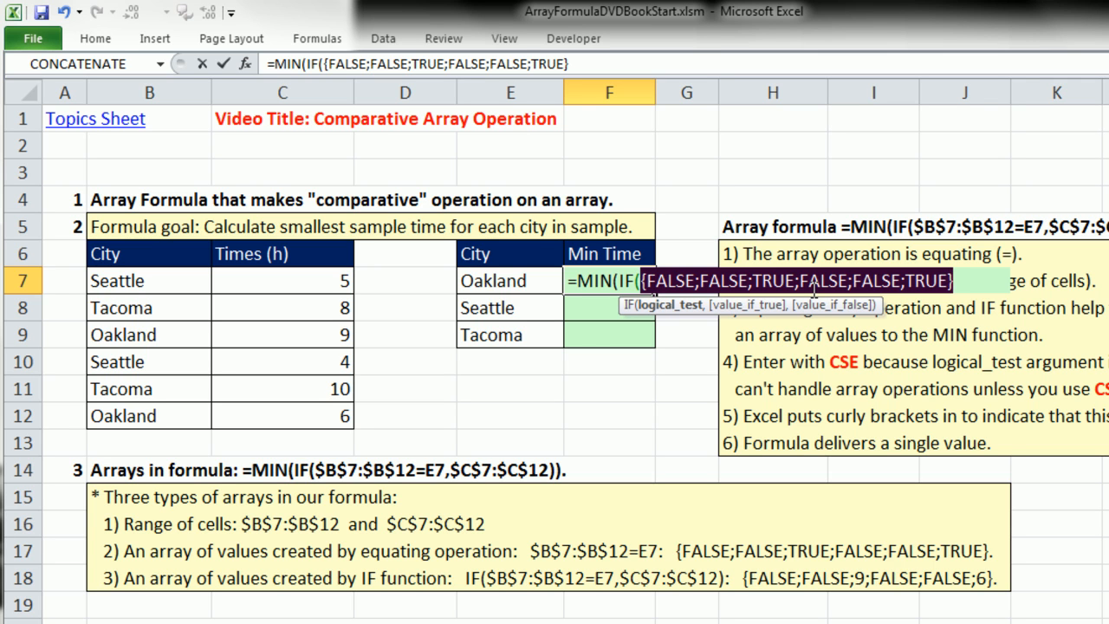
pyautogui.moveTo(943, 317)
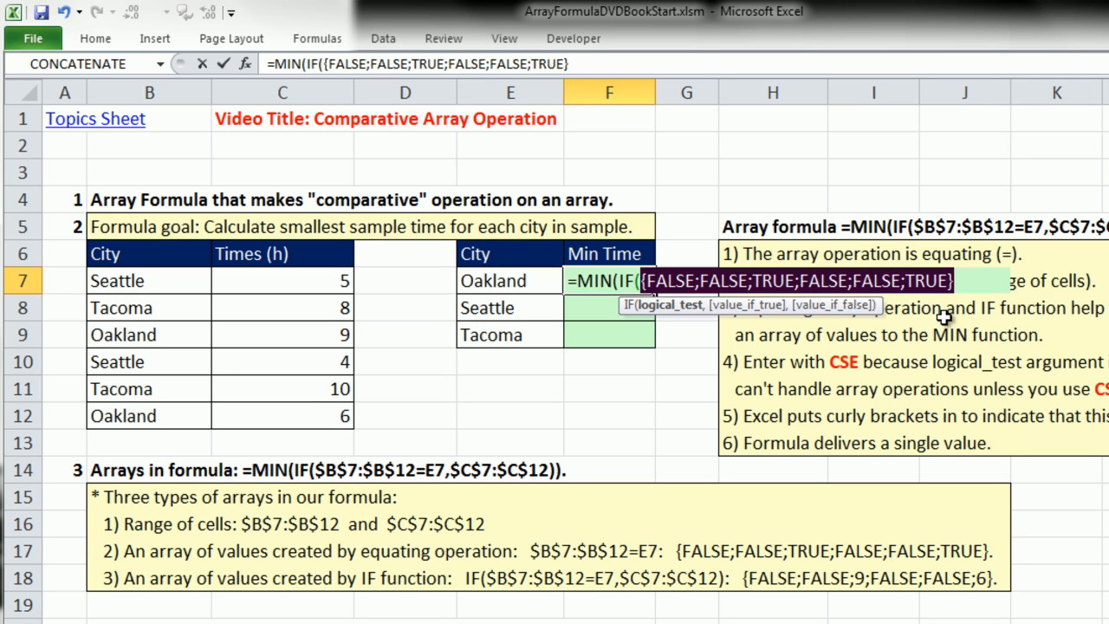
pyautogui.moveTo(763, 251)
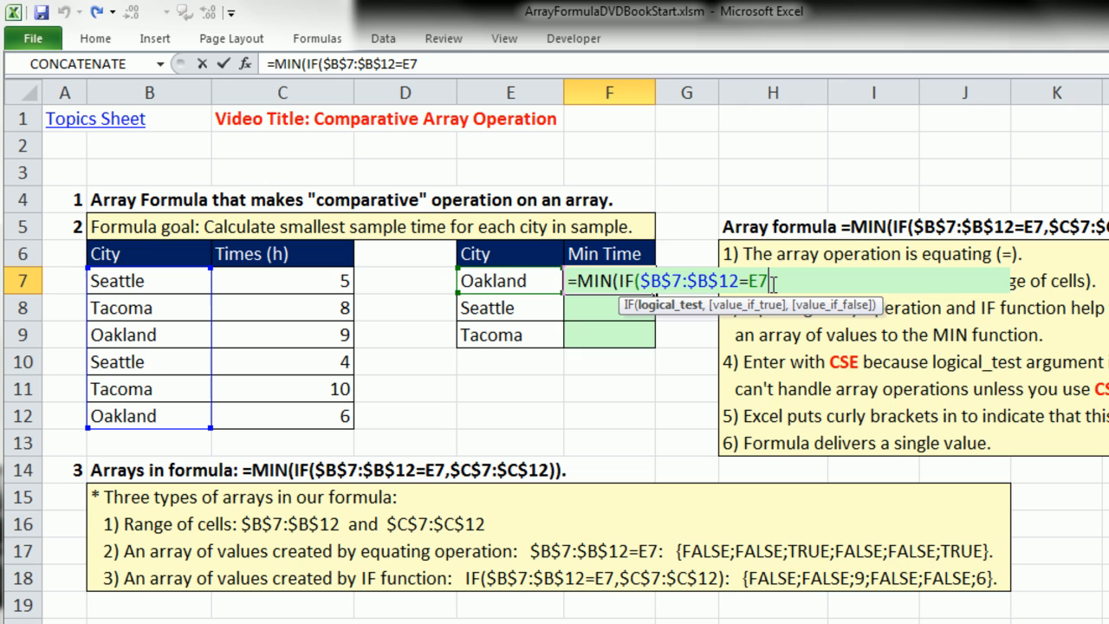
pyautogui.write(',C7:C11')
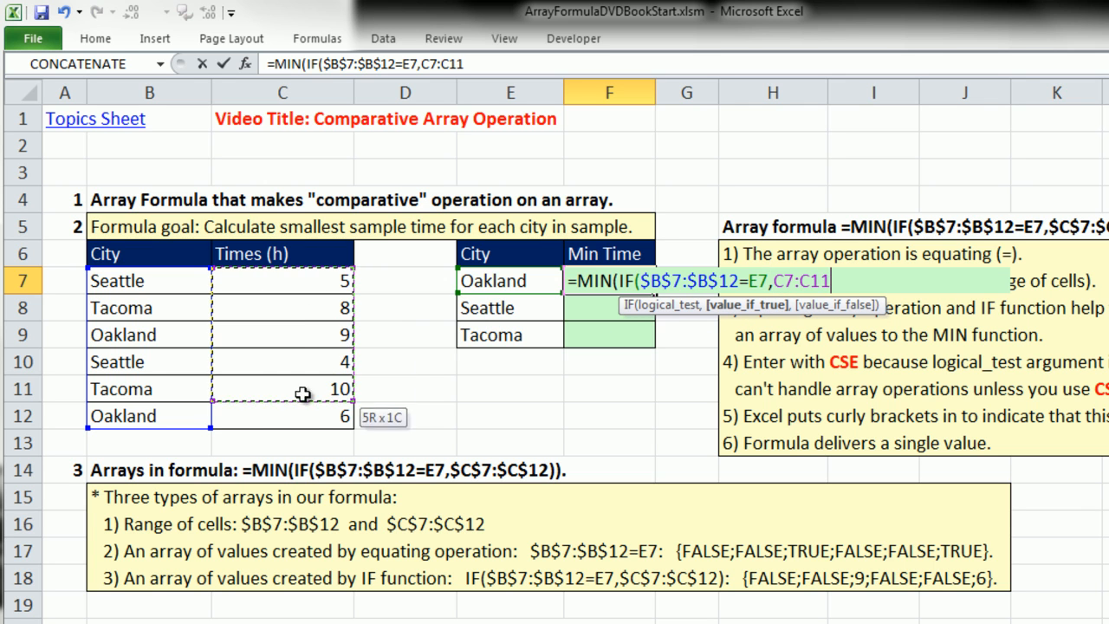
pyautogui.moveTo(303, 388); pyautogui.dragTo(307, 416)
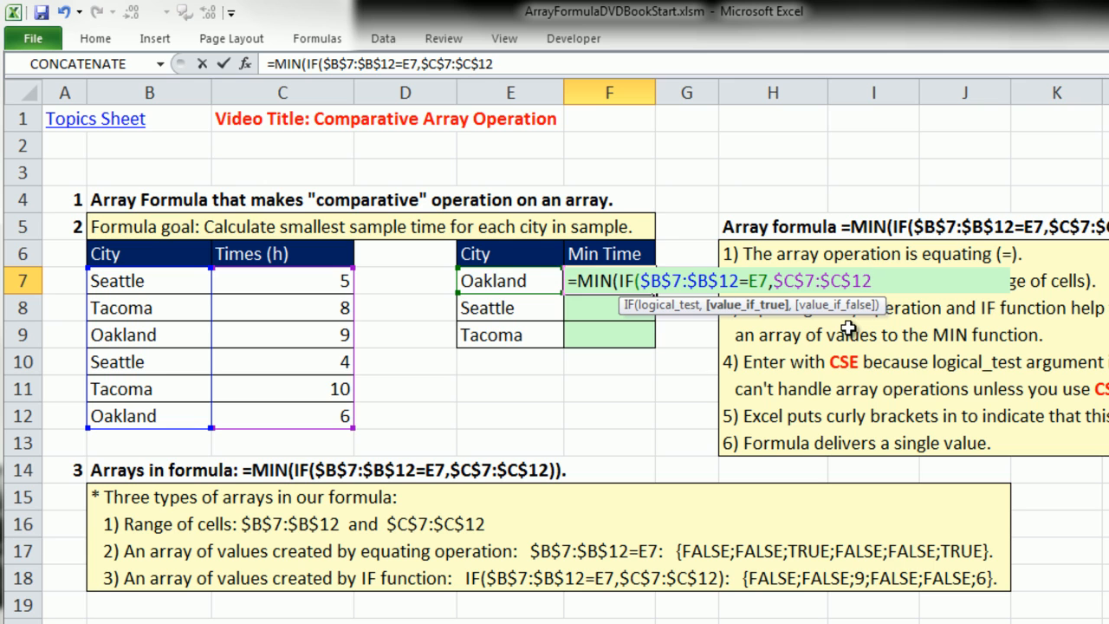
pyautogui.write(',')
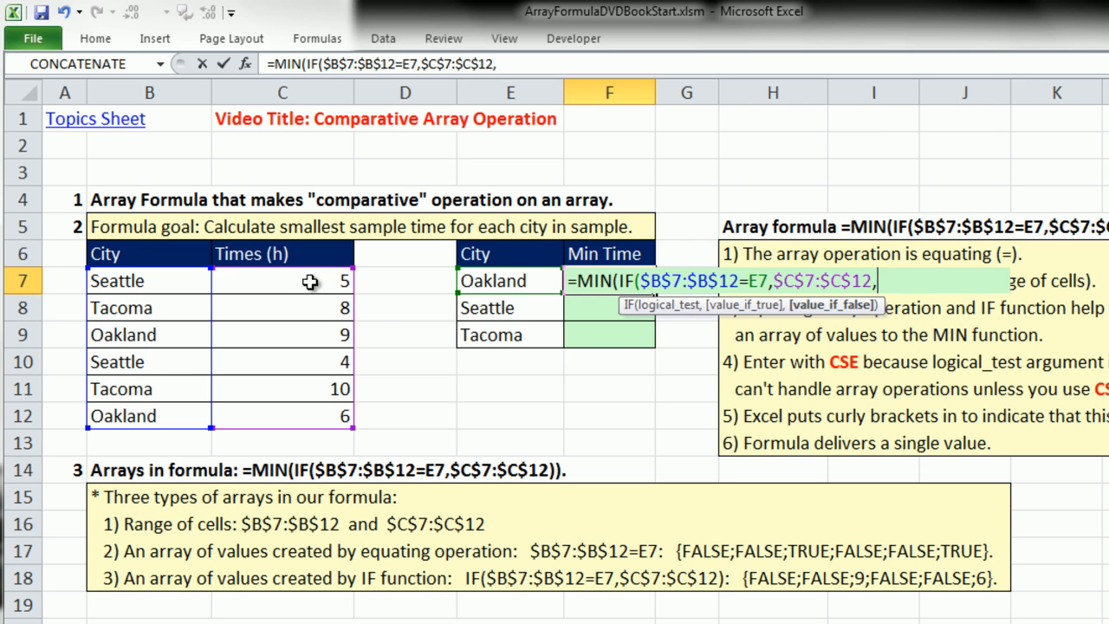
pyautogui.moveTo(305, 314)
pyautogui.write(')')
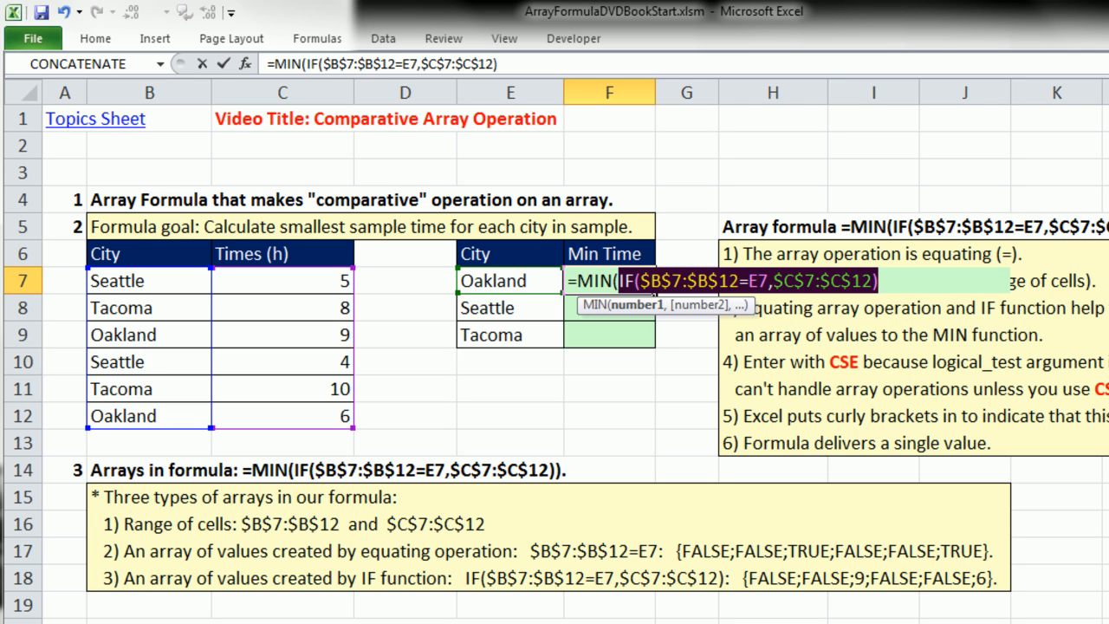
pyautogui.moveTo(635, 312)
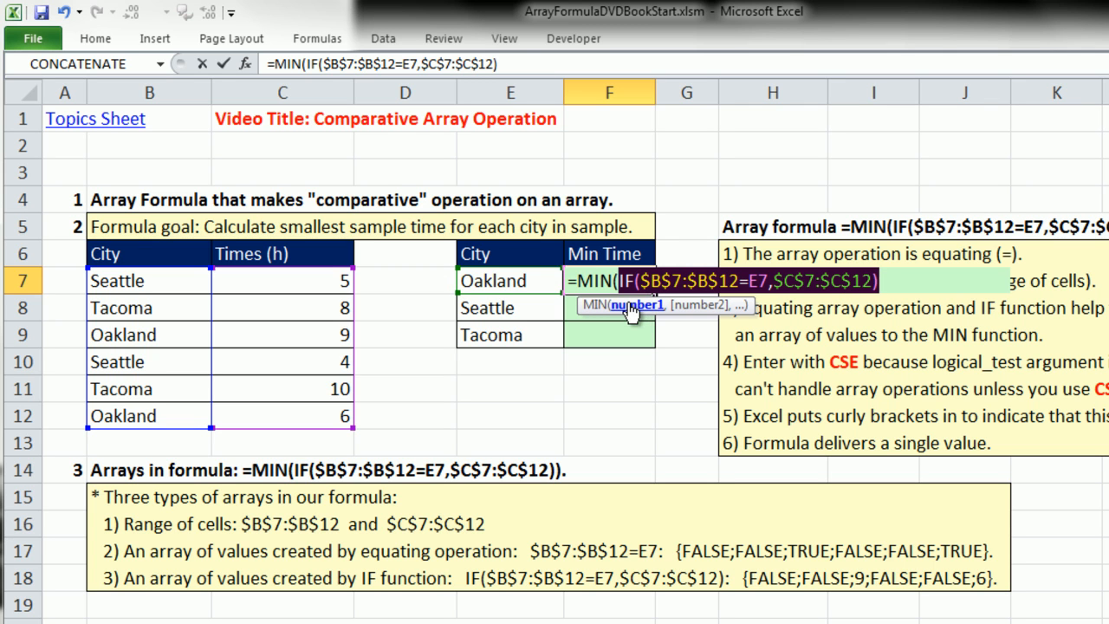
pyautogui.moveTo(934, 426)
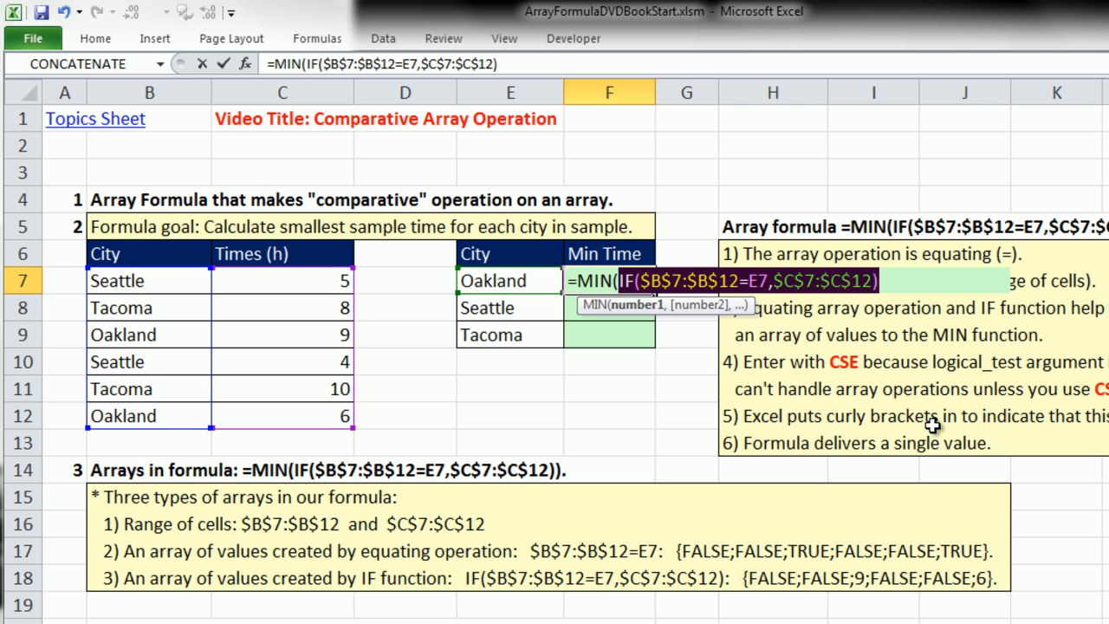
pyautogui.press('F9')
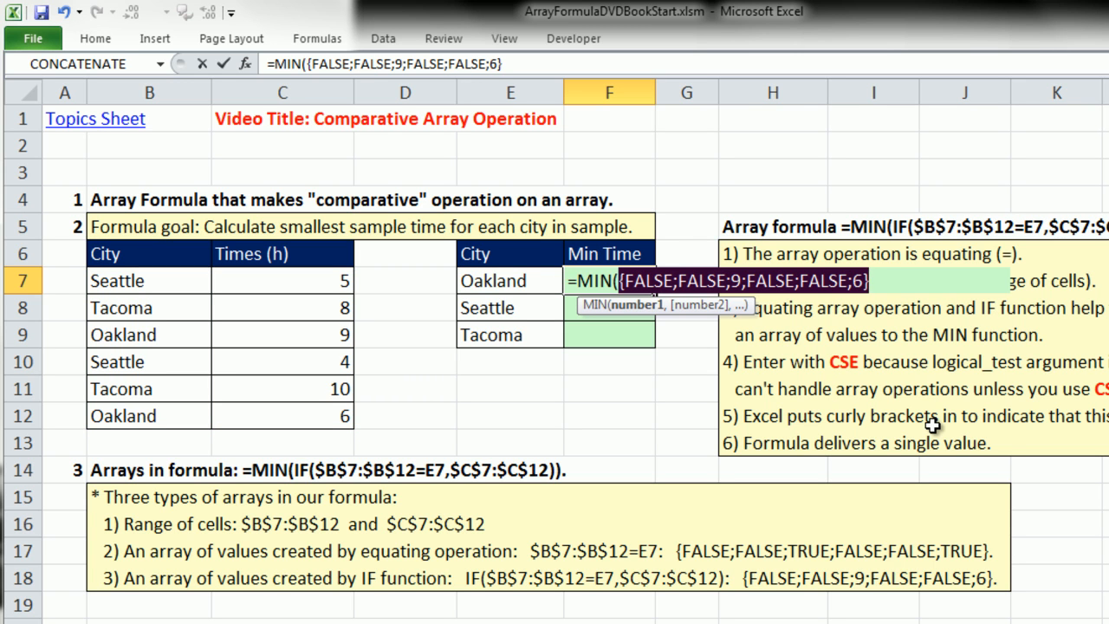
pyautogui.moveTo(801, 440)
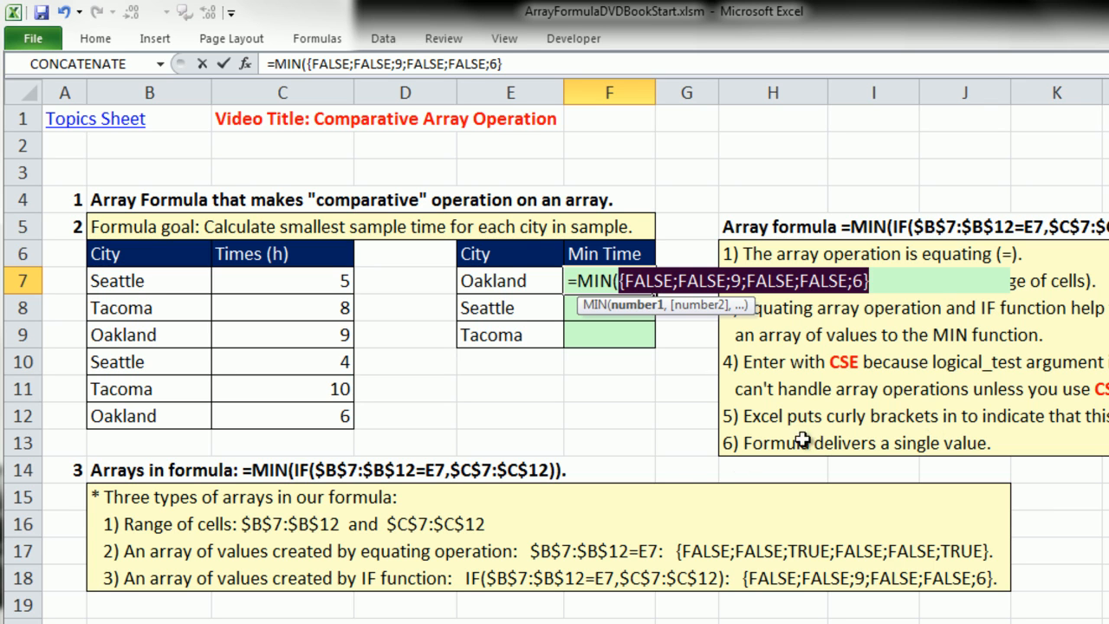
pyautogui.moveTo(490, 292)
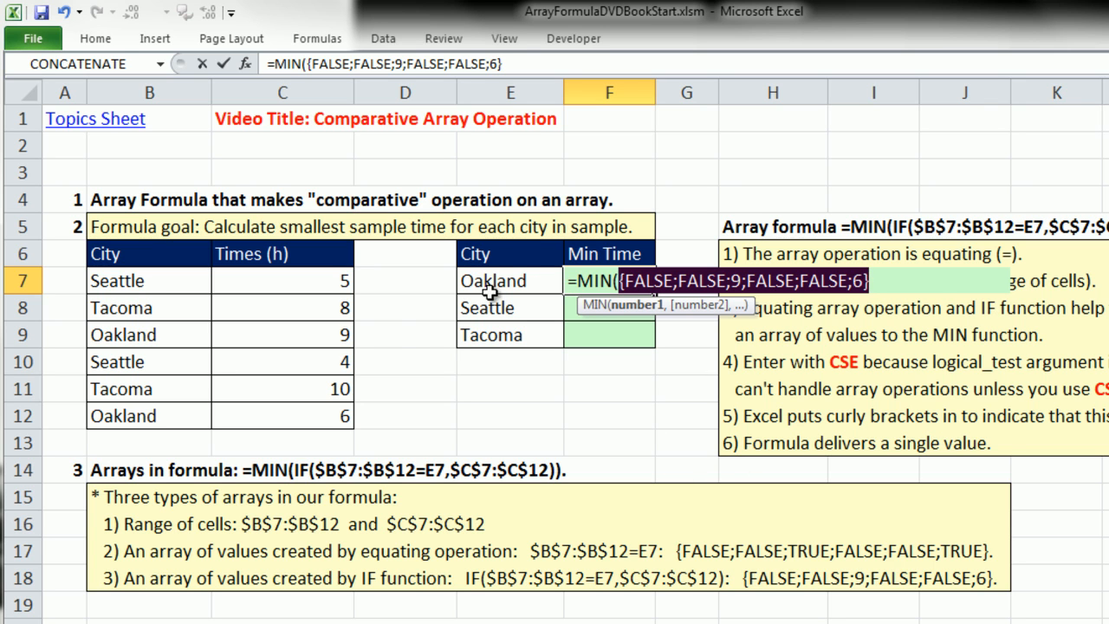
pyautogui.moveTo(709, 302)
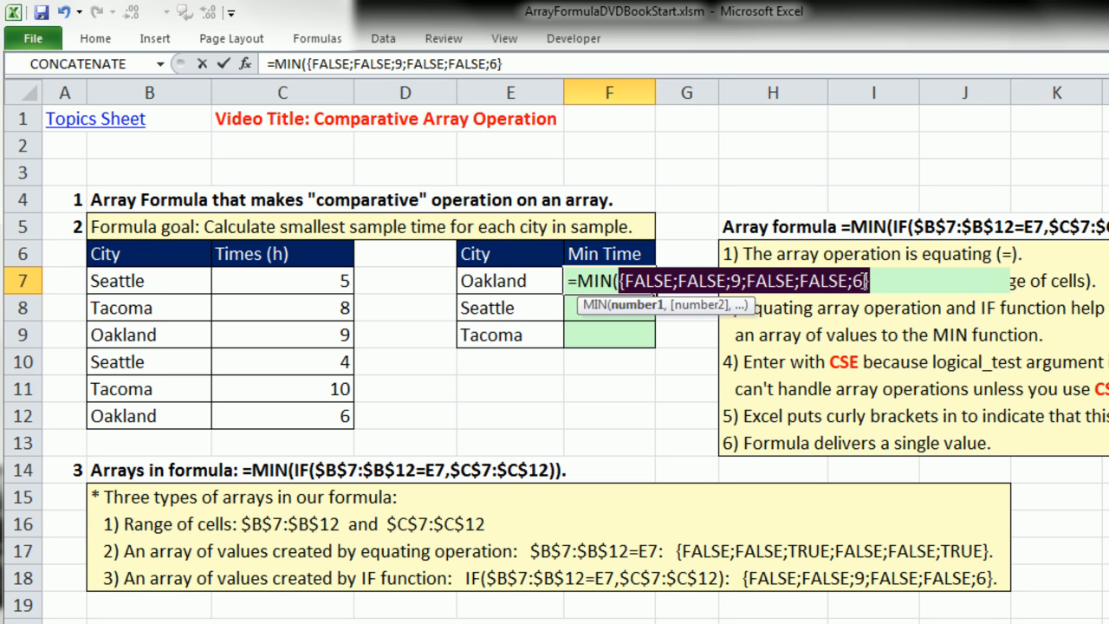
pyautogui.moveTo(590, 277)
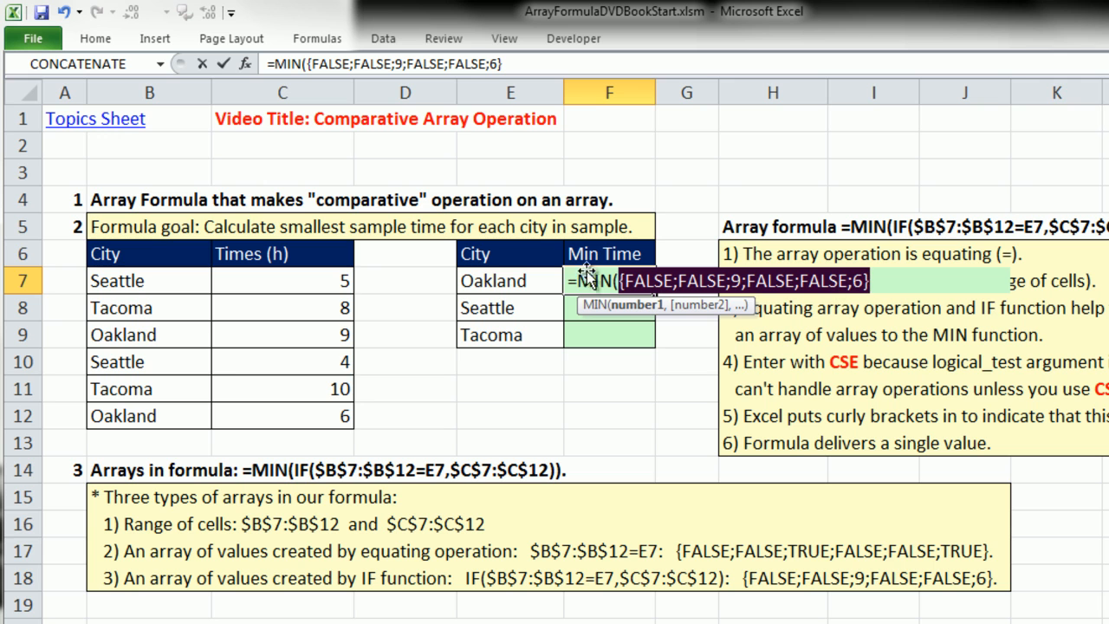
pyautogui.moveTo(901, 377)
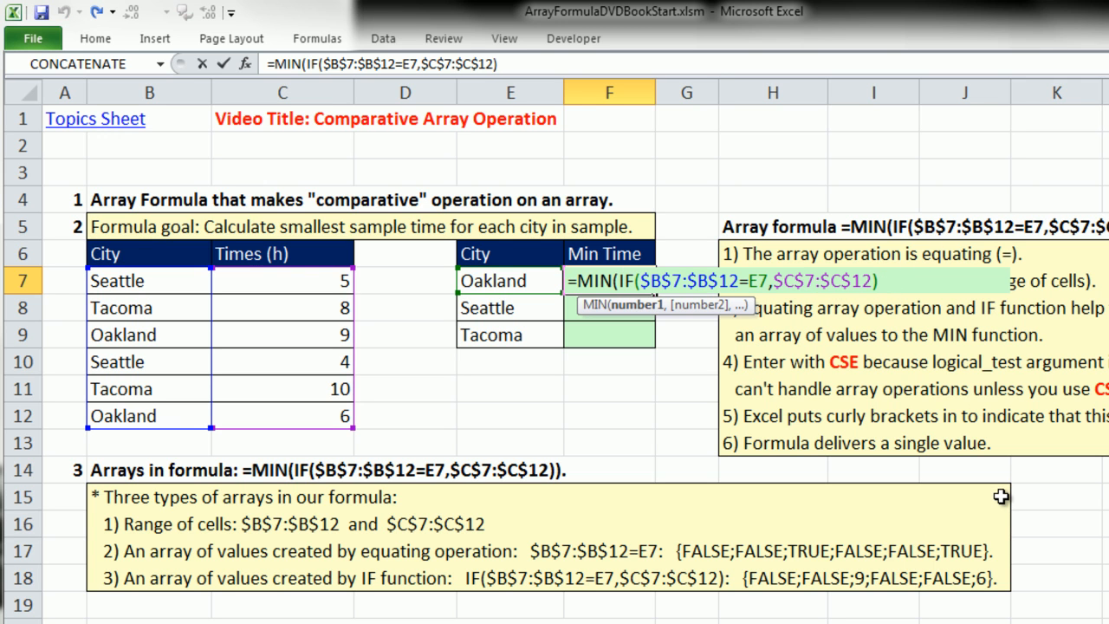
# Close the formula and confirm it as the MIN(IF) array formula.
pyautogui.write(')}')
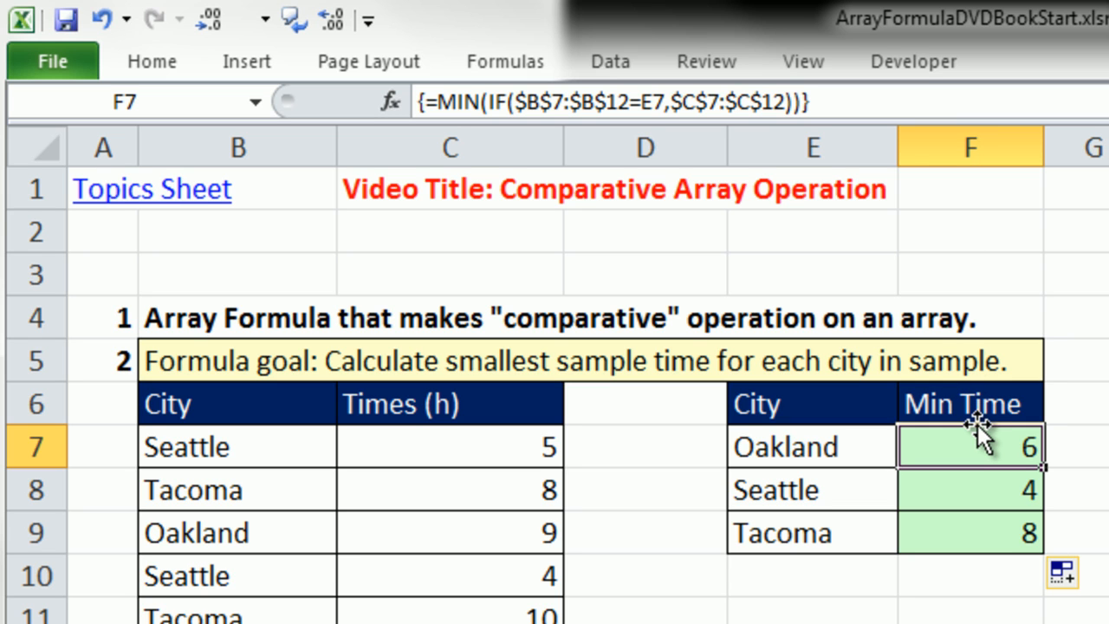
pyautogui.moveTo(829, 132)
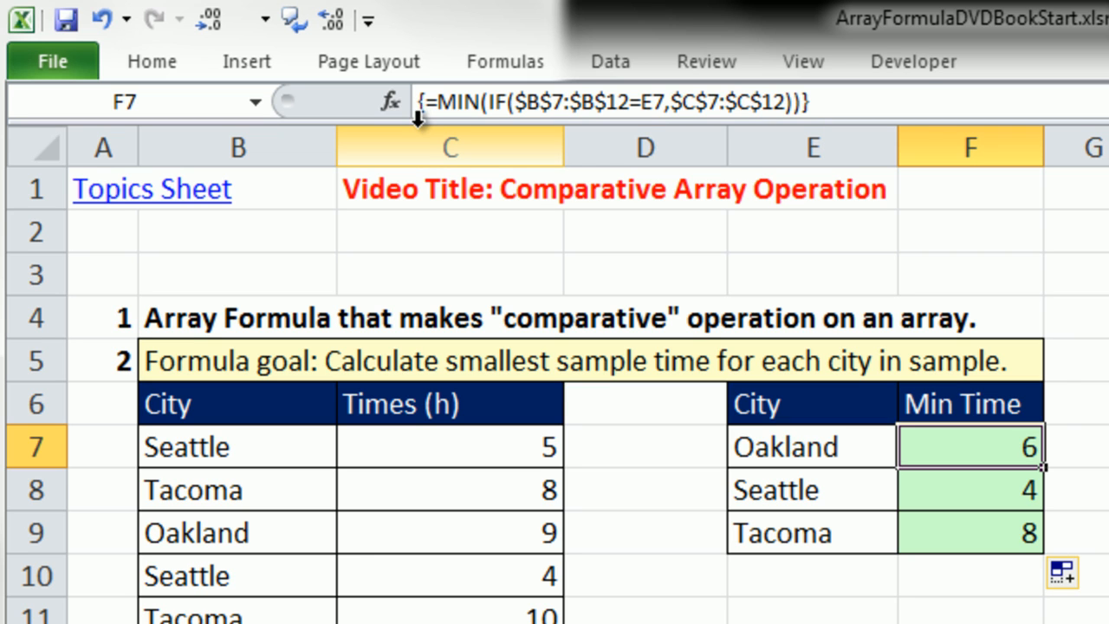
pyautogui.moveTo(422, 126)
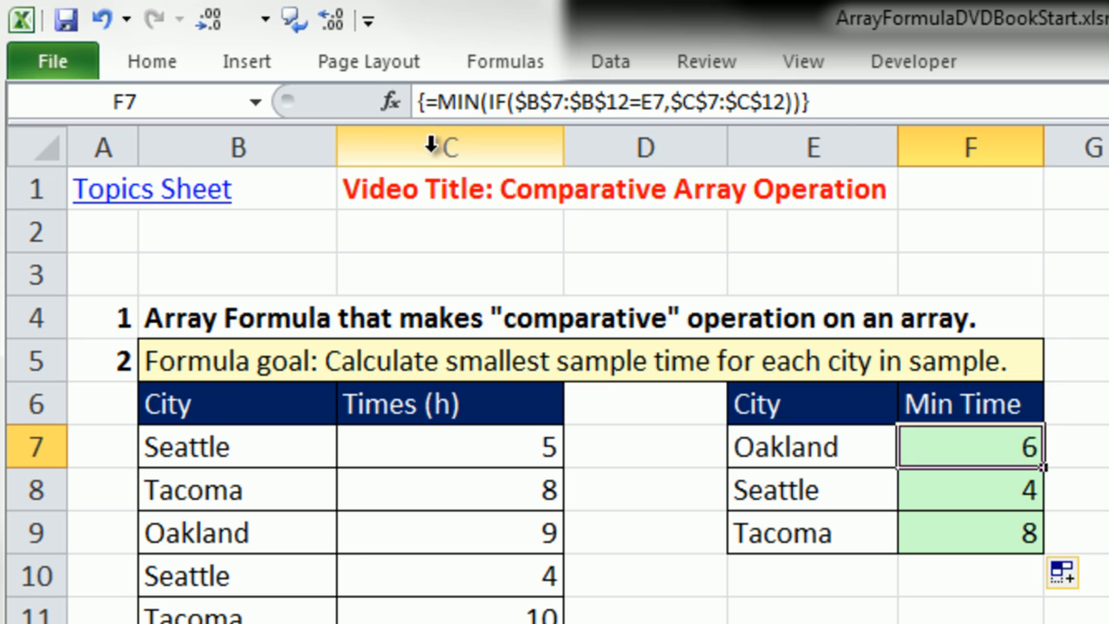
pyautogui.moveTo(449, 145)
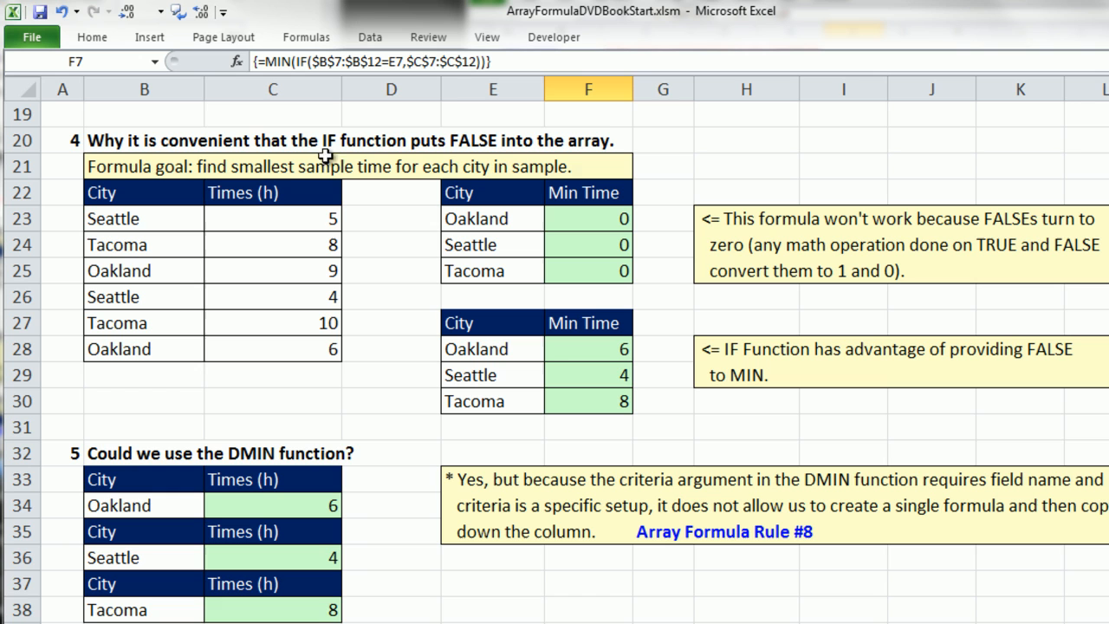
pyautogui.moveTo(574, 163)
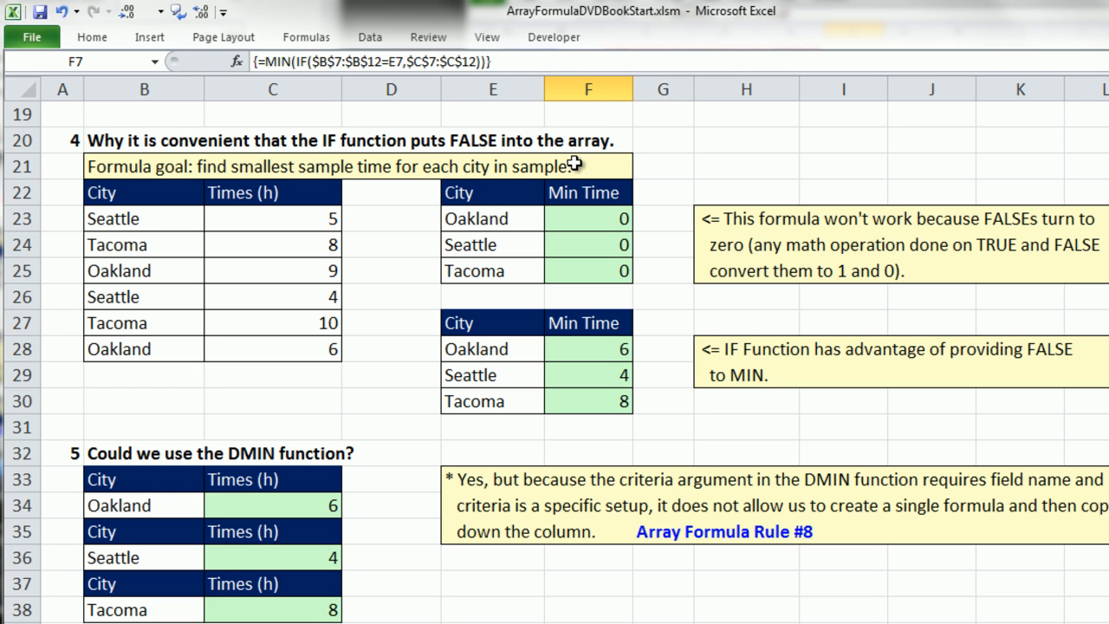
pyautogui.moveTo(574, 163)
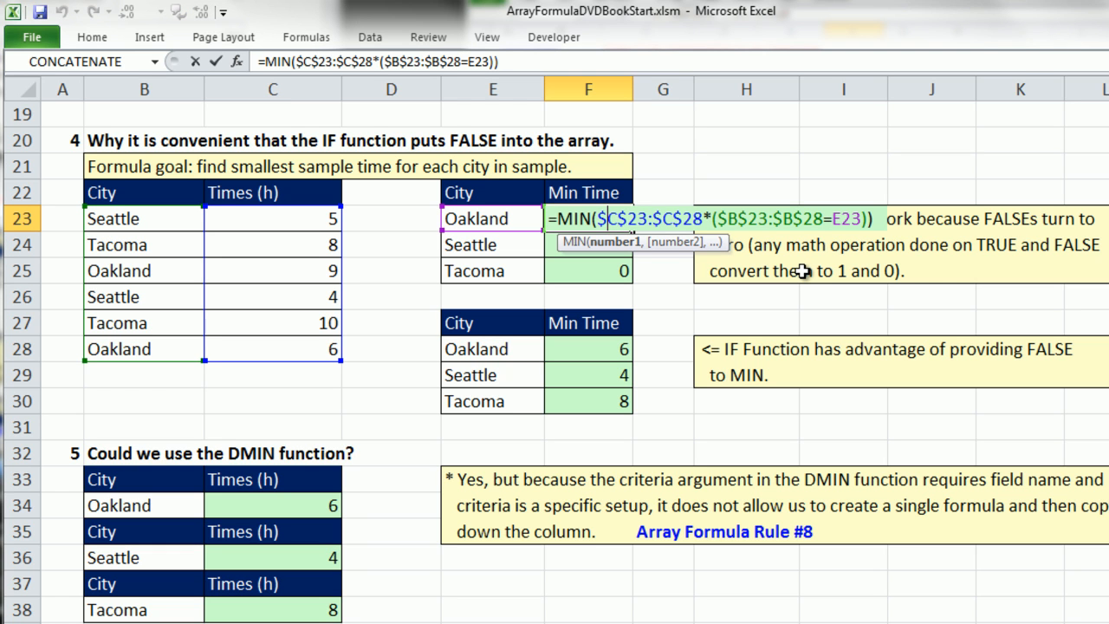
pyautogui.moveTo(767, 242)
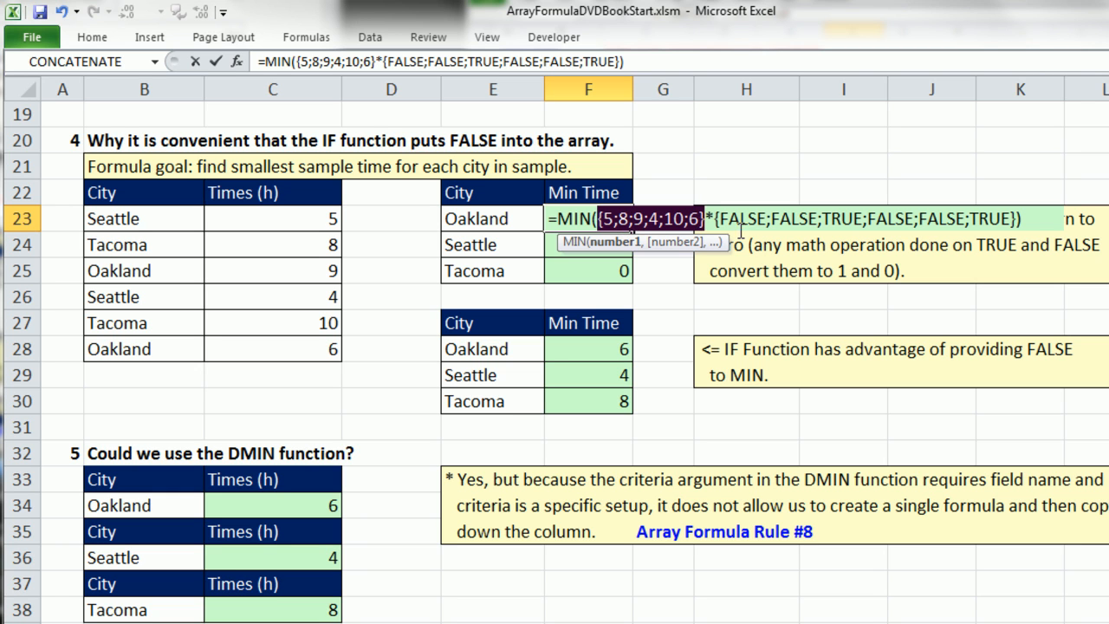
pyautogui.moveTo(753, 157)
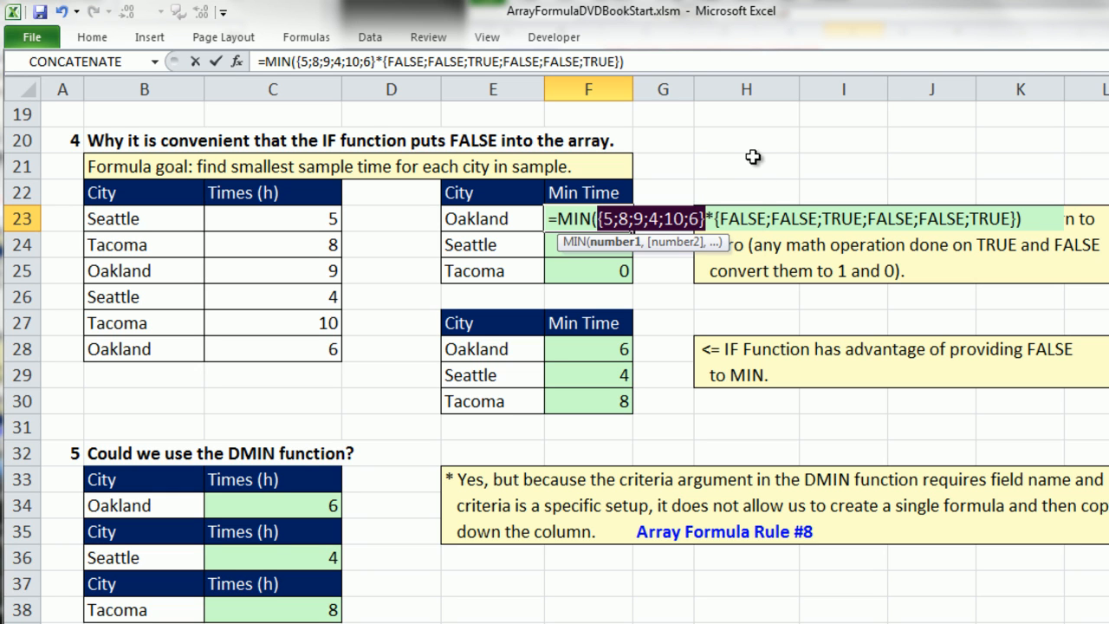
pyautogui.moveTo(742, 222)
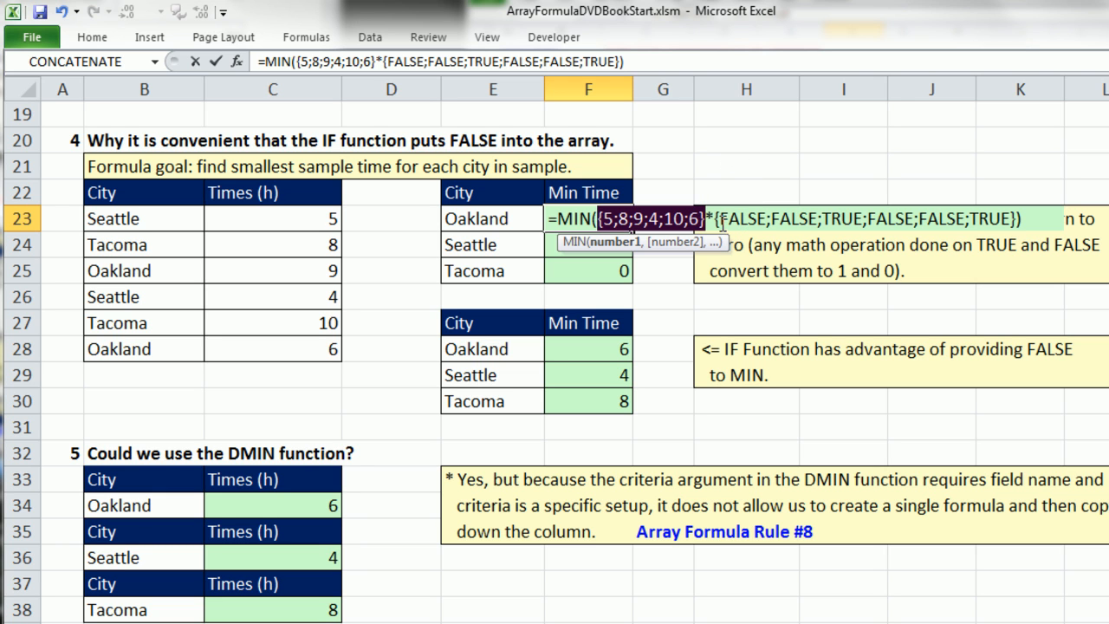
pyautogui.moveTo(807, 199)
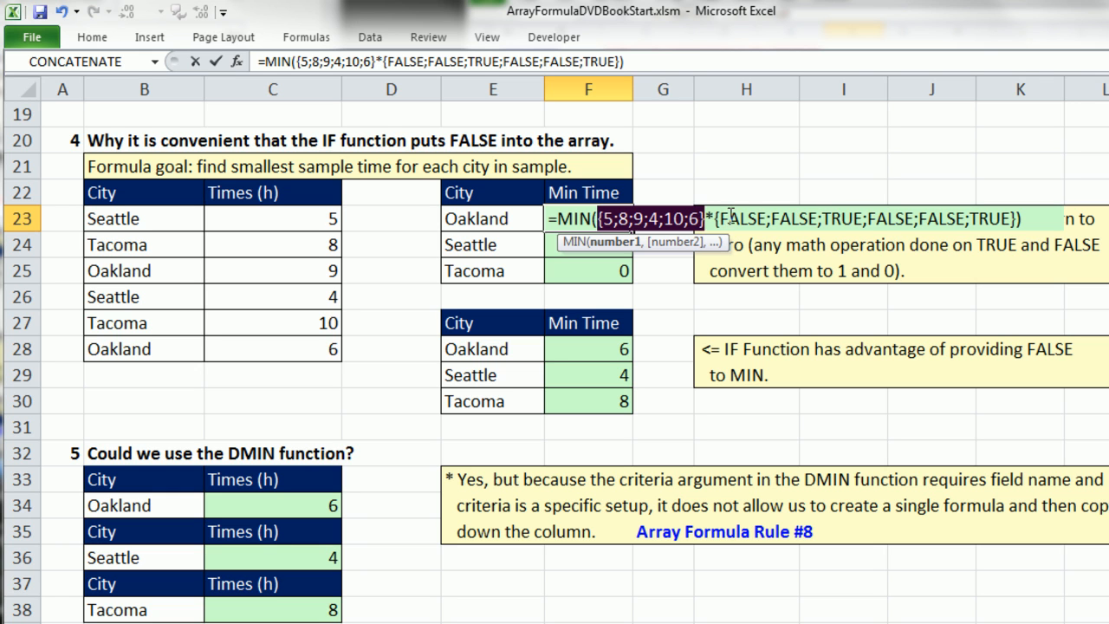
pyautogui.moveTo(778, 158)
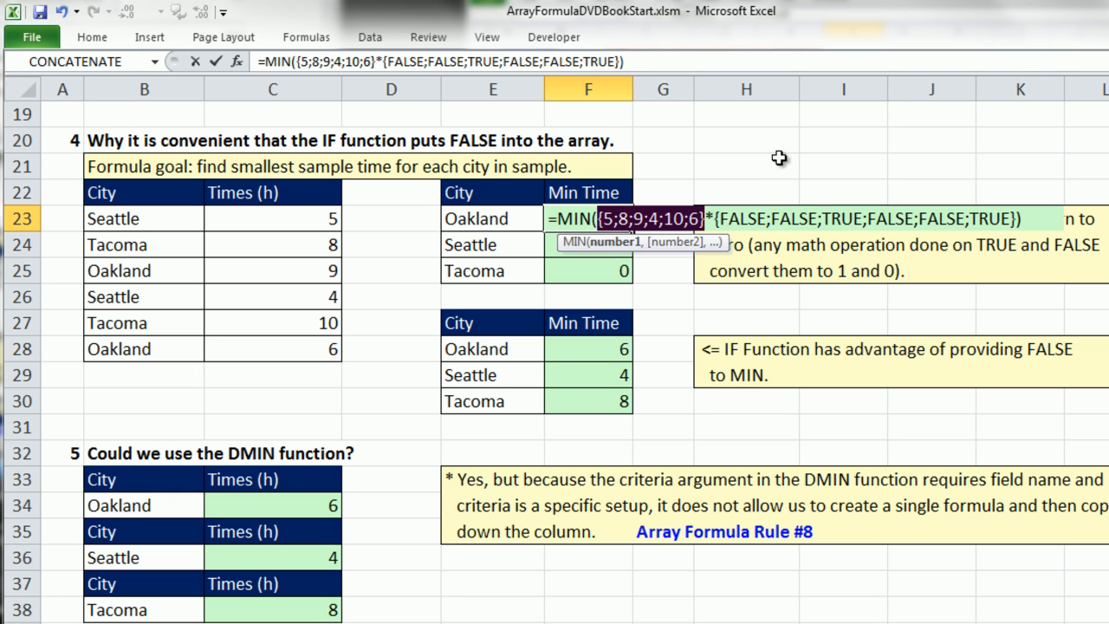
pyautogui.moveTo(754, 232)
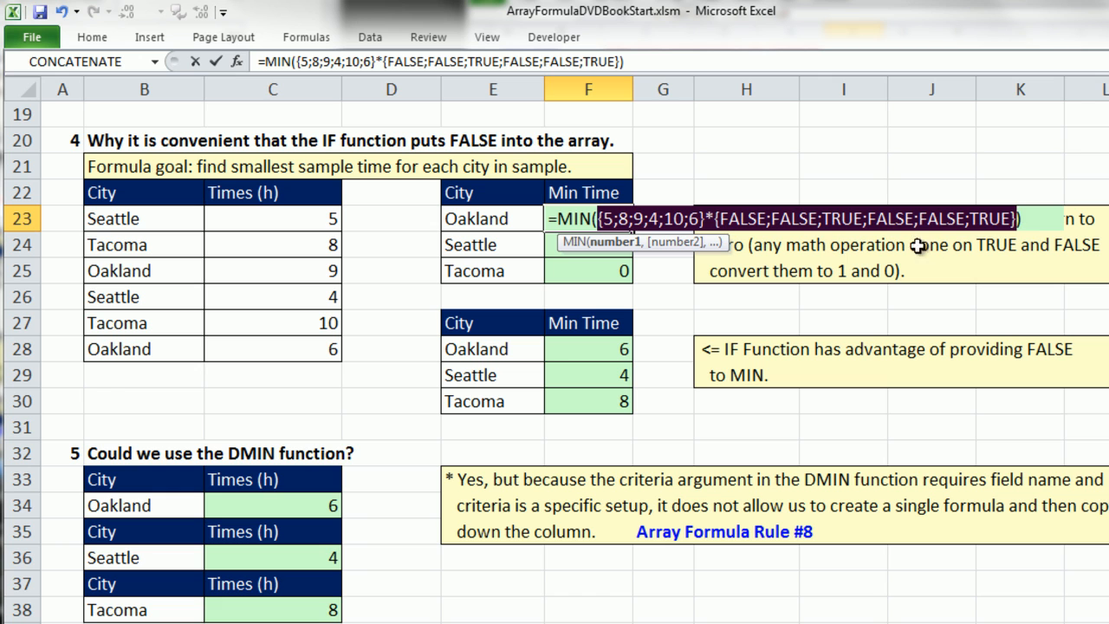
pyautogui.moveTo(661, 239)
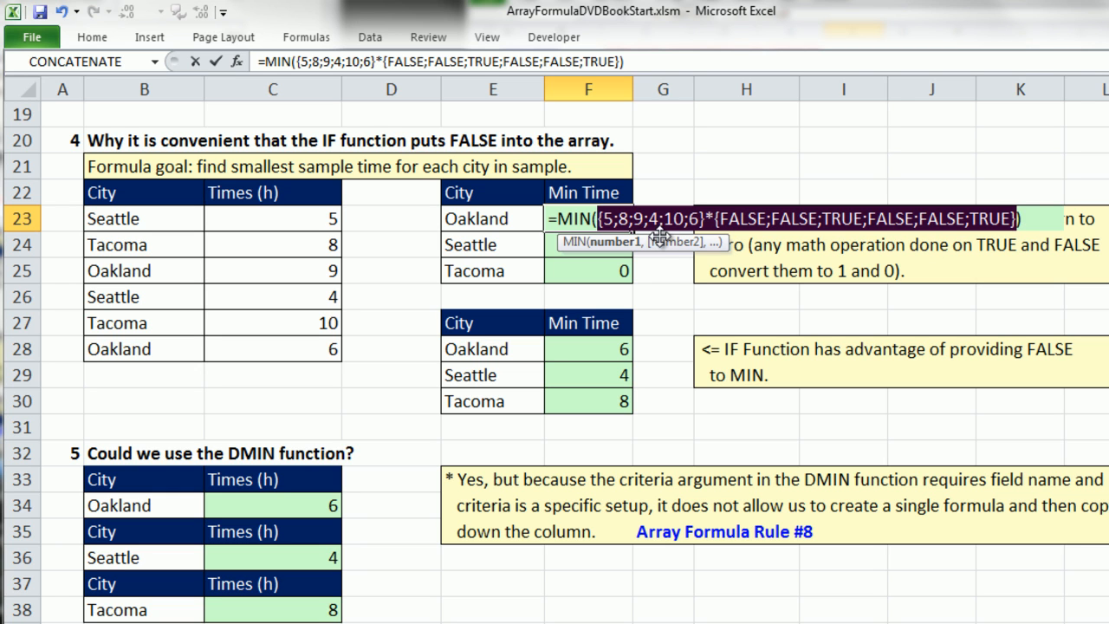
pyautogui.moveTo(717, 252)
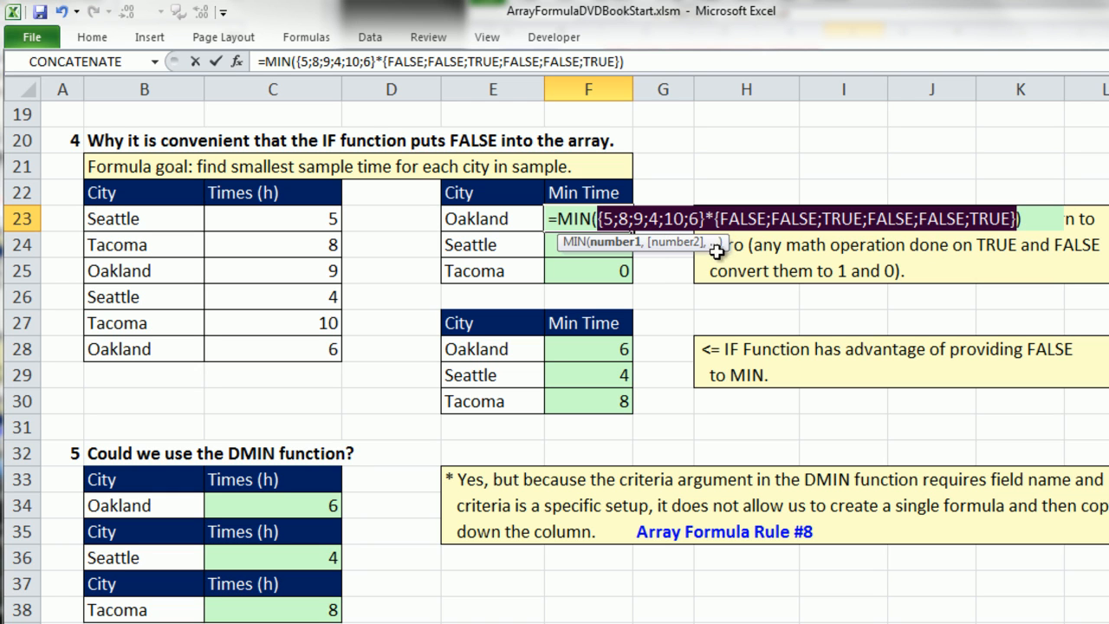
pyautogui.press('F9')
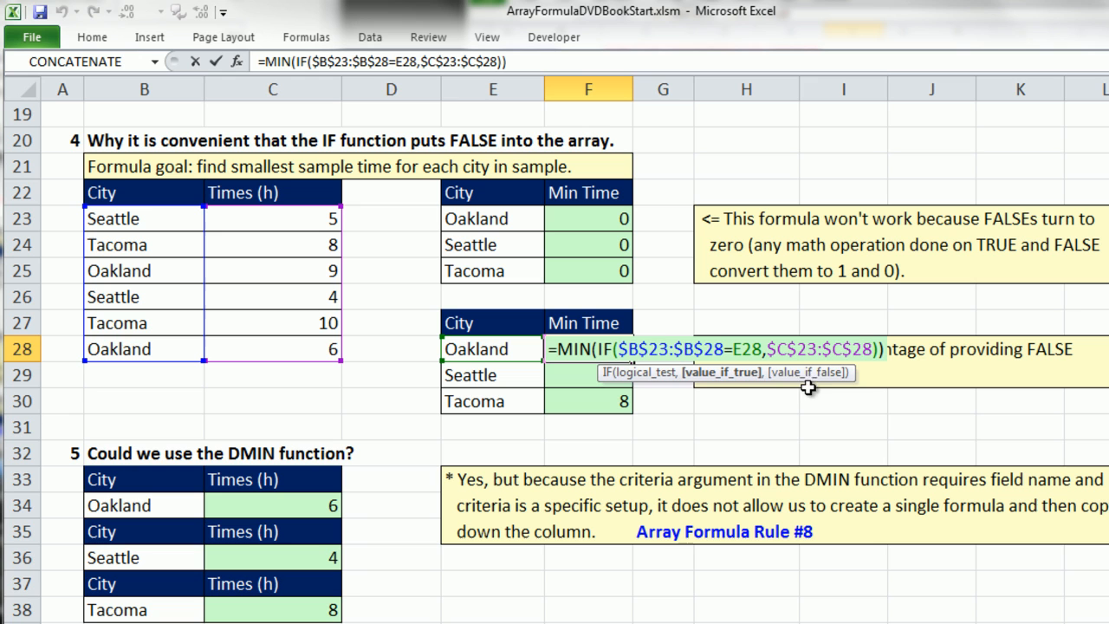
pyautogui.moveTo(591, 358)
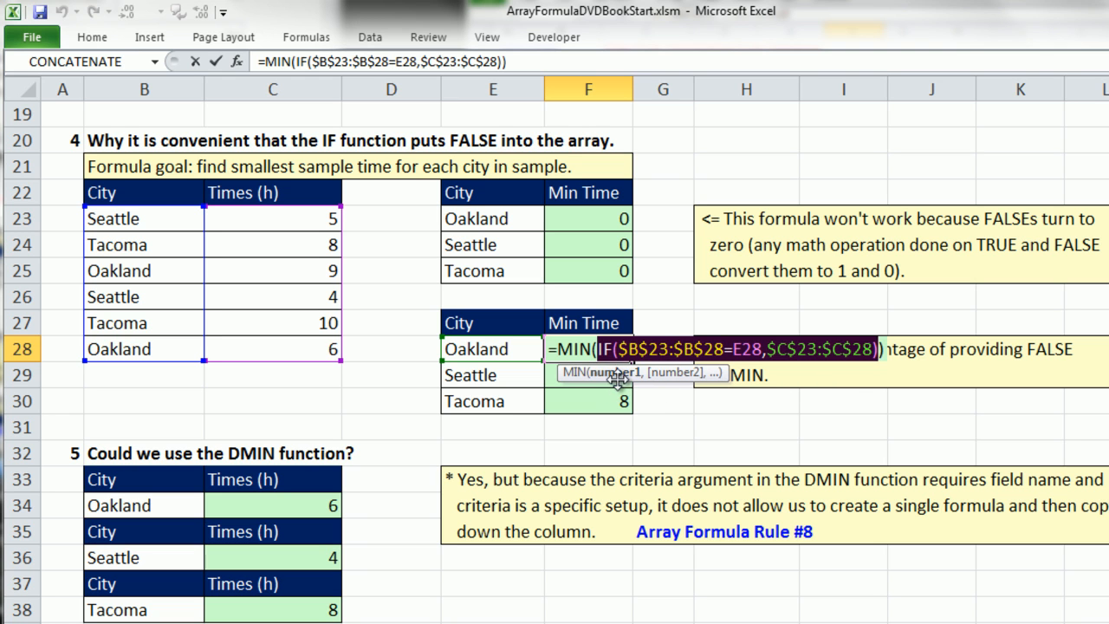
# Evaluate F28's IF part to {FALSE;FALSE;9;FALSE;FALSE;6} and reopen the formula.
pyautogui.press('f9')
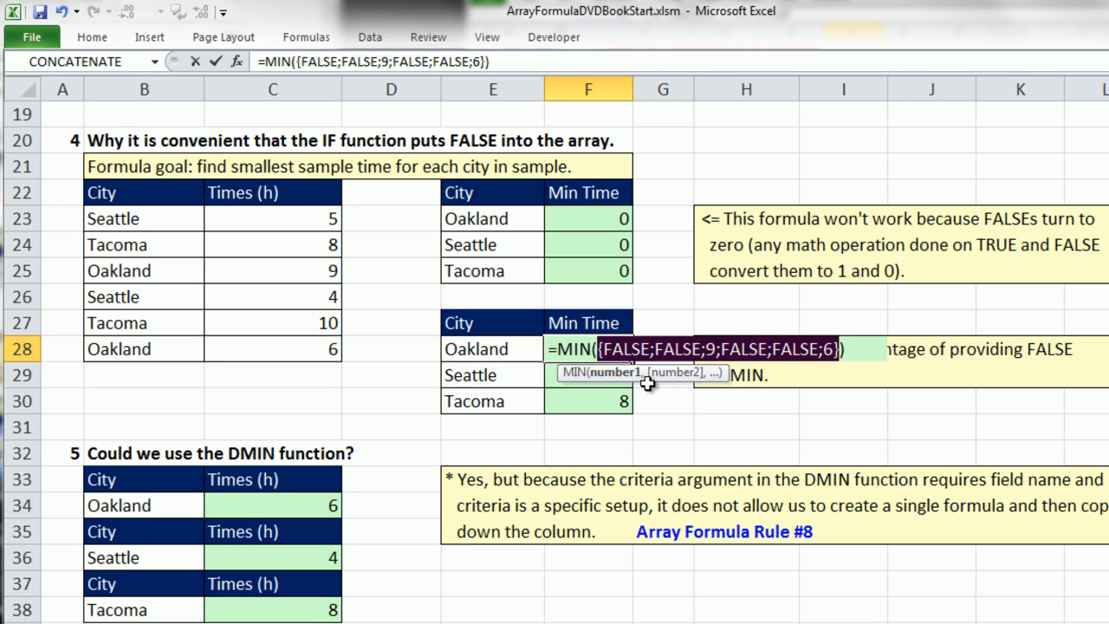
pyautogui.moveTo(598, 323)
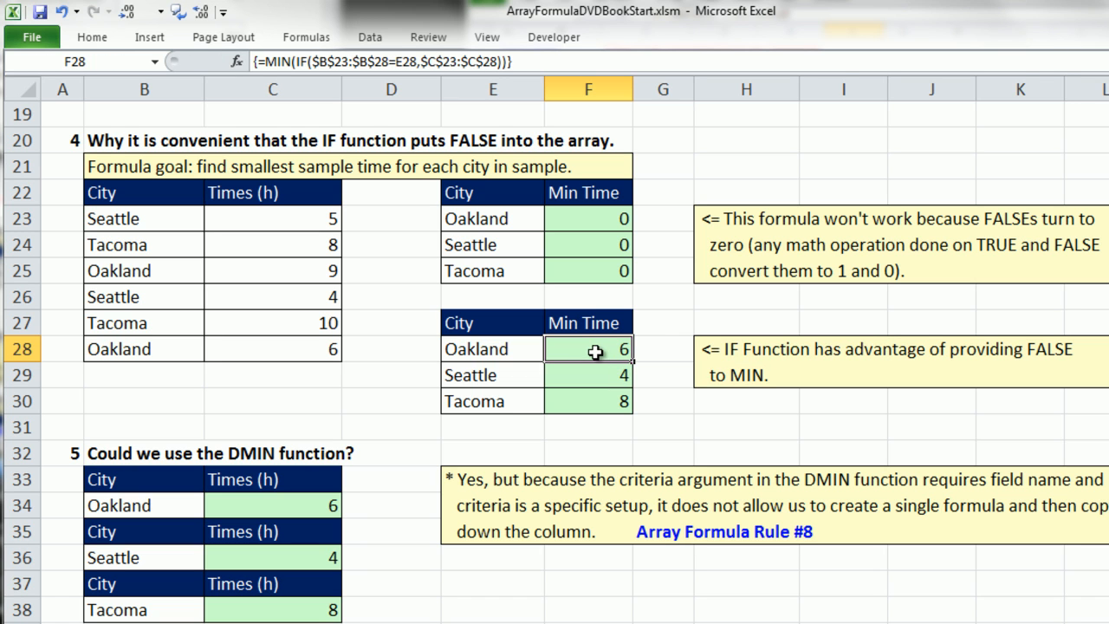
pyautogui.doubleClick(589, 349)
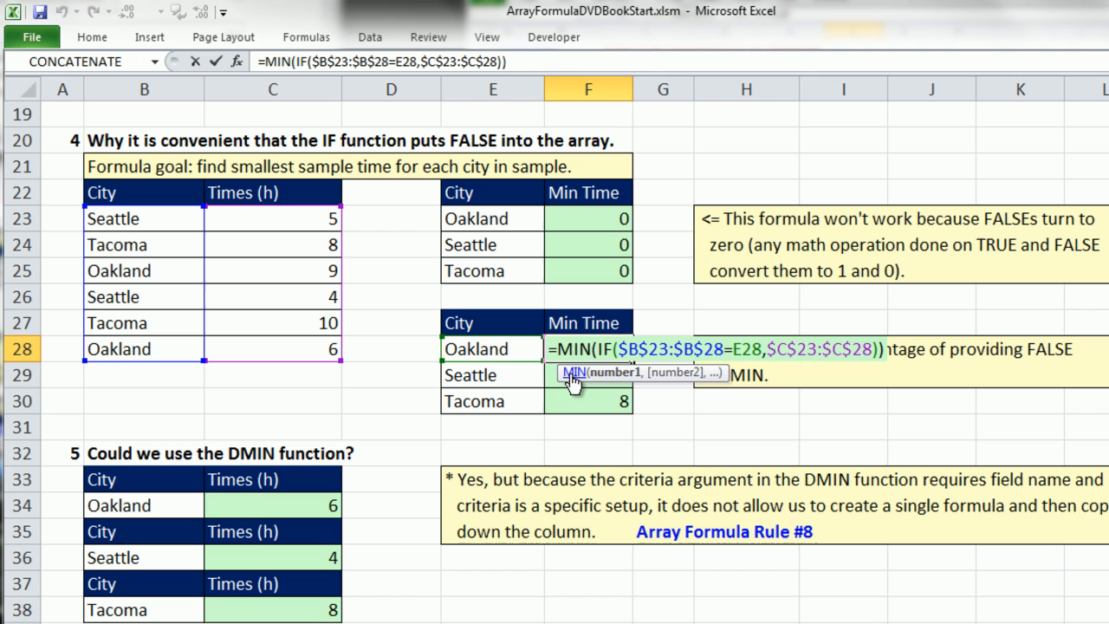
pyautogui.click(573, 372)
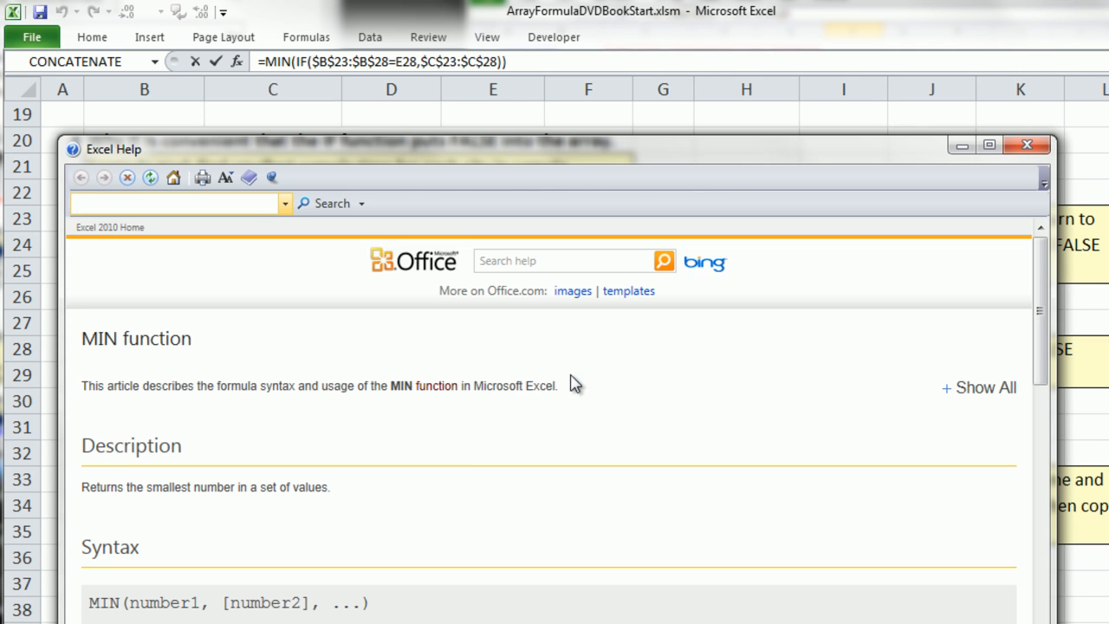
pyautogui.scroll(-3)
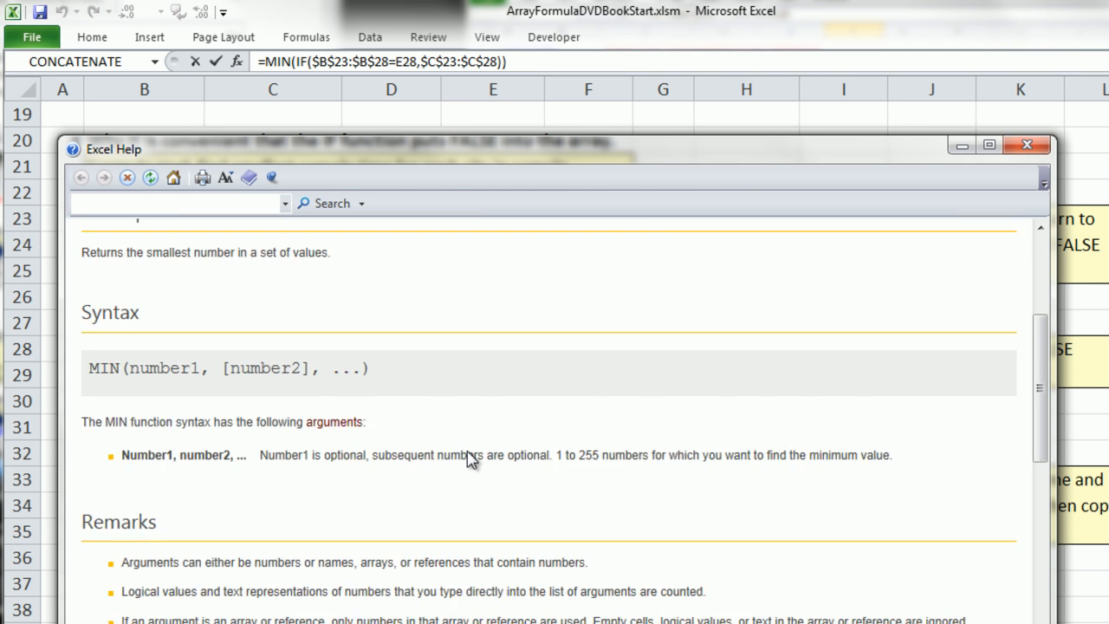
pyautogui.scroll(-3)
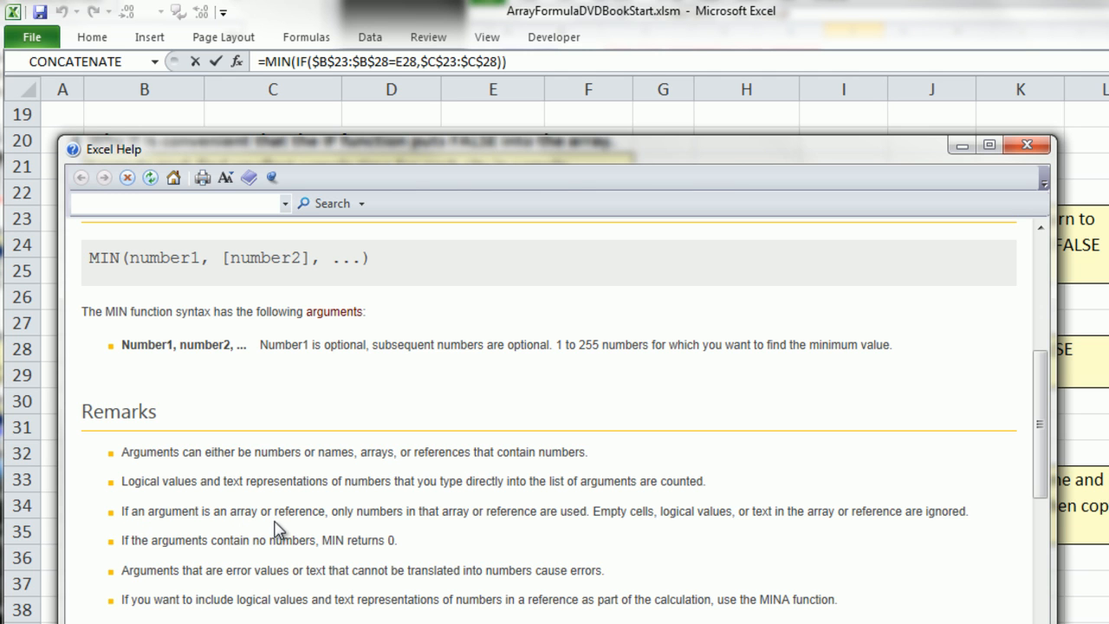
pyautogui.moveTo(407, 528)
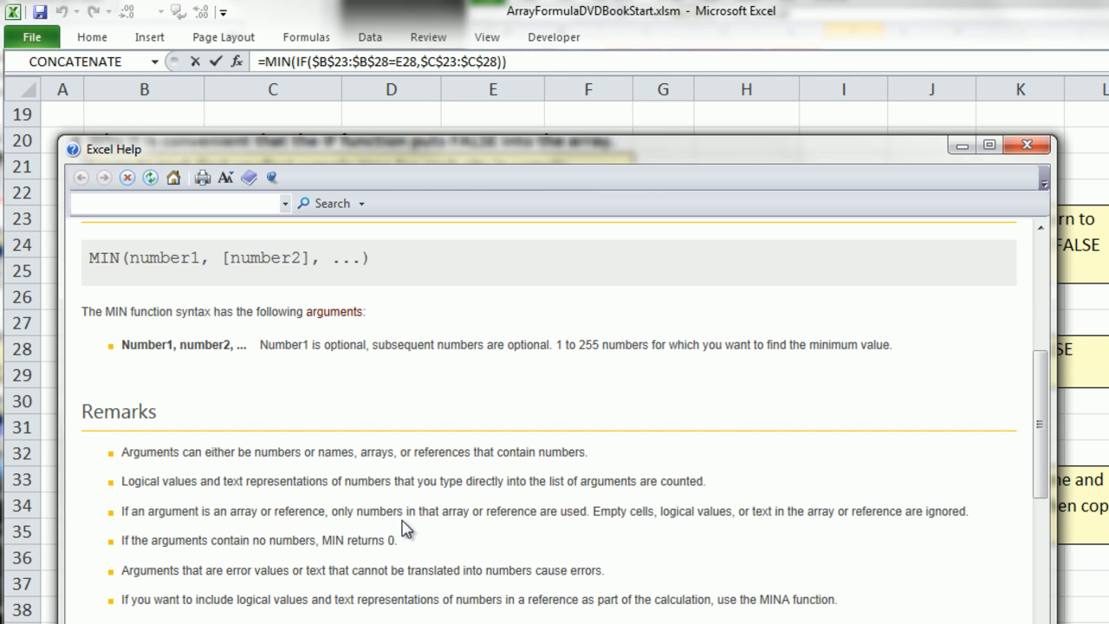
pyautogui.moveTo(546, 528)
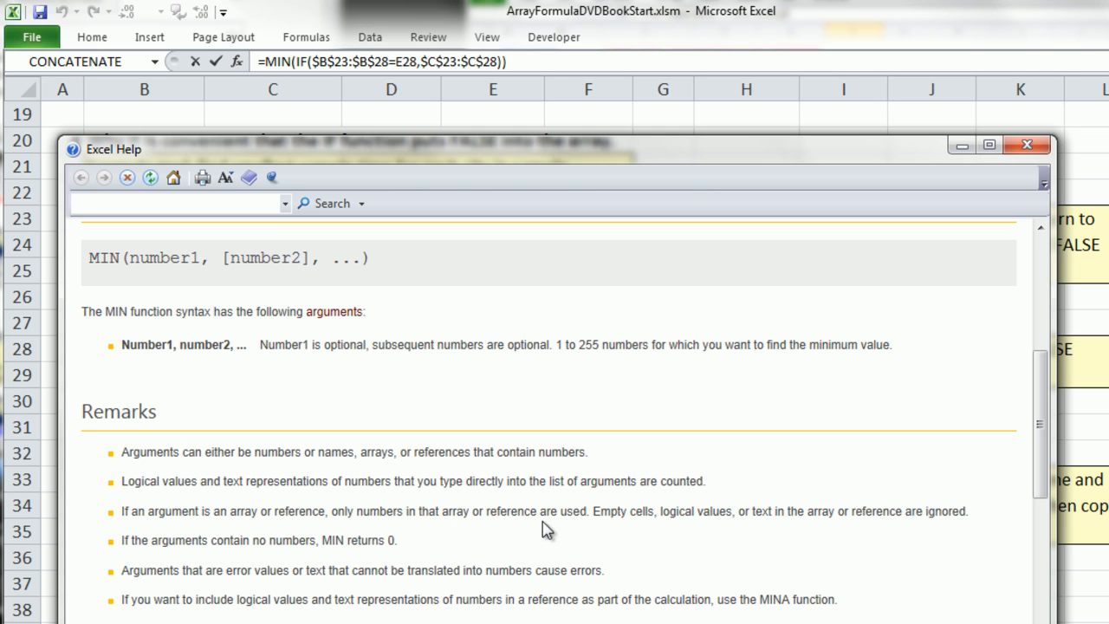
pyautogui.moveTo(737, 543)
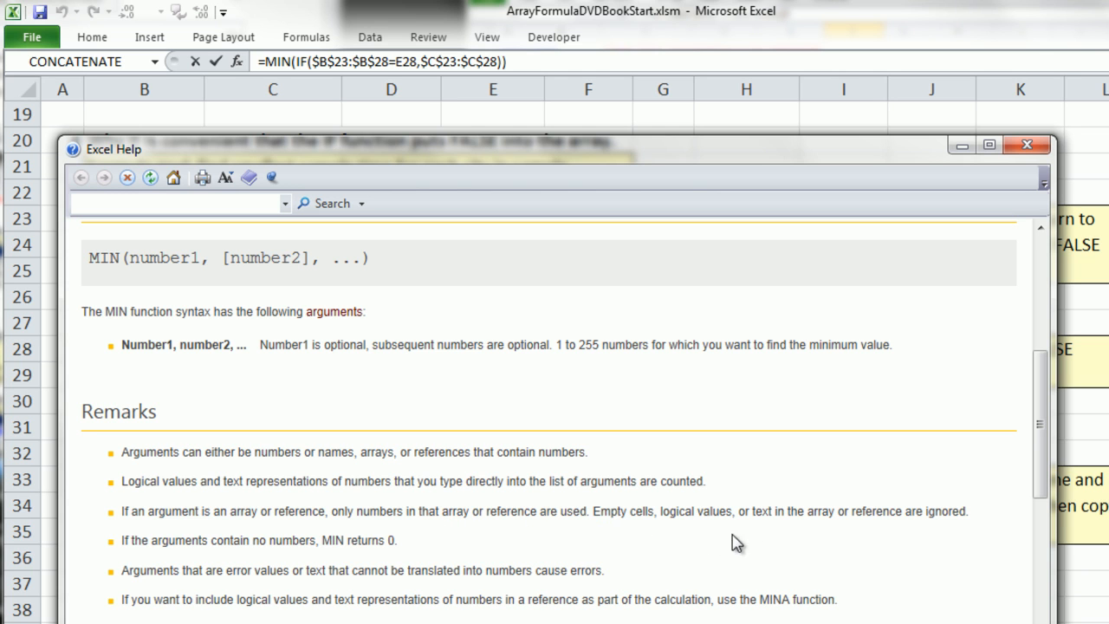
pyautogui.moveTo(788, 532)
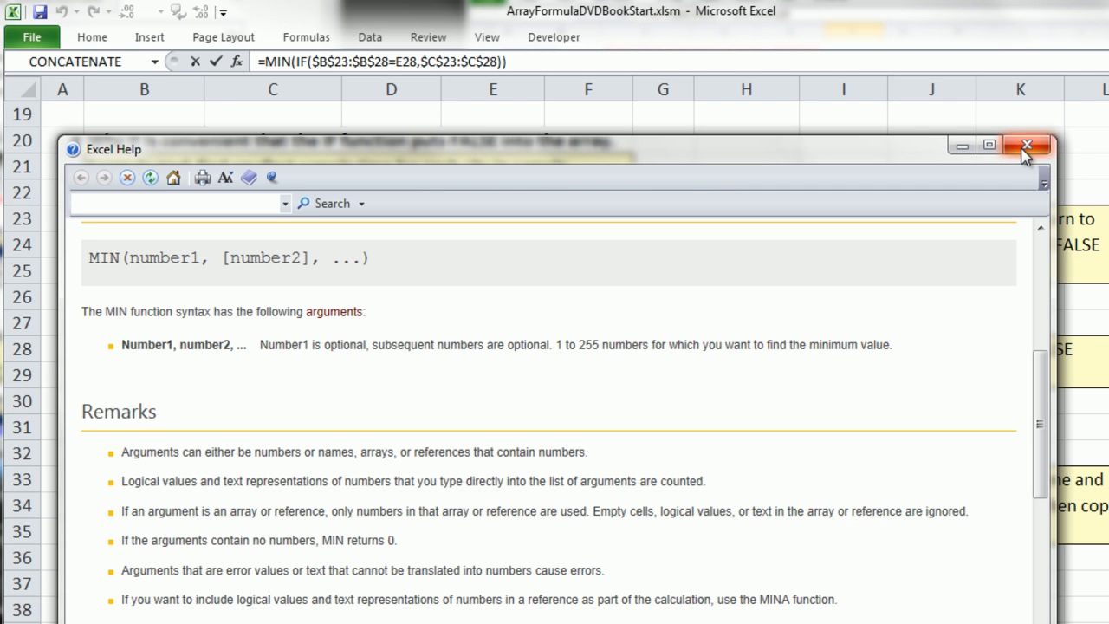
pyautogui.click(1027, 144)
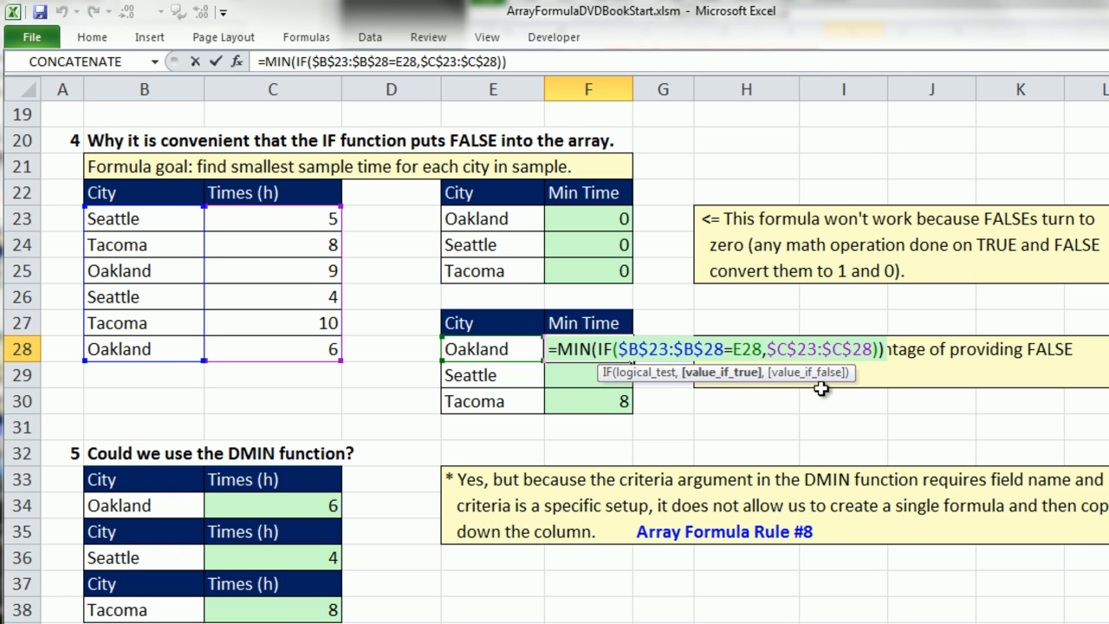
pyautogui.moveTo(706, 324)
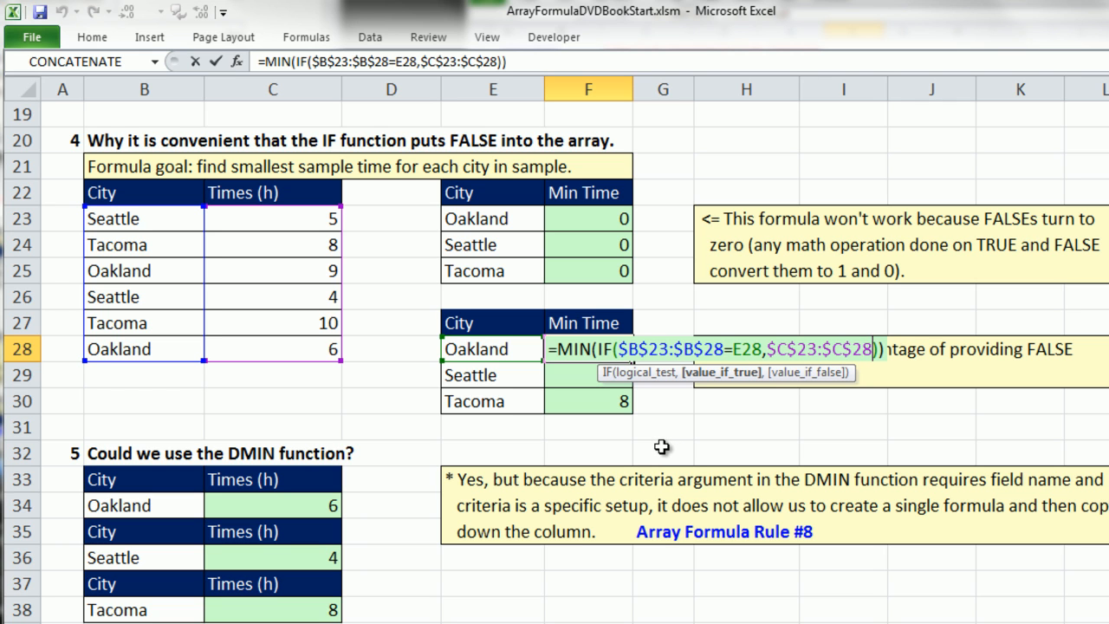
# Reconfirm the unchanged F28 array formula and scroll down to the DMIN examples.
pyautogui.press('ctrl+shift+enter')
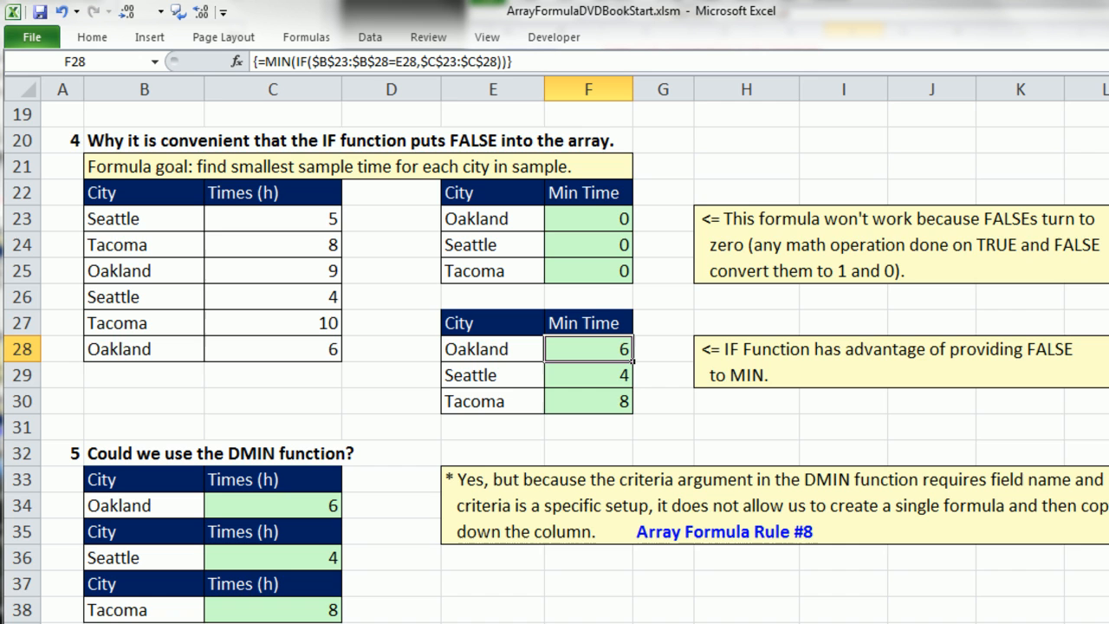
pyautogui.scroll(-3)
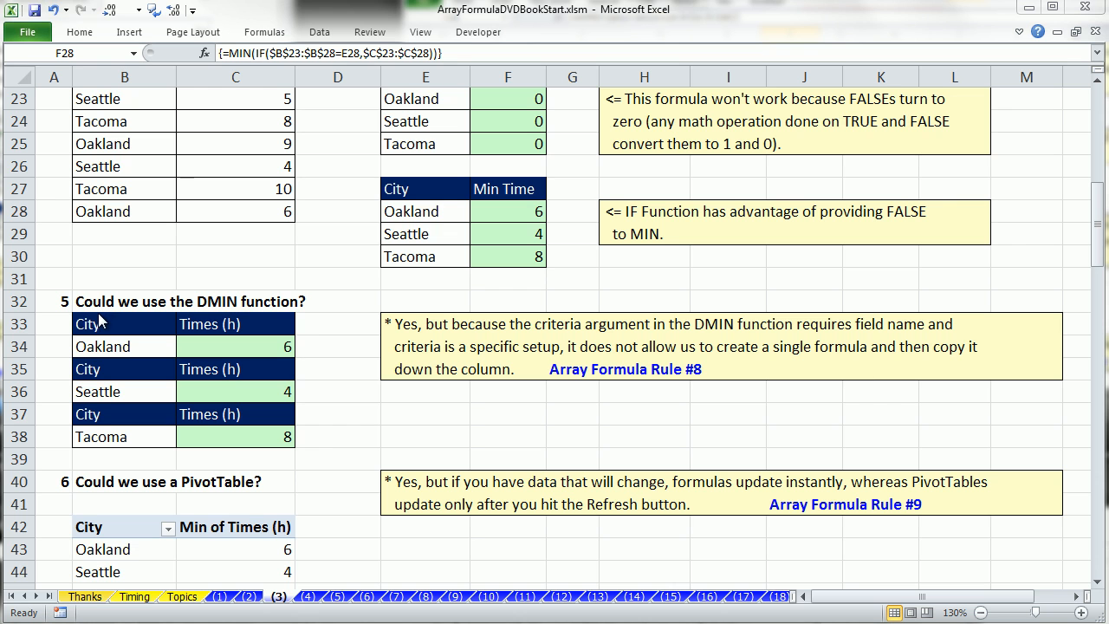
pyautogui.click(508, 211)
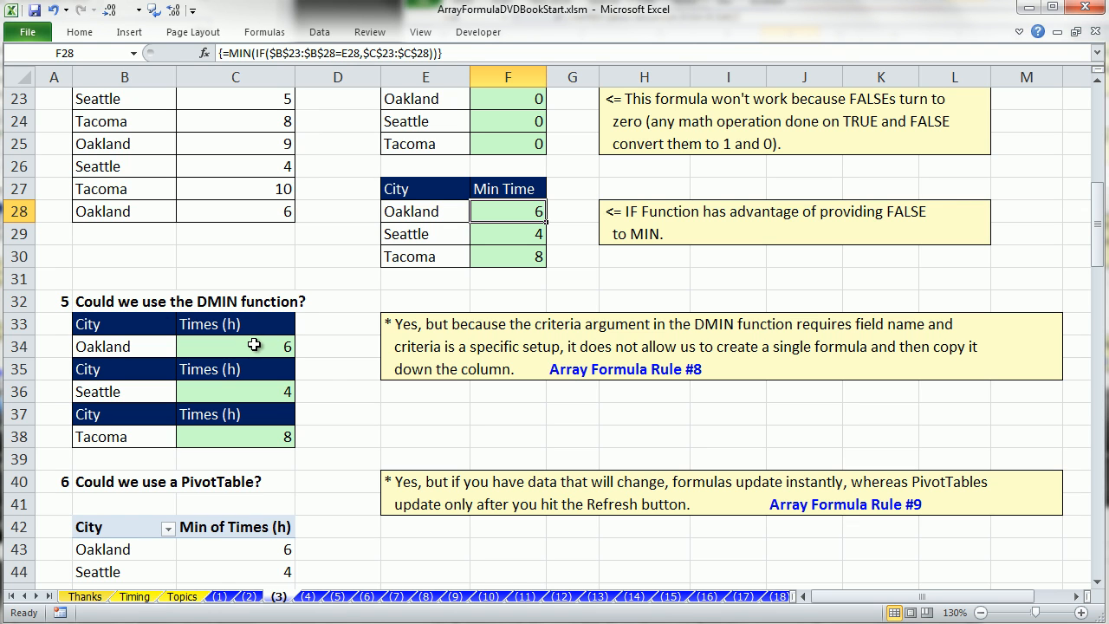
pyautogui.write('=DMIN($B$6:$C$12,C33,B33:B34)')
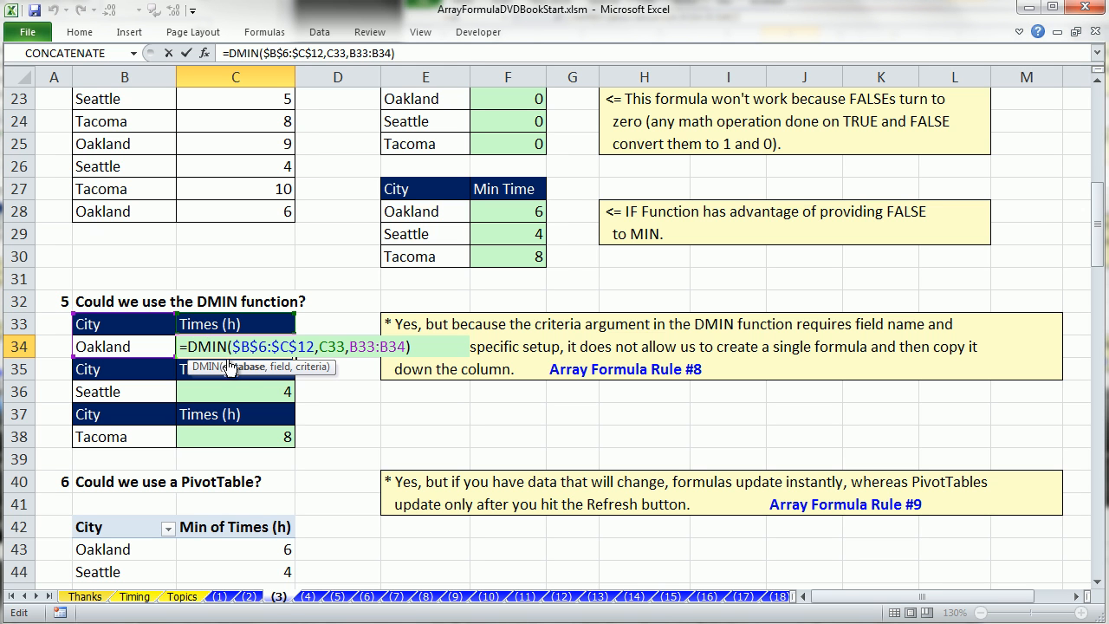
pyautogui.moveTo(412, 424)
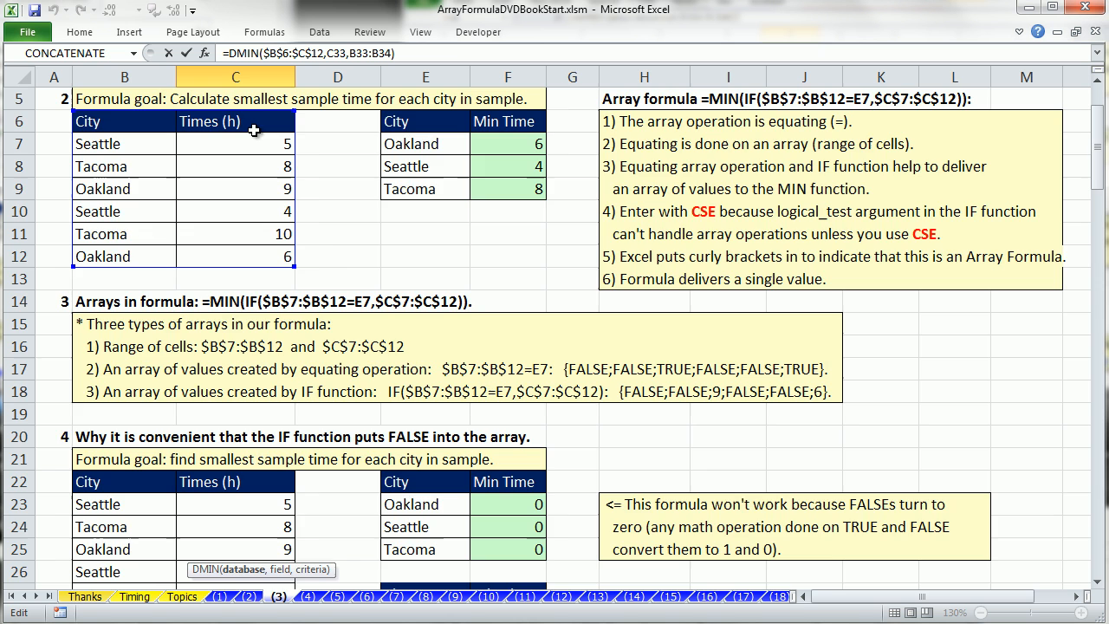
pyautogui.scroll(-3)
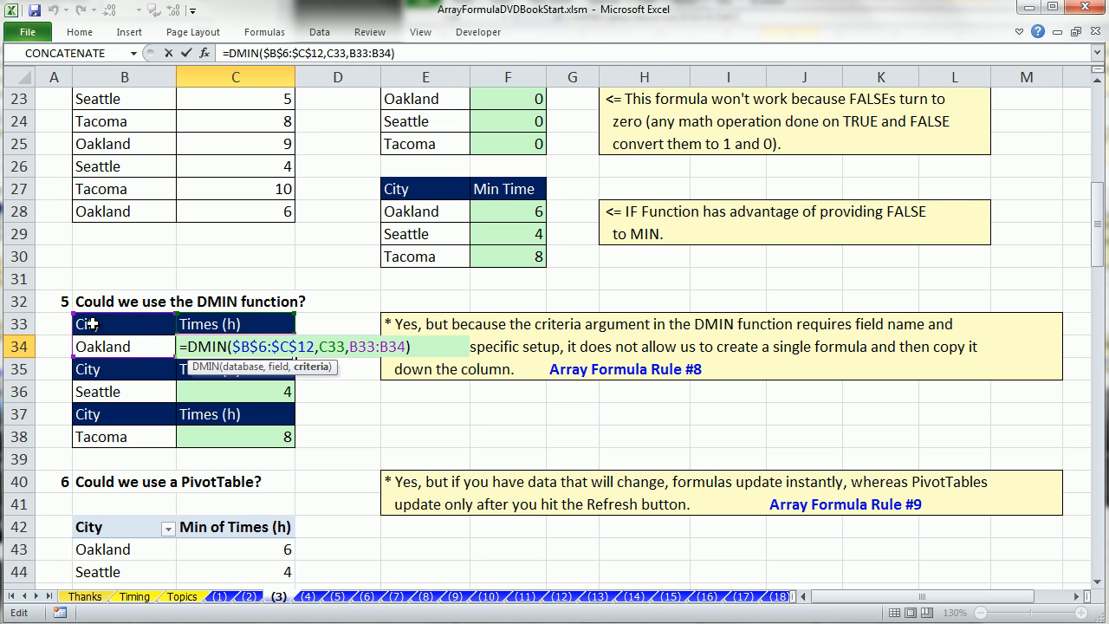
pyautogui.moveTo(187, 308)
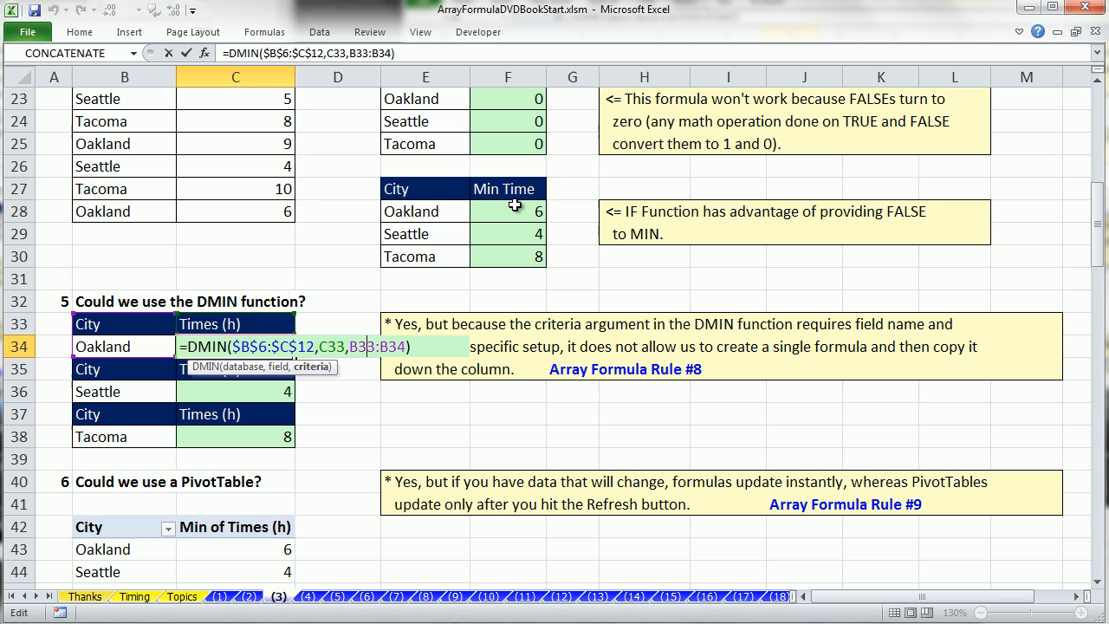
pyautogui.moveTo(149, 336)
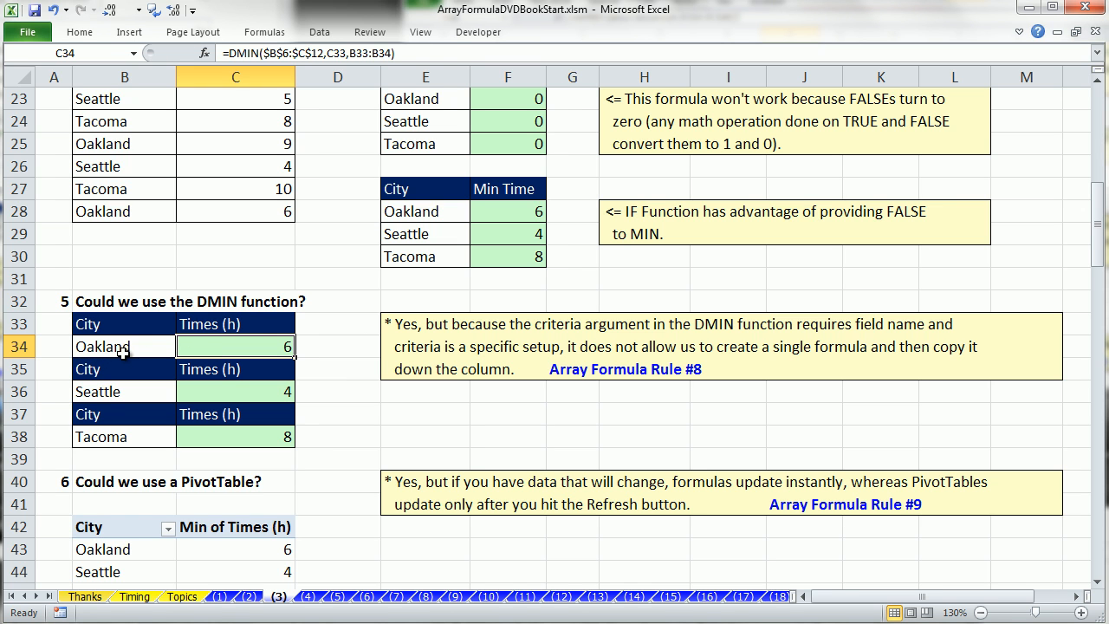
pyautogui.doubleClick(236, 346)
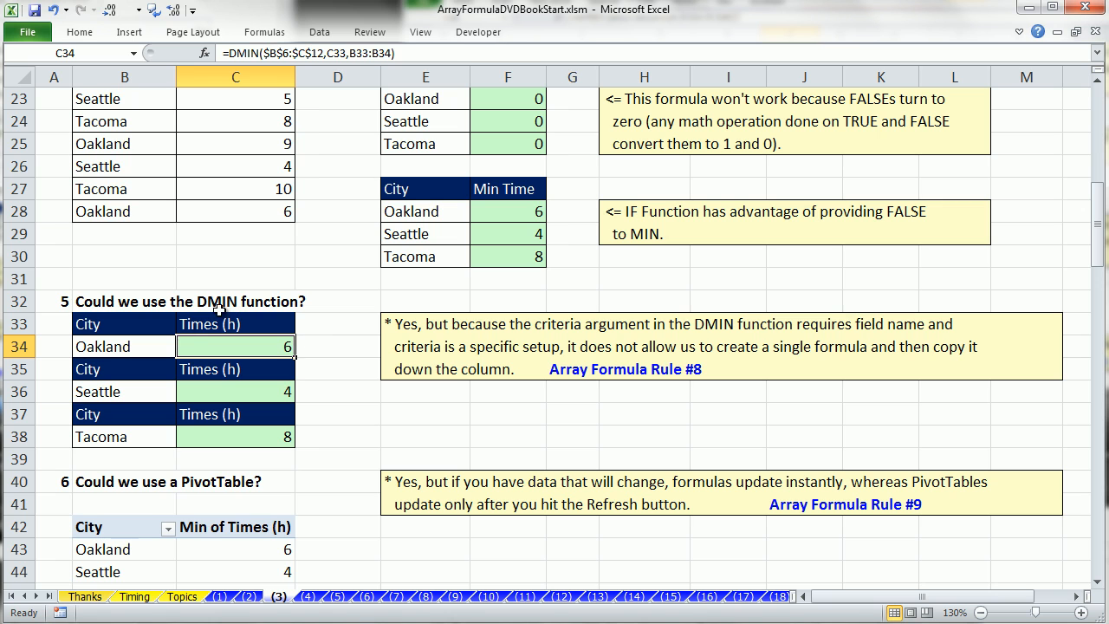
pyautogui.moveTo(415, 264)
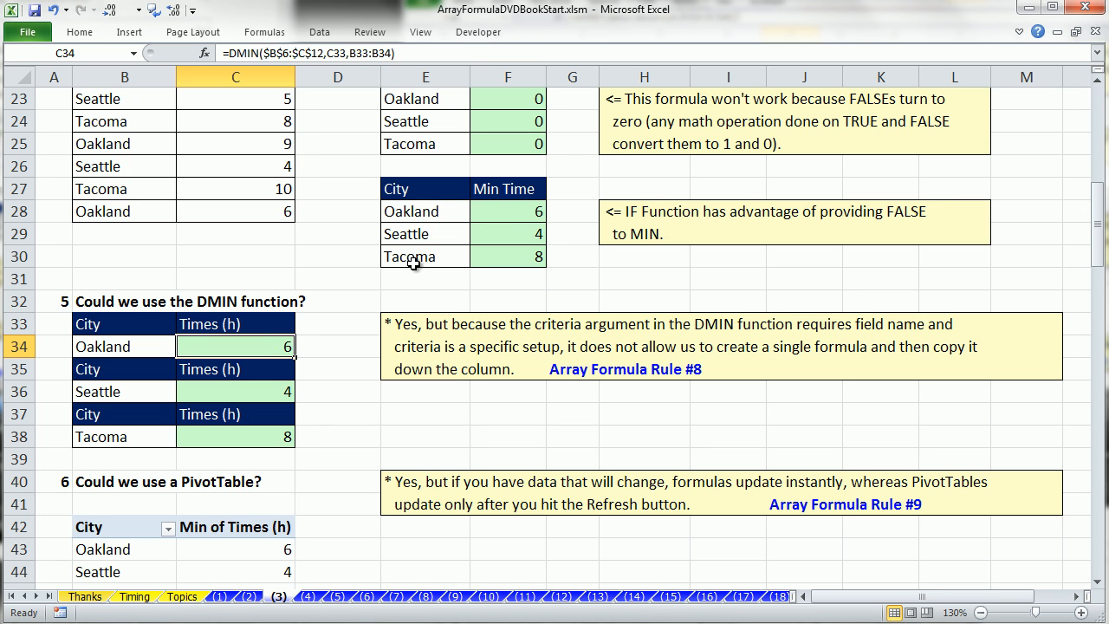
pyautogui.moveTo(511, 266)
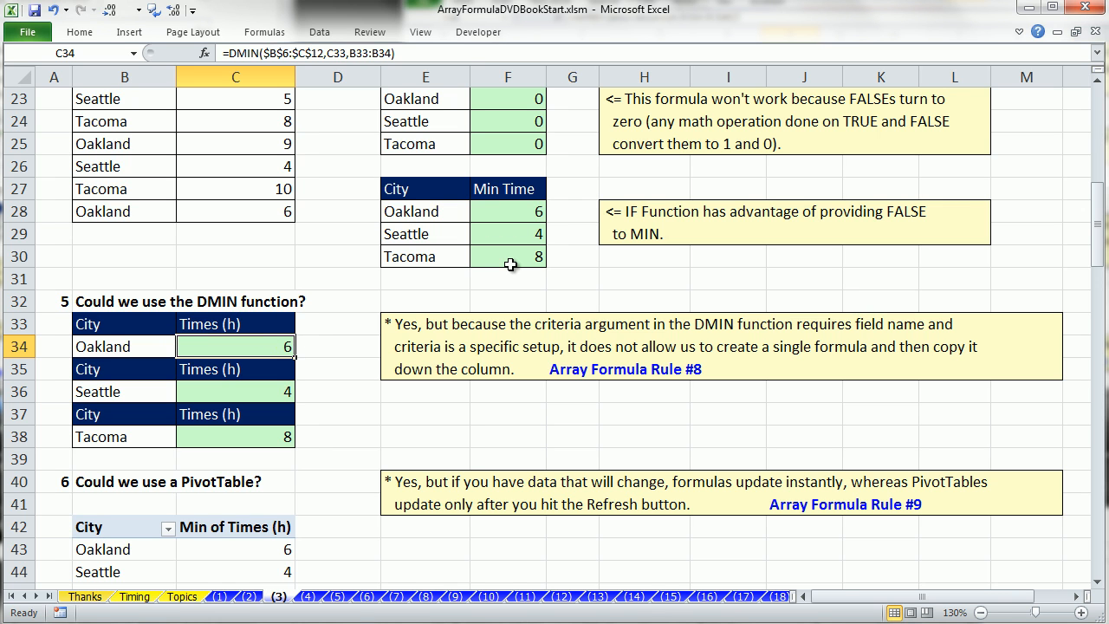
pyautogui.moveTo(341, 383)
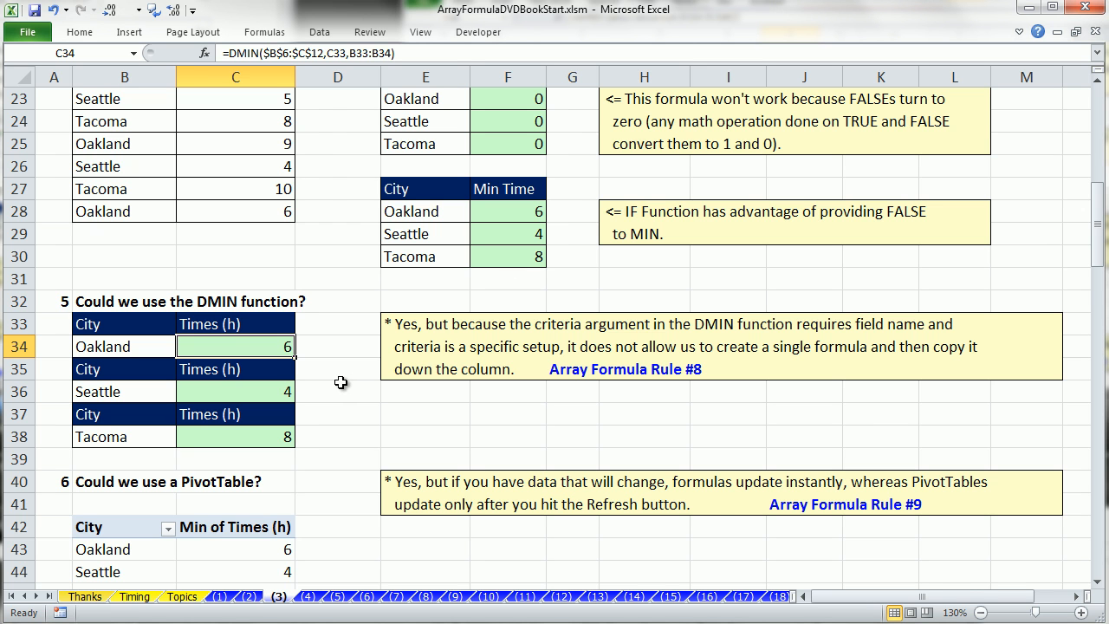
pyautogui.scroll(-3)
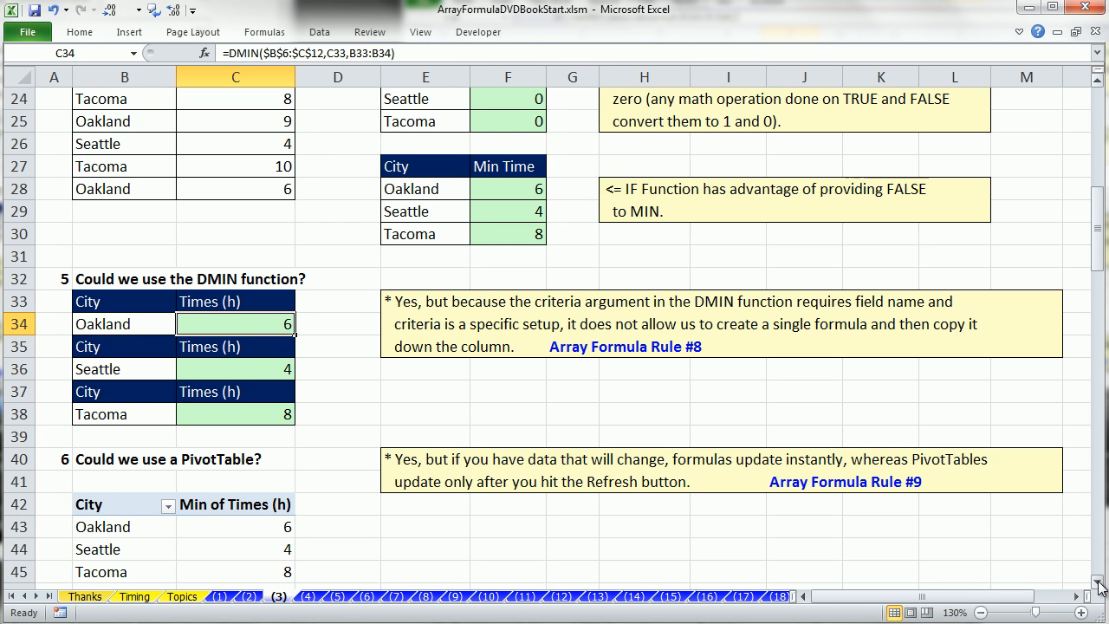
pyautogui.scroll(-3)
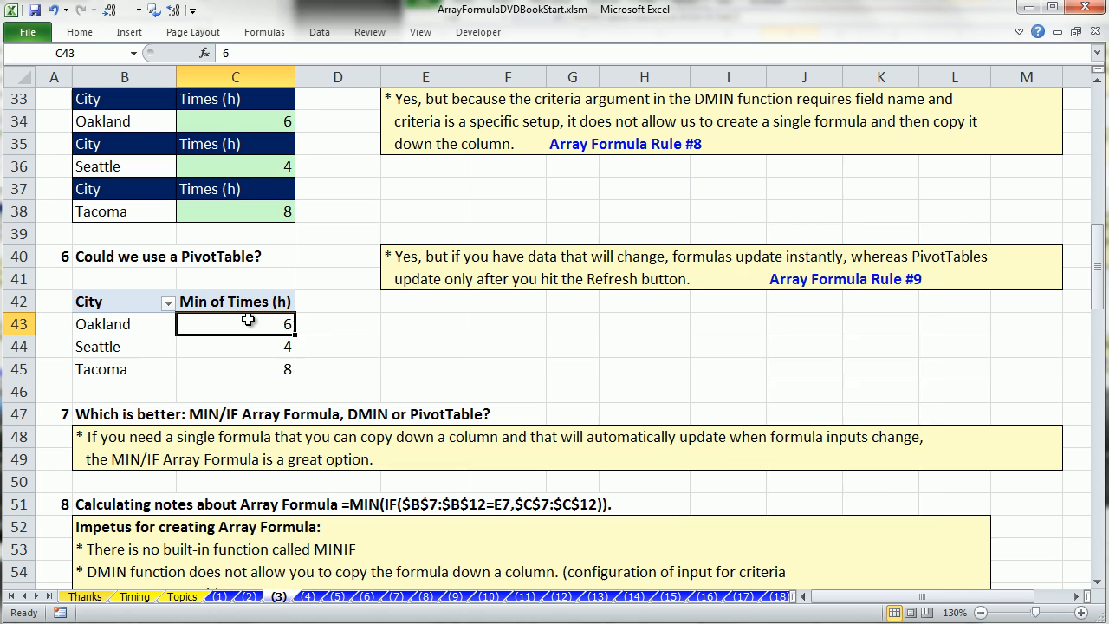
pyautogui.click(425, 346)
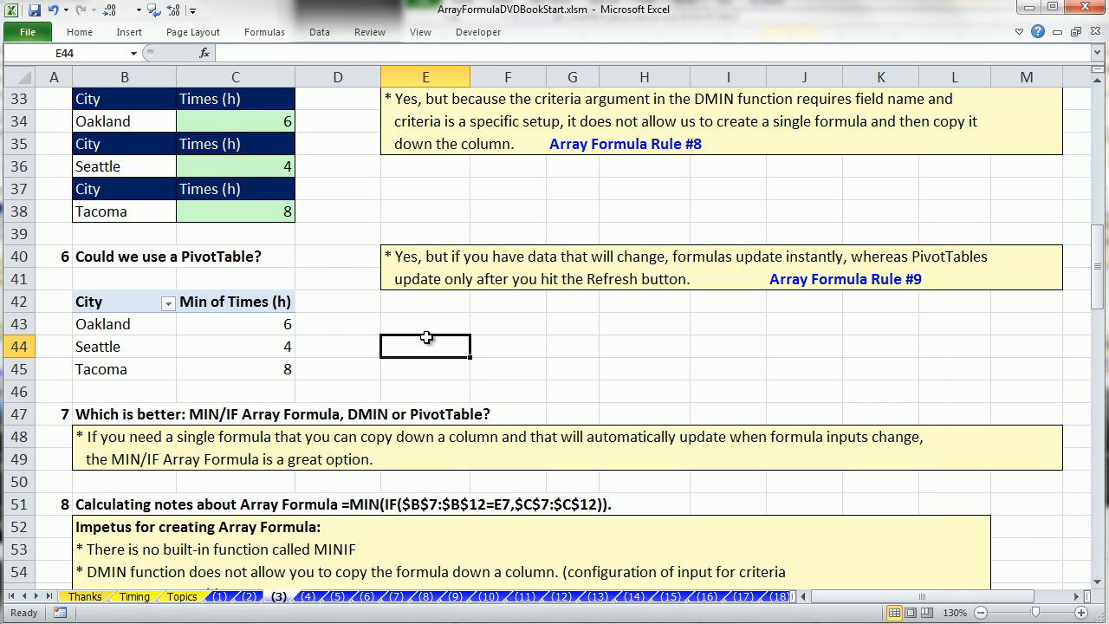
pyautogui.moveTo(430, 330)
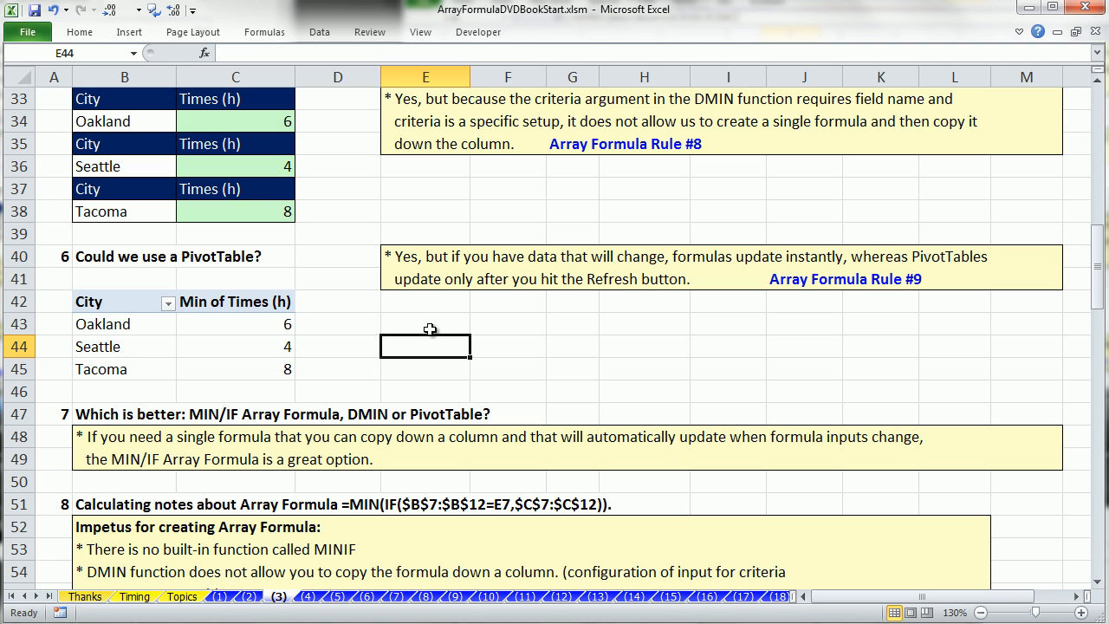
pyautogui.moveTo(292, 392)
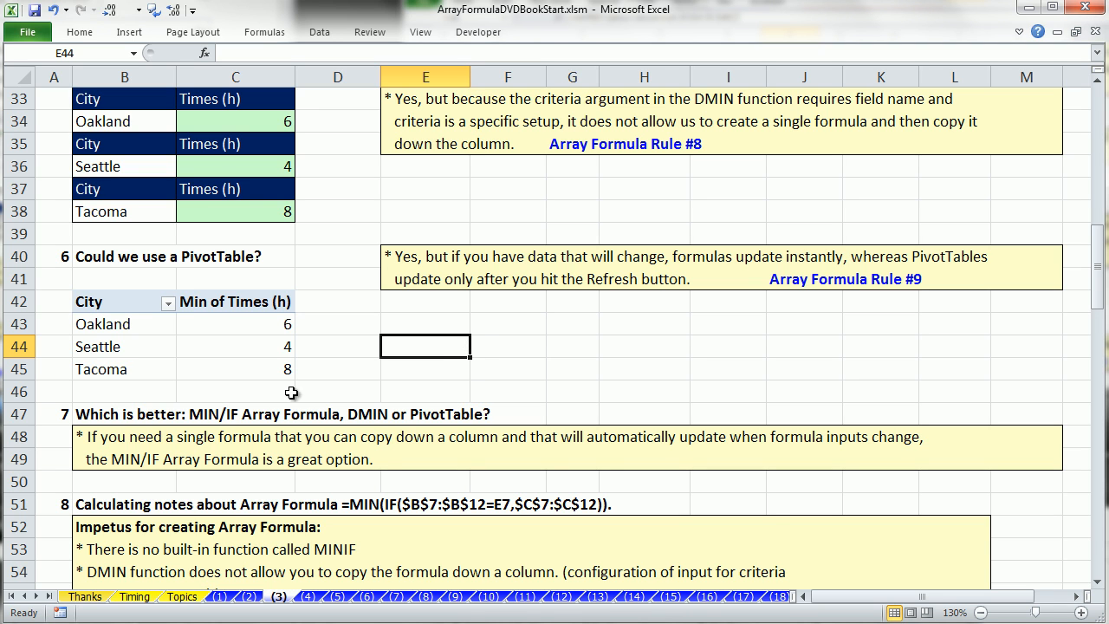
pyautogui.moveTo(267, 356)
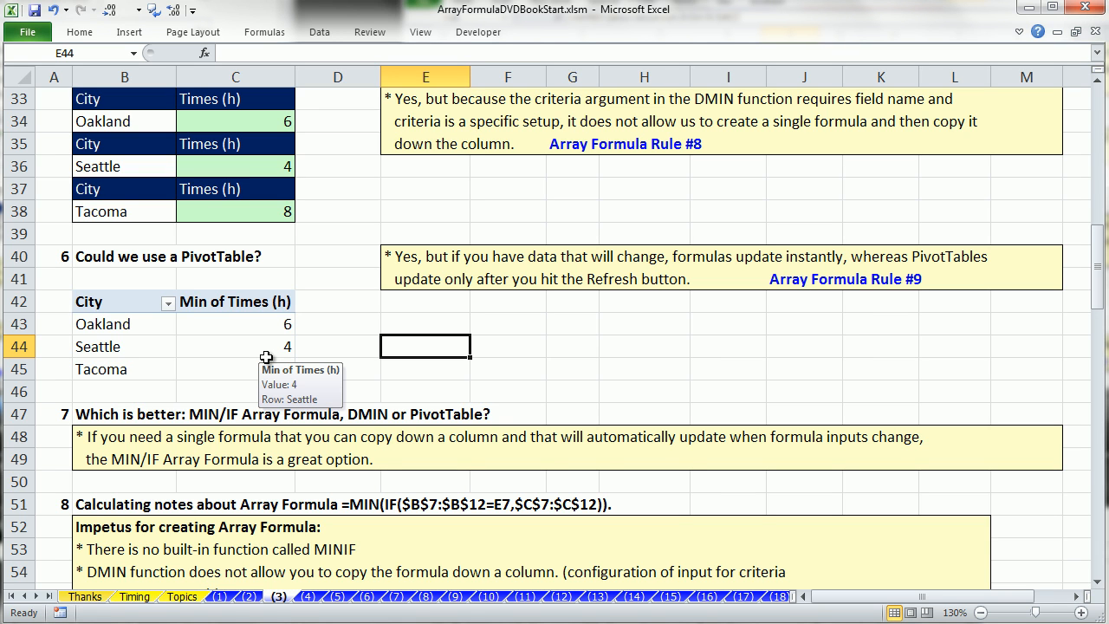
pyautogui.moveTo(531, 288)
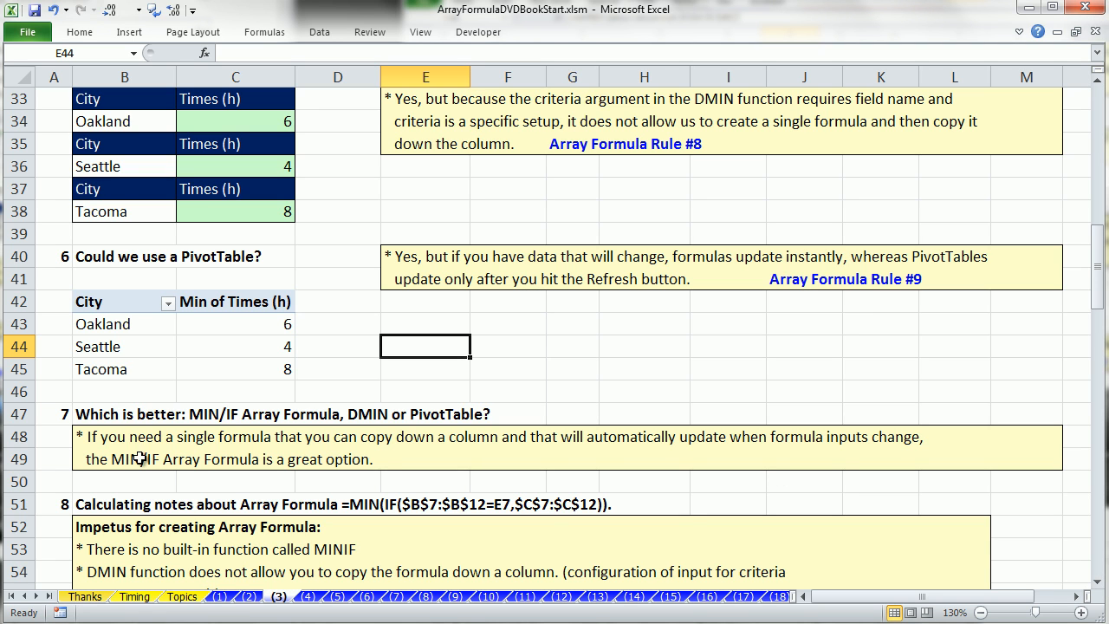
pyautogui.moveTo(300, 435)
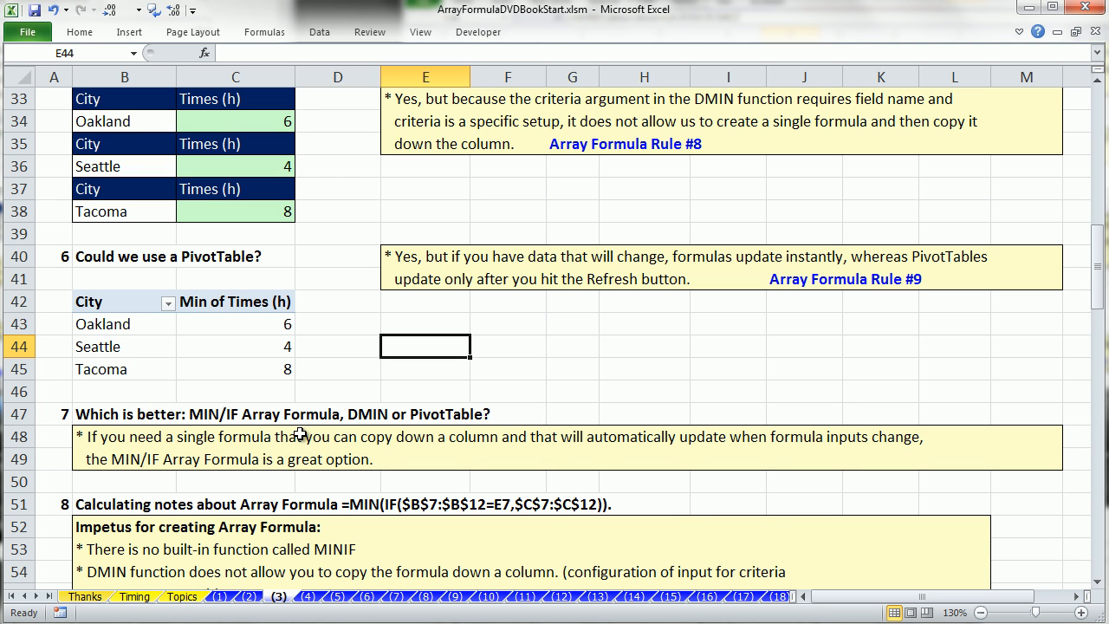
pyautogui.moveTo(143, 434)
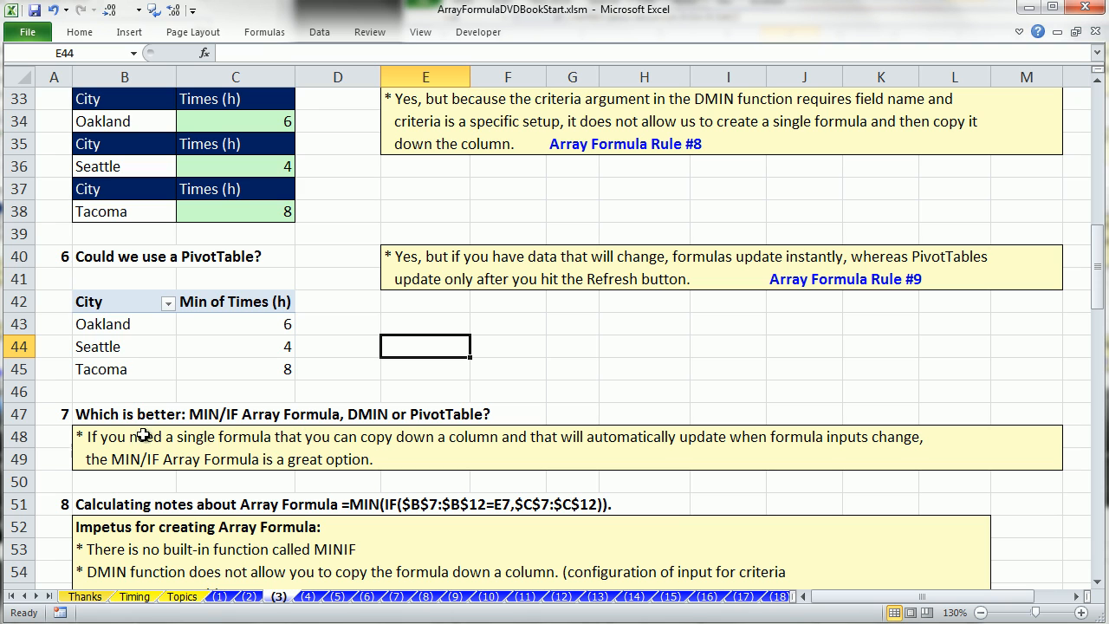
pyautogui.moveTo(416, 455)
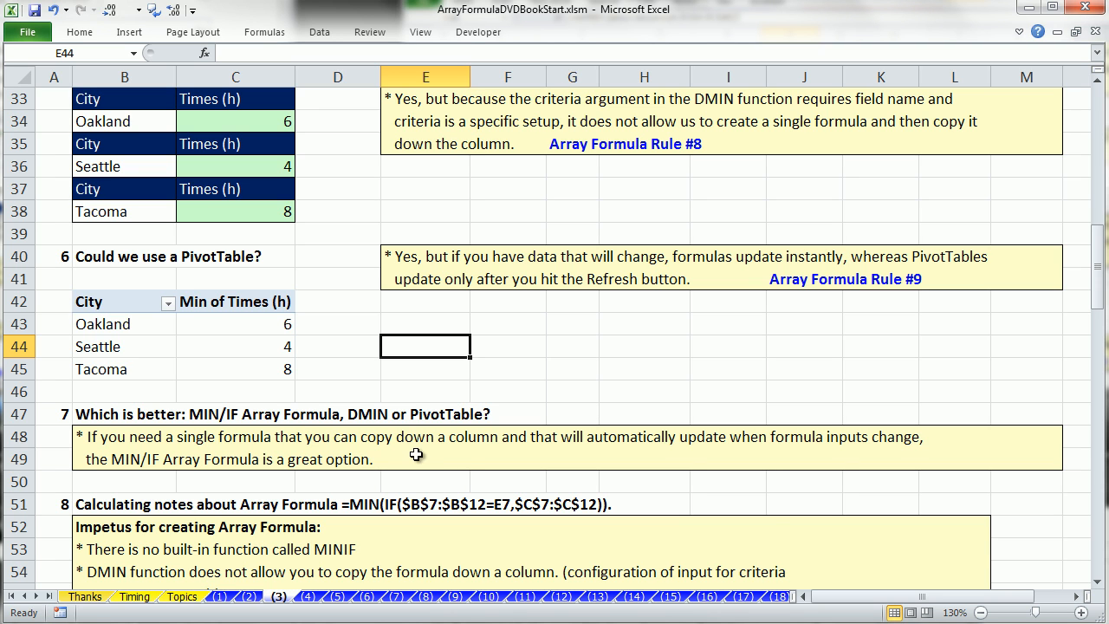
pyautogui.moveTo(532, 452)
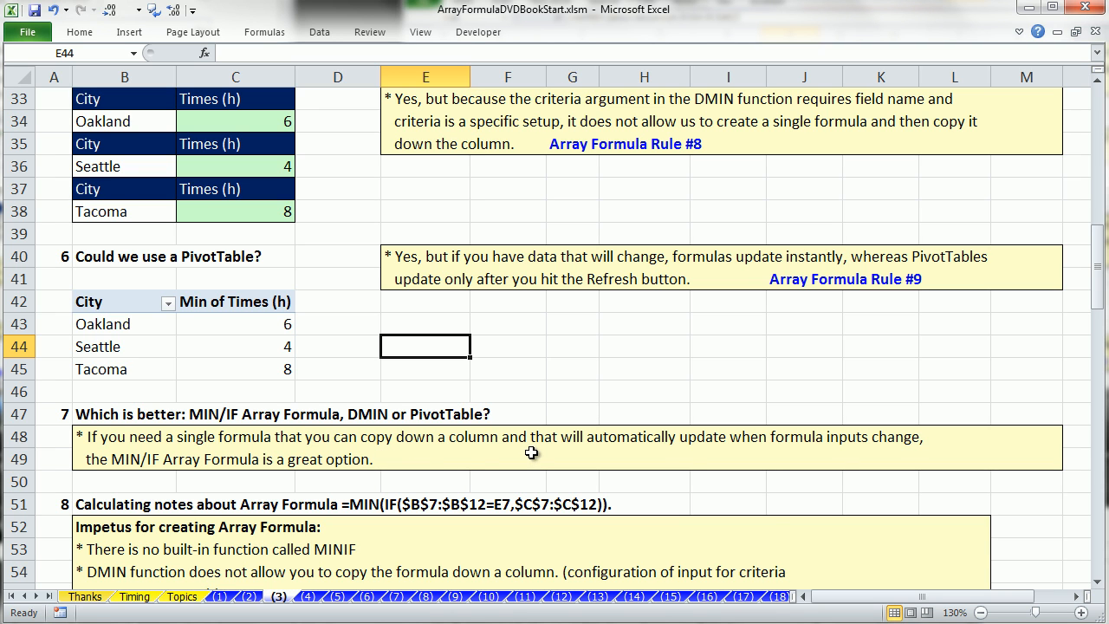
pyautogui.moveTo(880, 453)
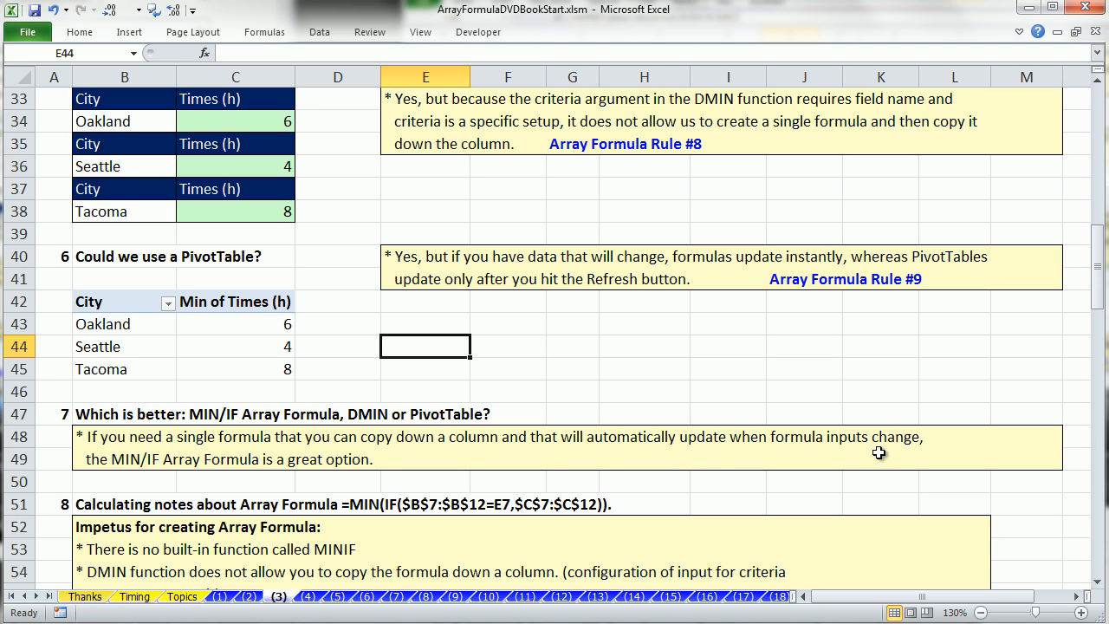
pyautogui.moveTo(120, 487)
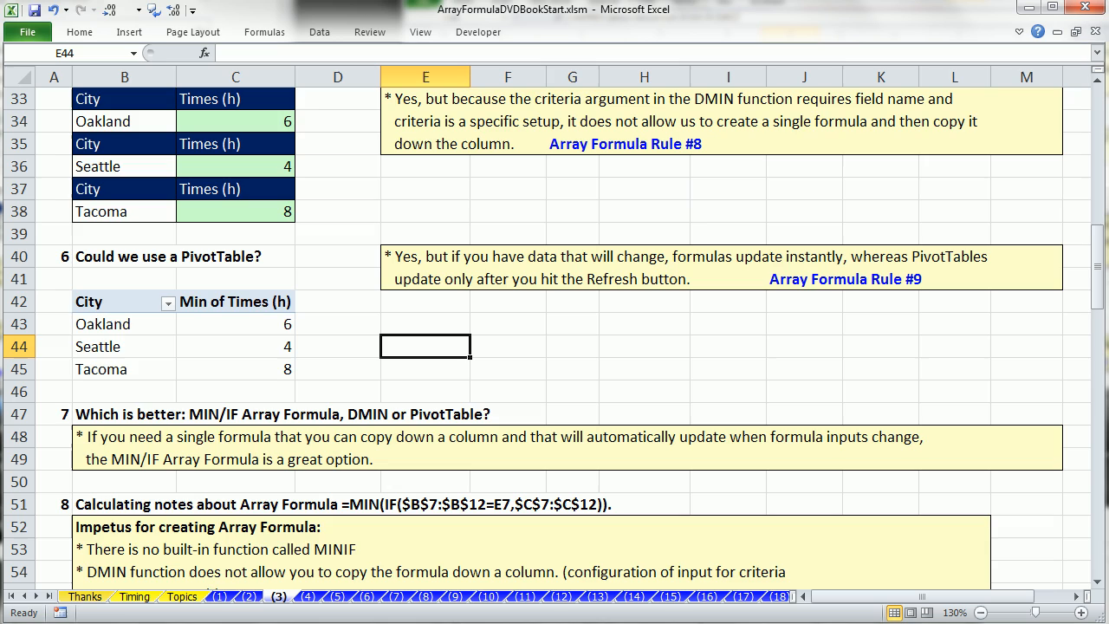
# Scroll down to section 10, the Standard Deviation IF example with NY and SF times.
pyautogui.scroll(-3)
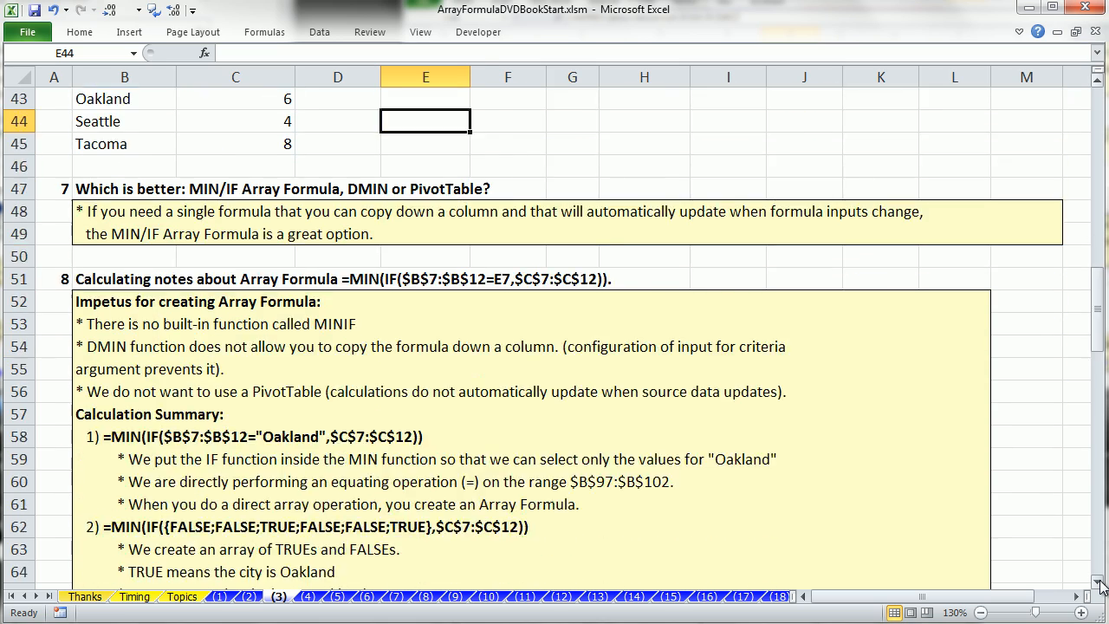
pyautogui.scroll(-3)
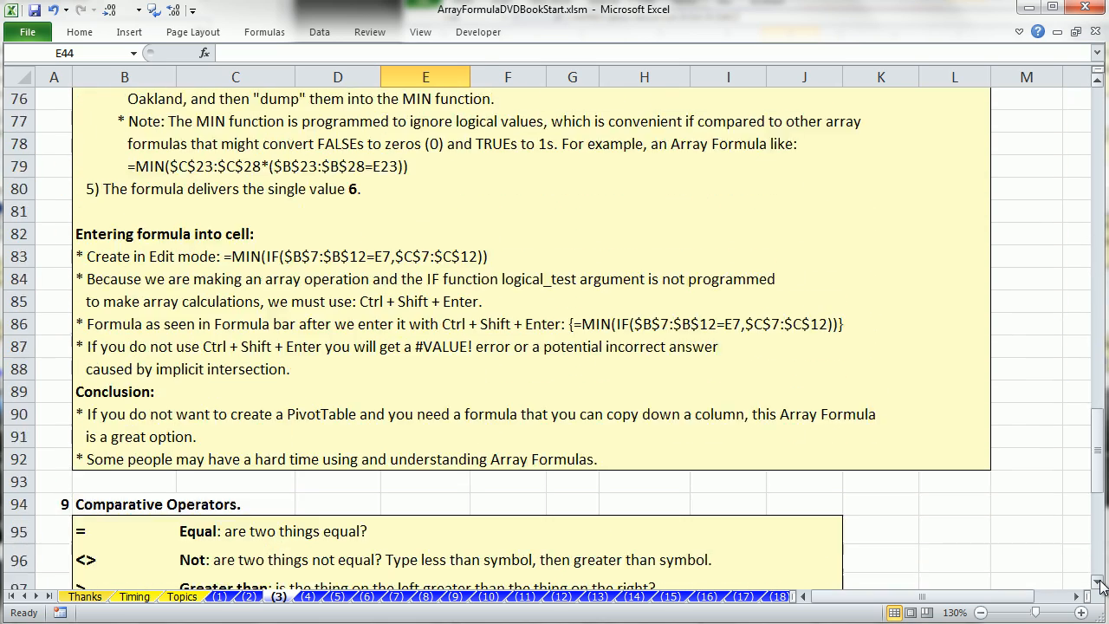
pyautogui.scroll(-3)
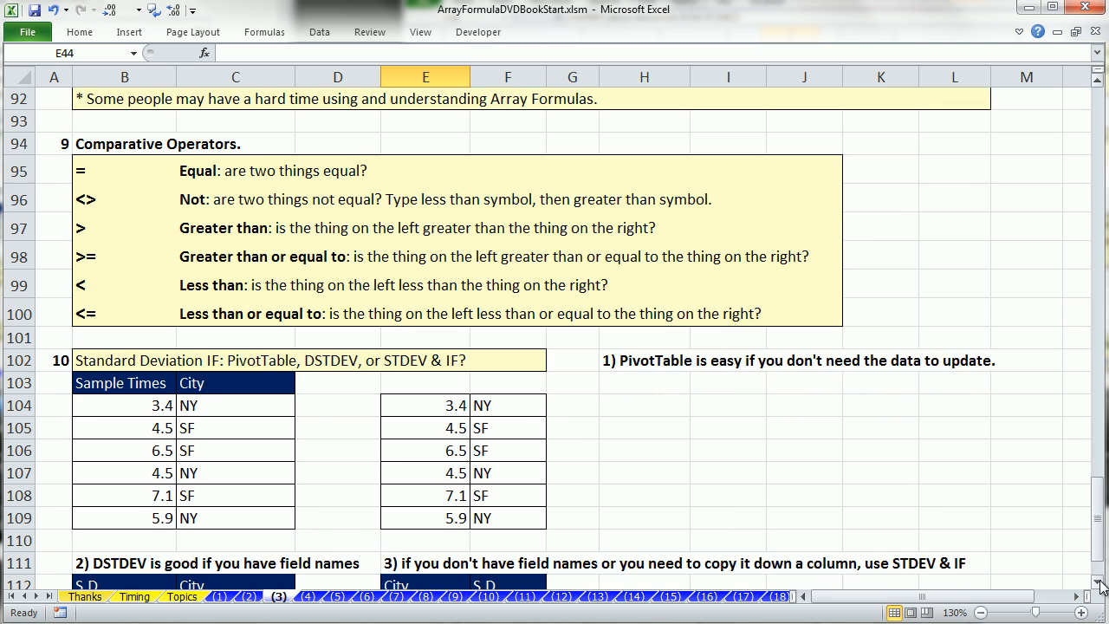
pyautogui.scroll(-3)
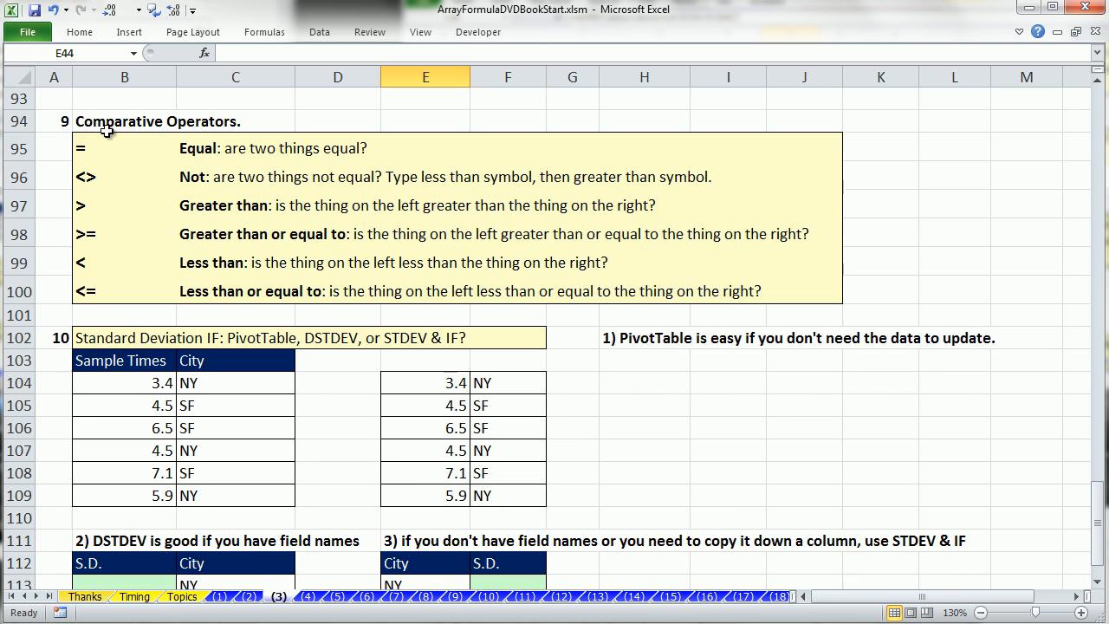
pyautogui.moveTo(99, 151)
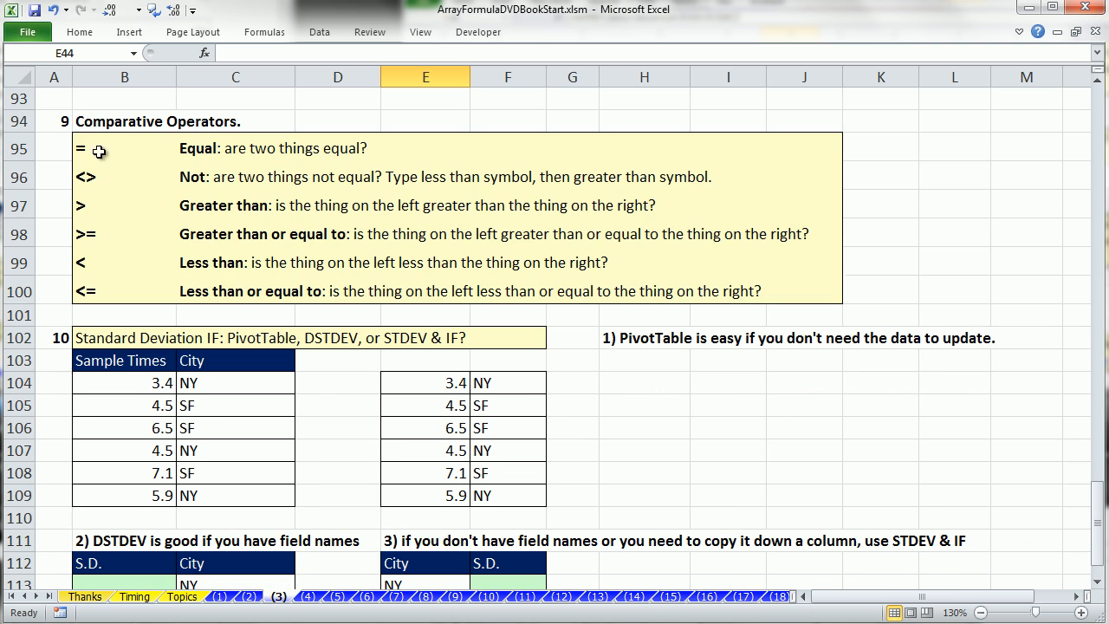
pyautogui.moveTo(137, 189)
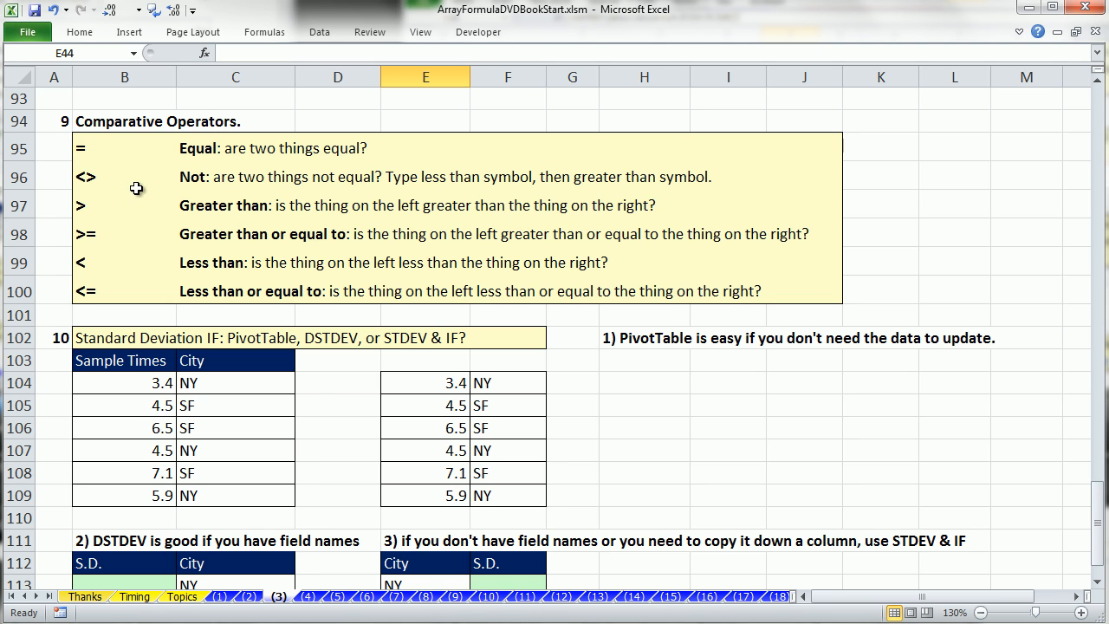
pyautogui.moveTo(110, 297)
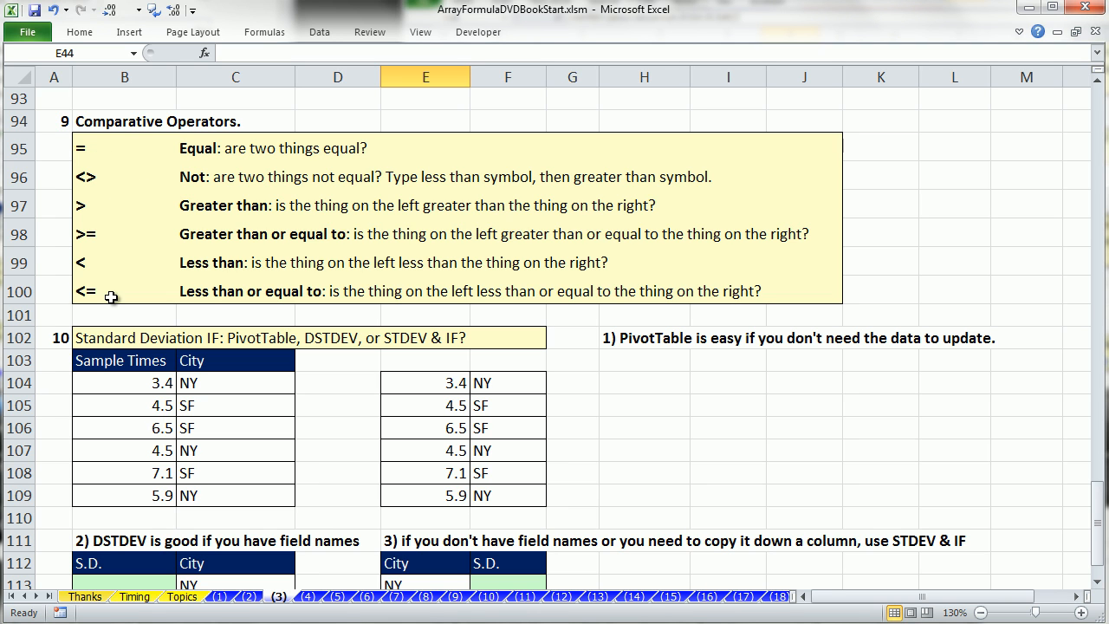
pyautogui.moveTo(116, 194)
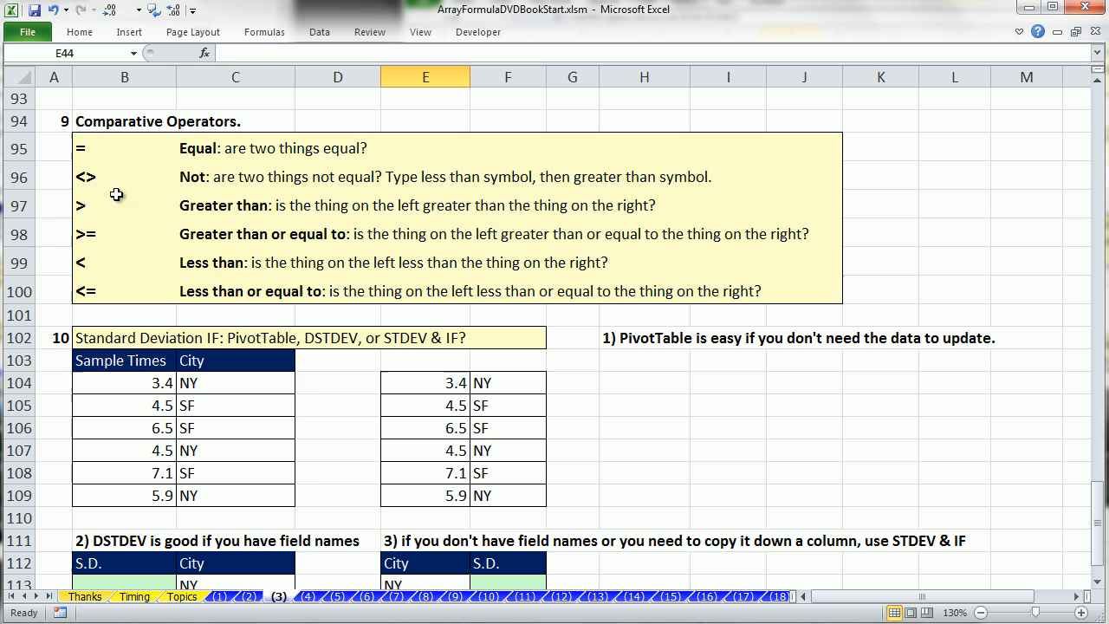
pyautogui.moveTo(130, 267)
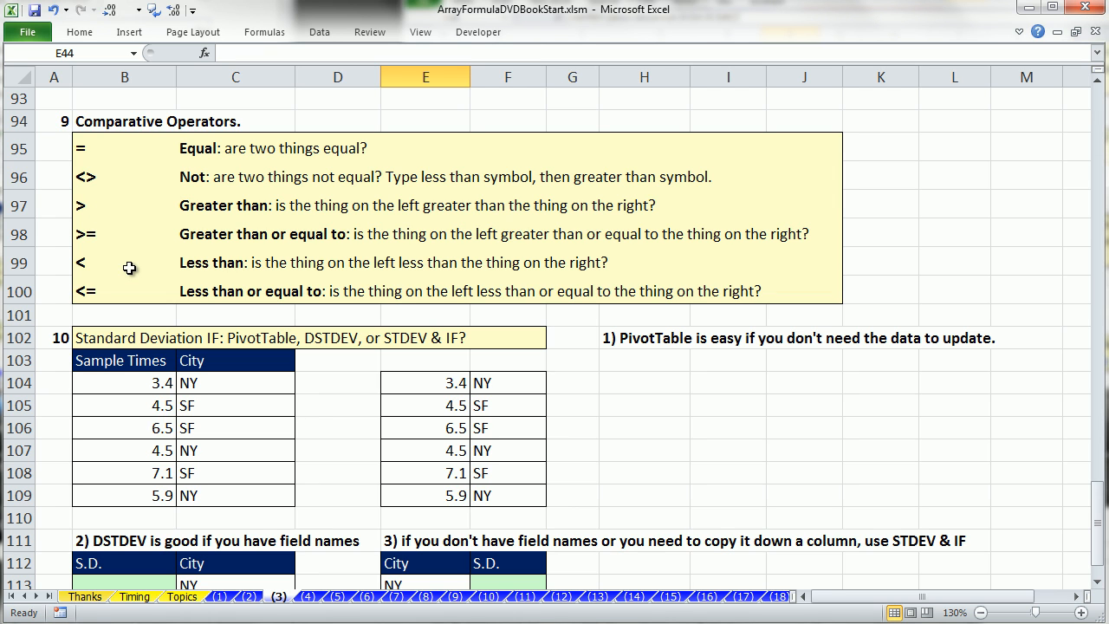
pyautogui.moveTo(1068, 565)
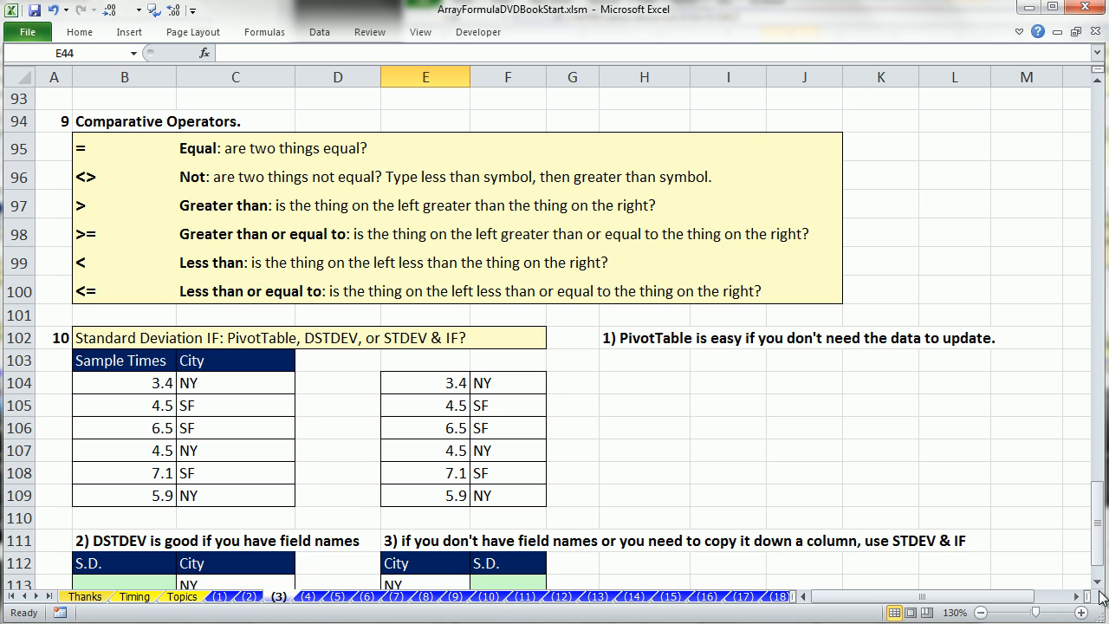
pyautogui.scroll(-3)
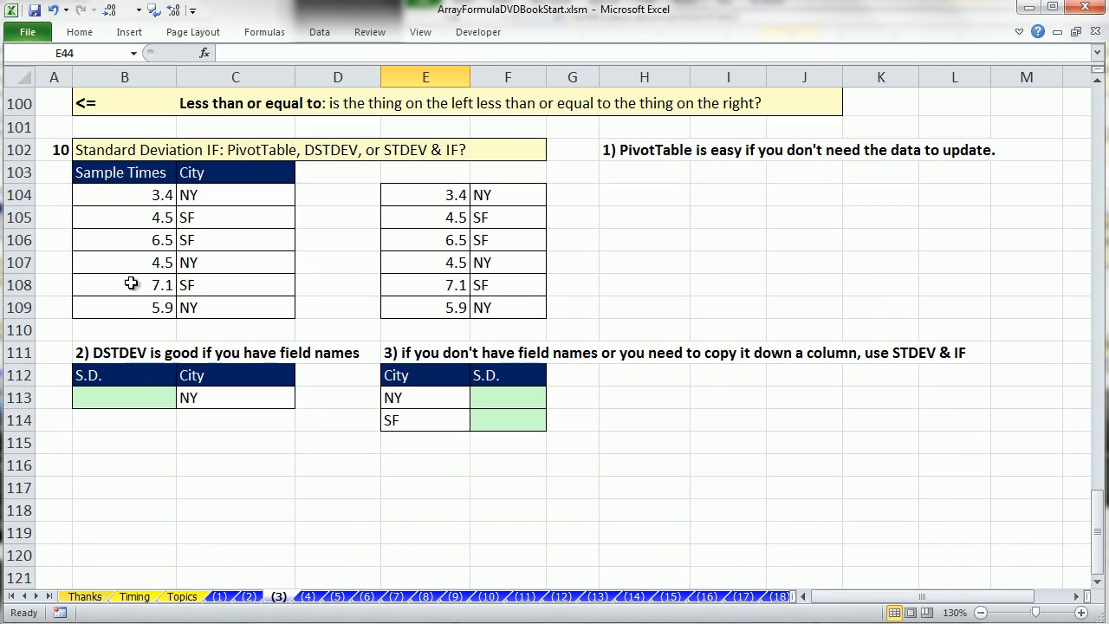
pyautogui.moveTo(199, 254)
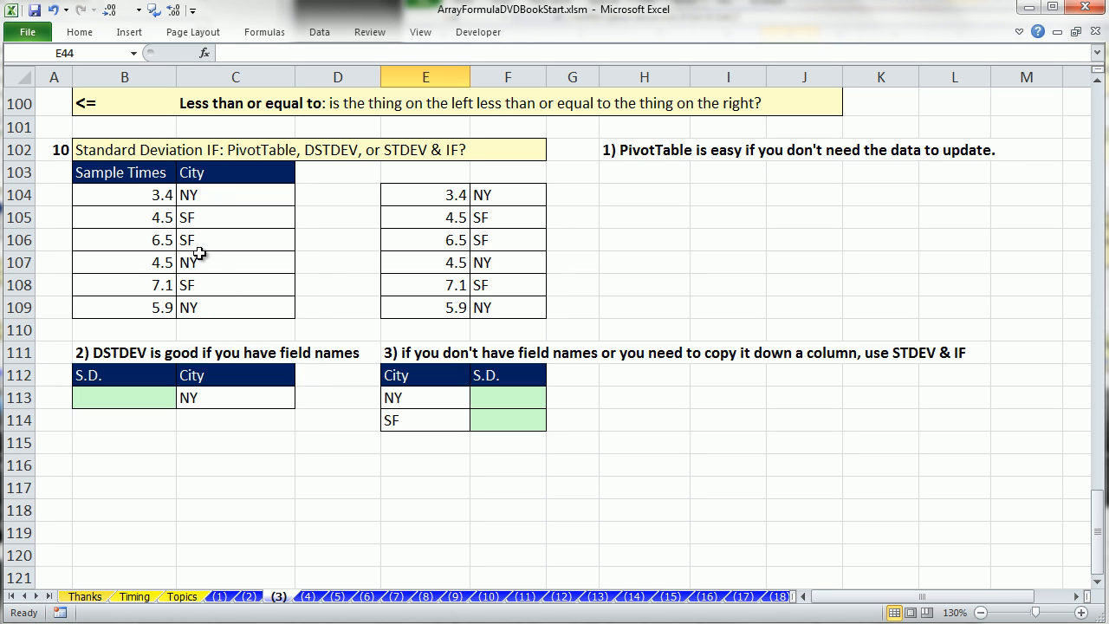
pyautogui.moveTo(185, 163)
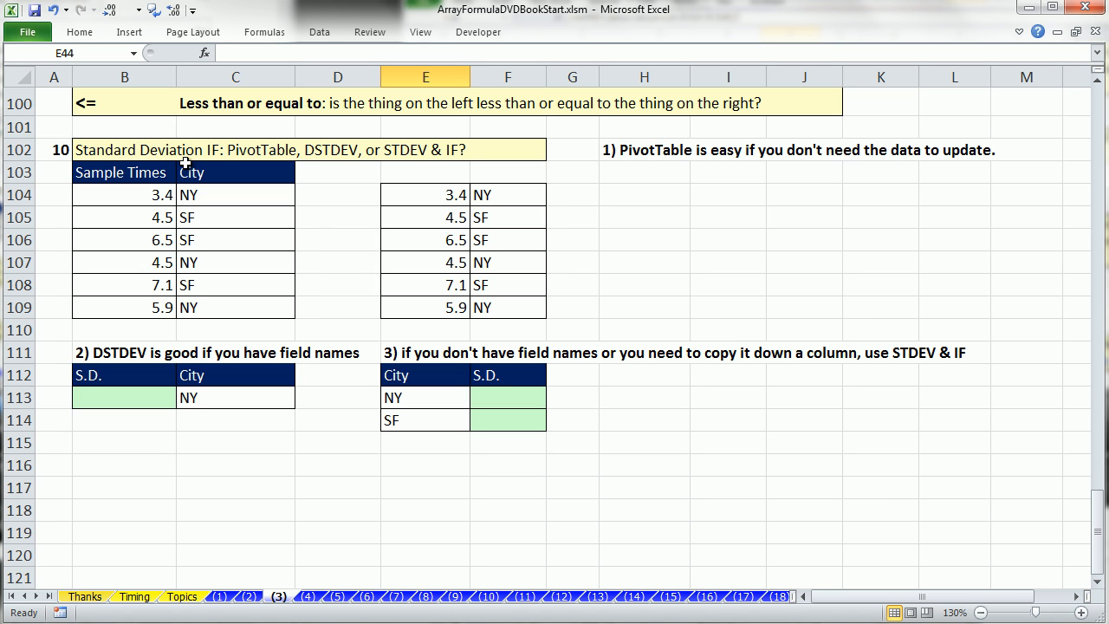
pyautogui.moveTo(267, 137)
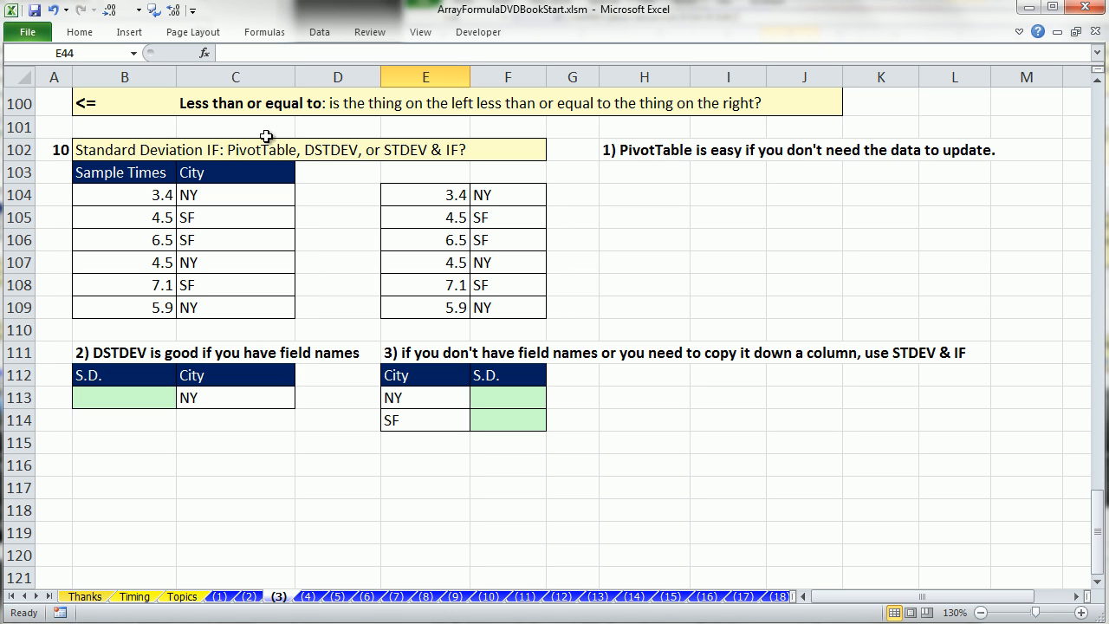
pyautogui.moveTo(312, 127)
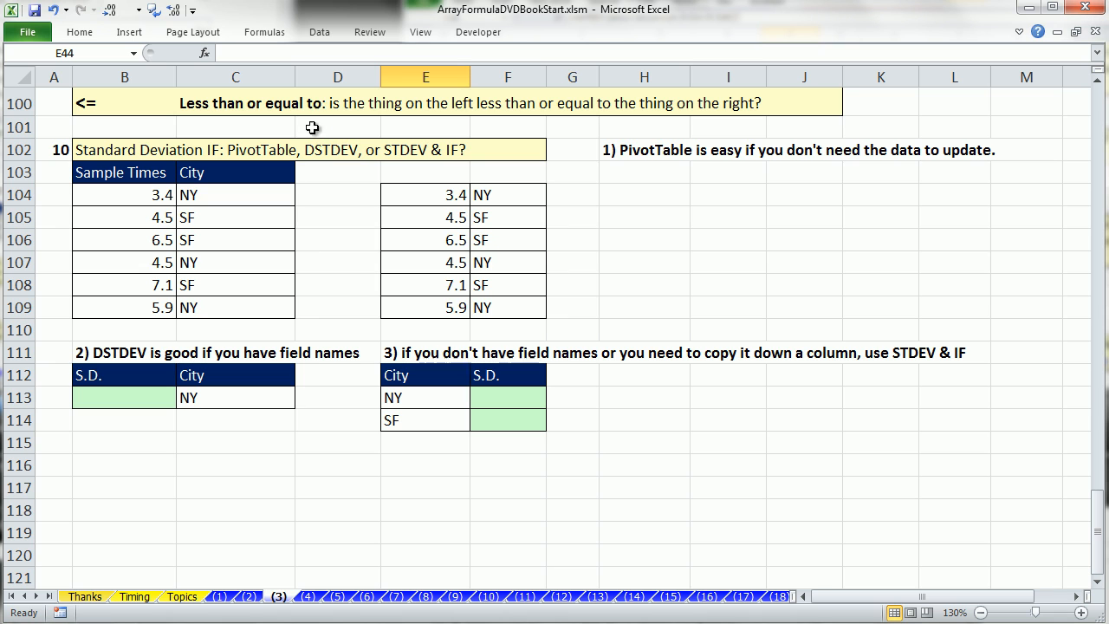
pyautogui.moveTo(333, 113)
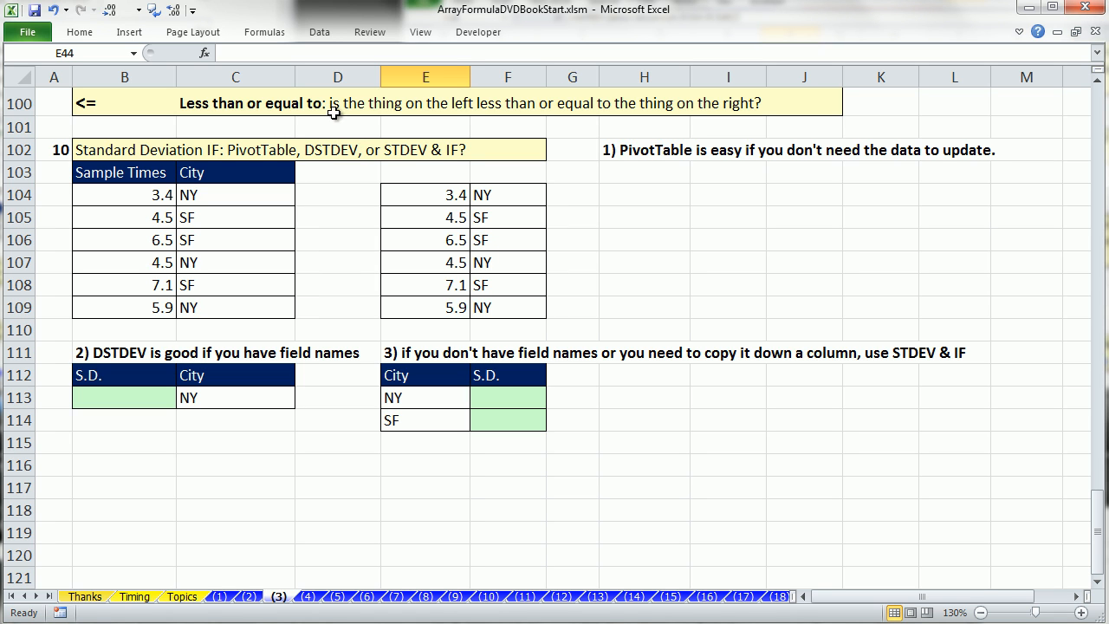
pyautogui.moveTo(430, 120)
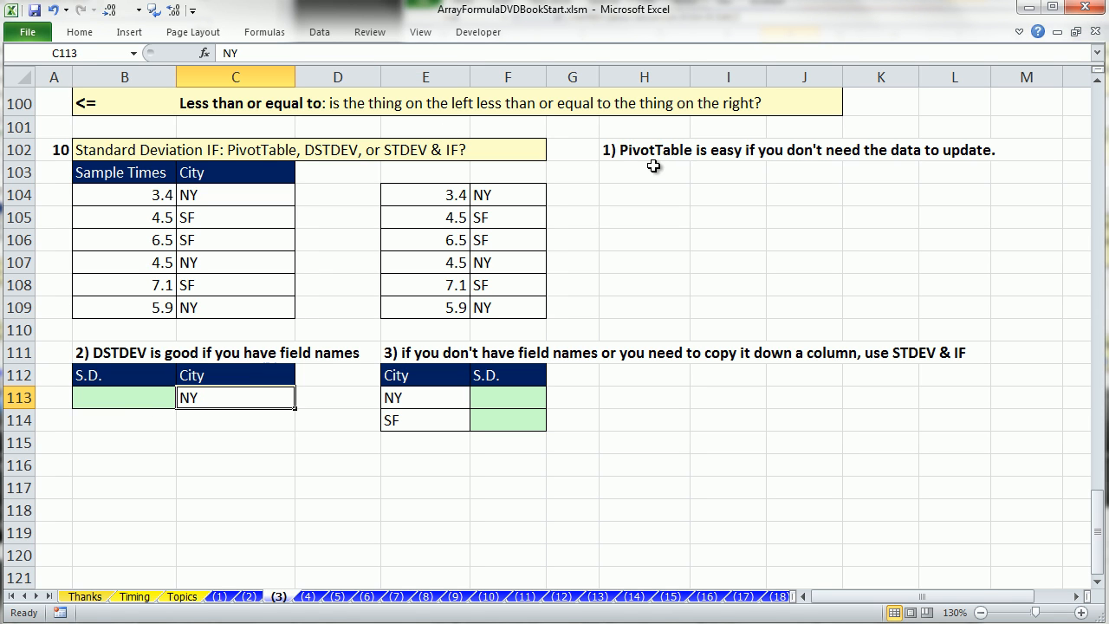
pyautogui.moveTo(742, 179)
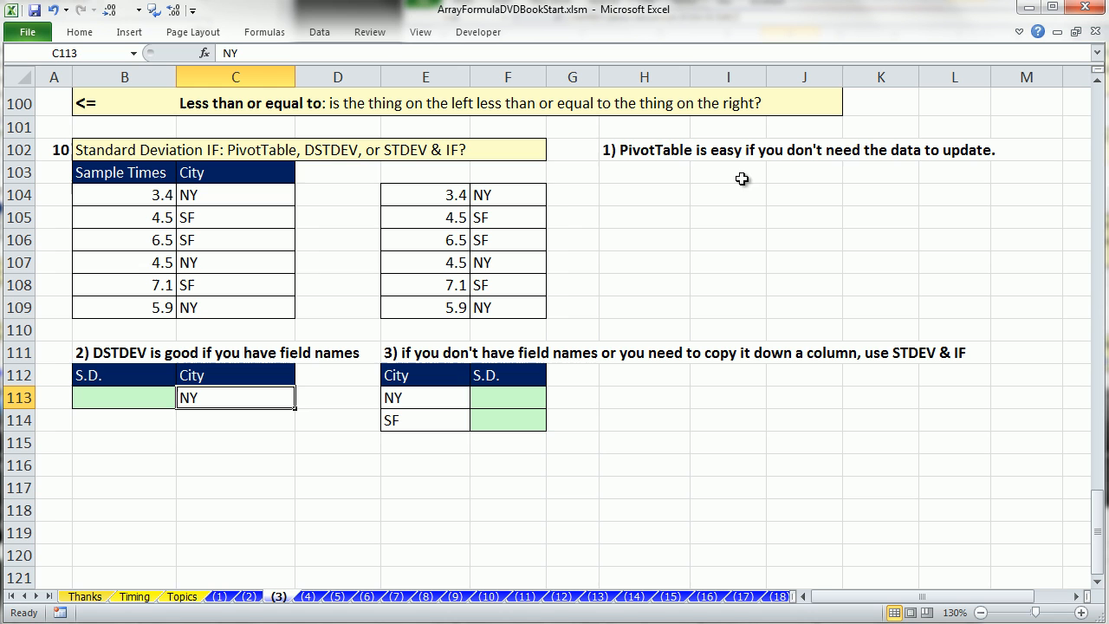
pyautogui.moveTo(138, 257)
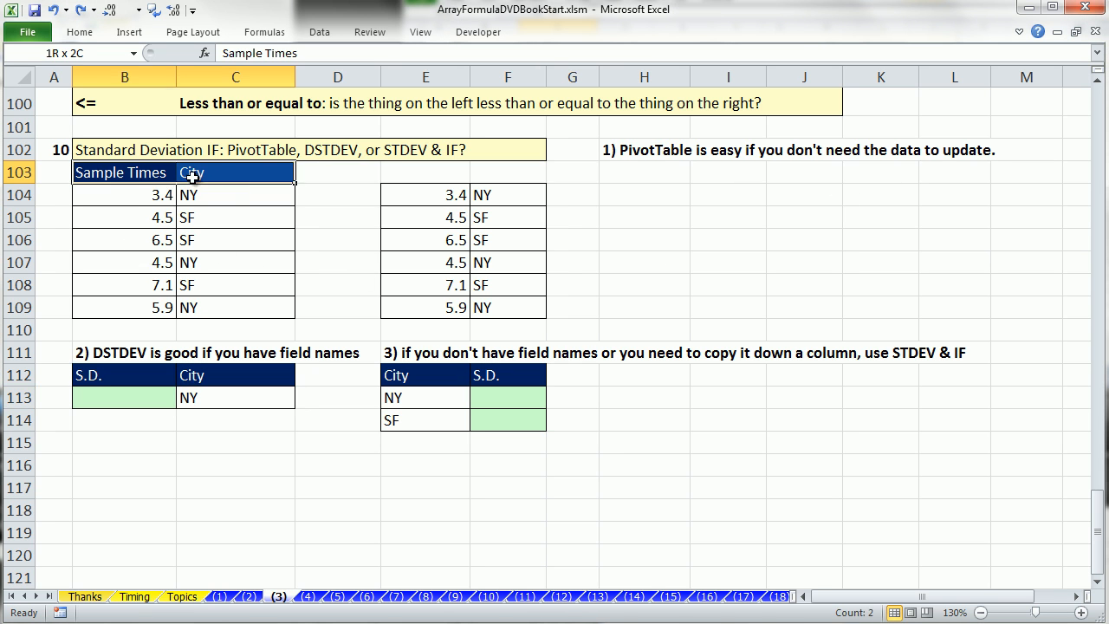
# Insert a PivotTable from B103:C109 at I103 on the existing worksheet.
pyautogui.moveTo(191, 172); pyautogui.dragTo(190, 307)
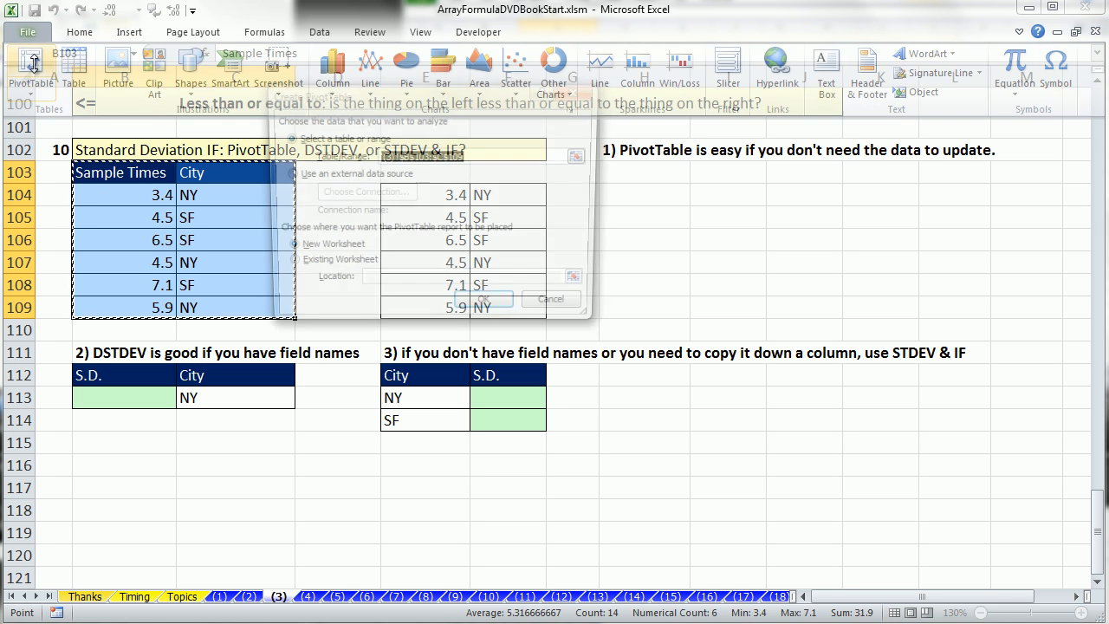
pyautogui.click(286, 265)
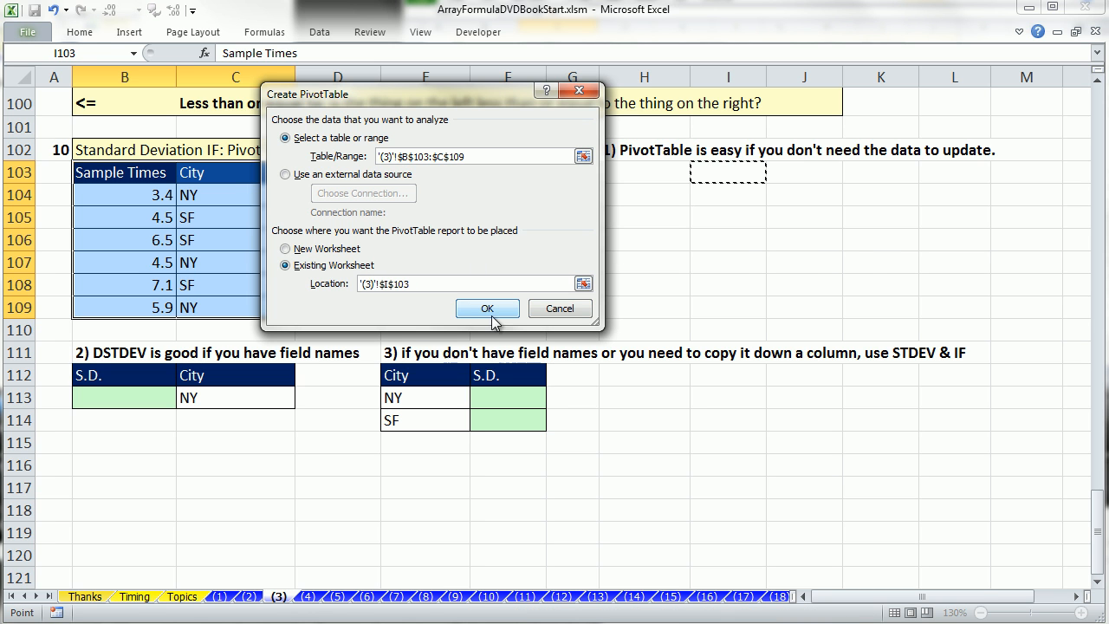
pyautogui.click(487, 309)
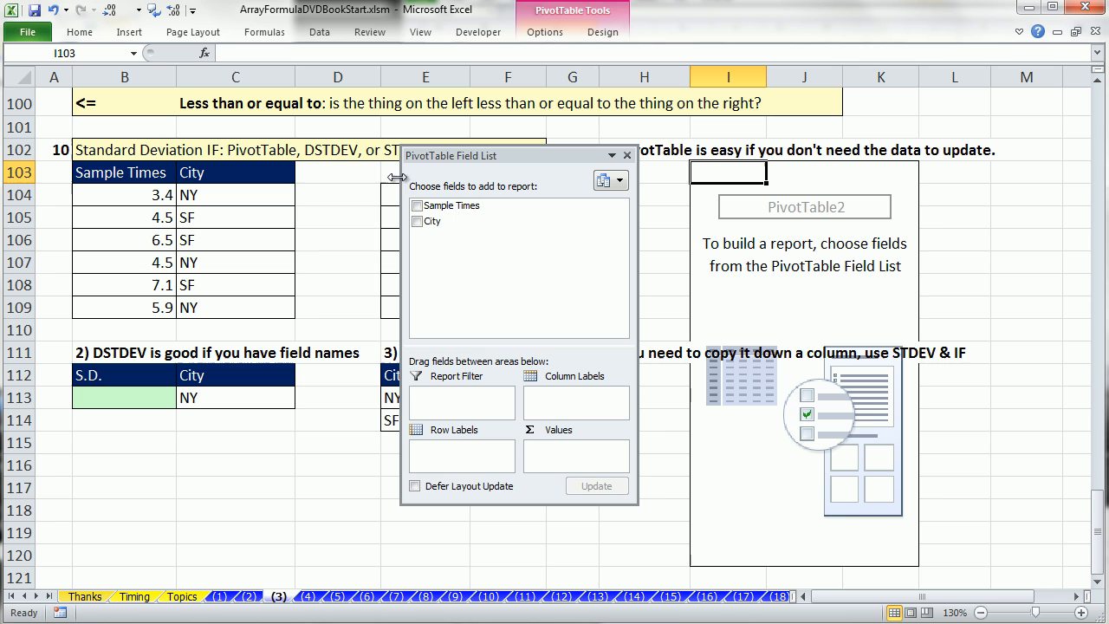
pyautogui.moveTo(419, 292)
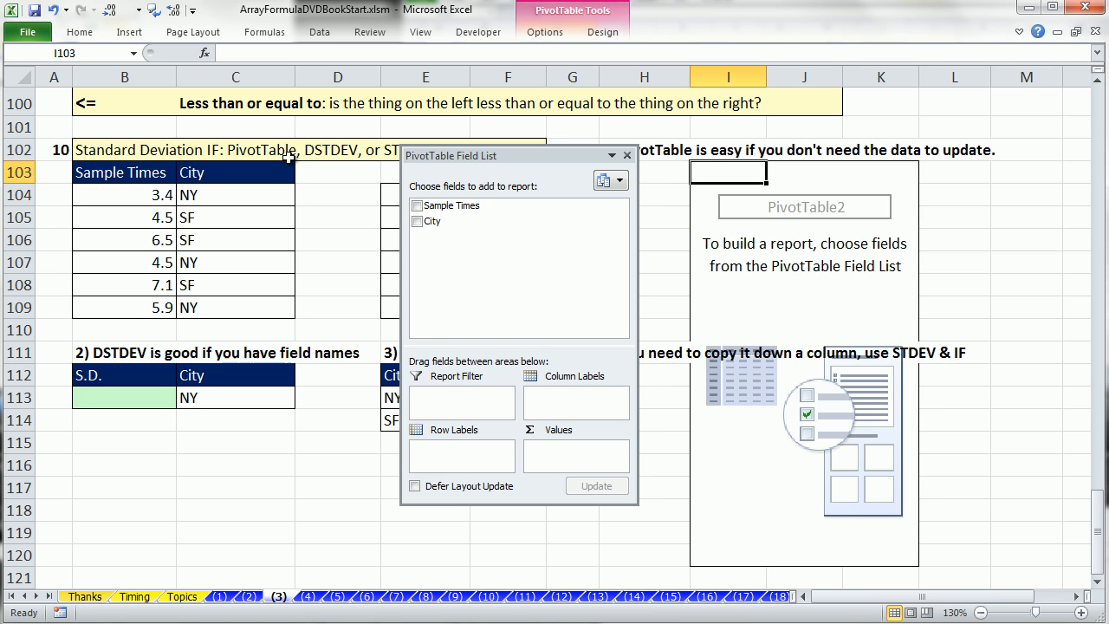
pyautogui.moveTo(219, 249)
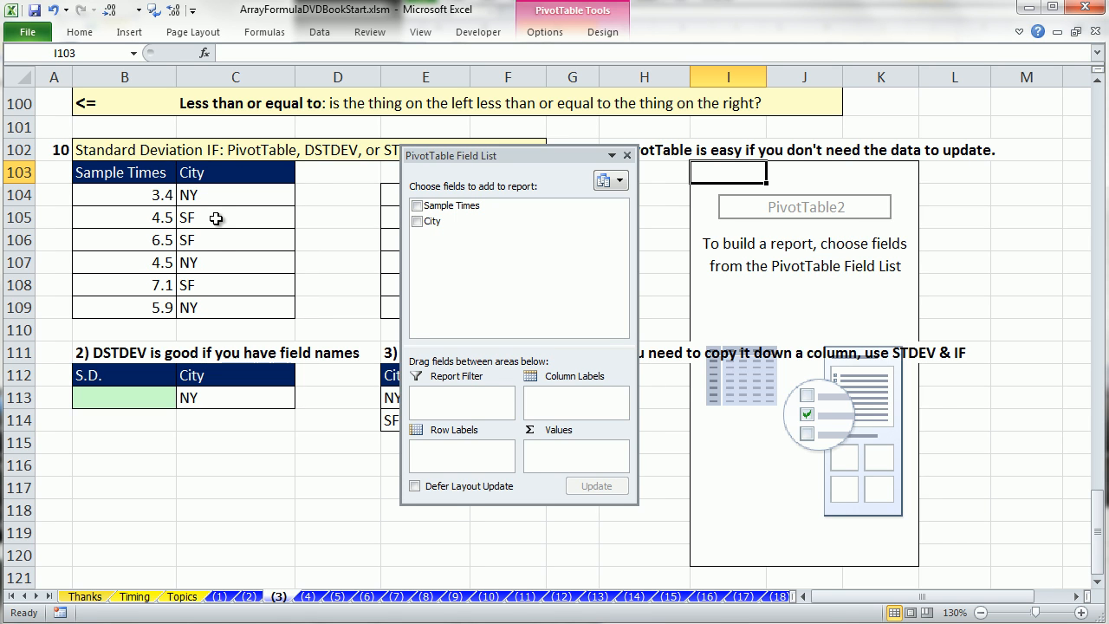
pyautogui.moveTo(223, 208)
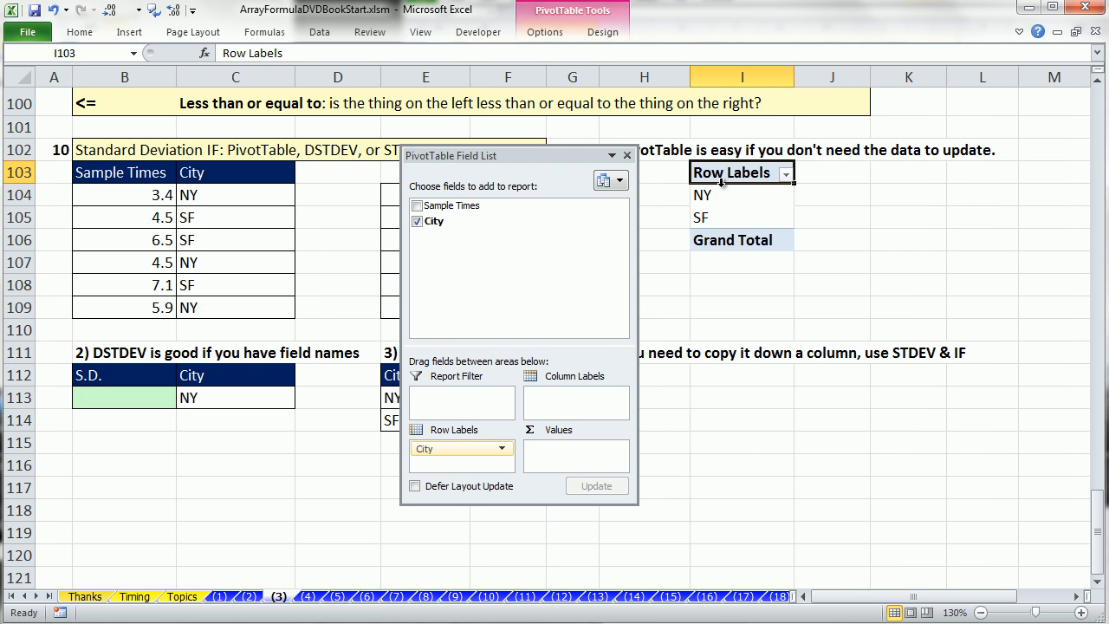
pyautogui.moveTo(735, 245)
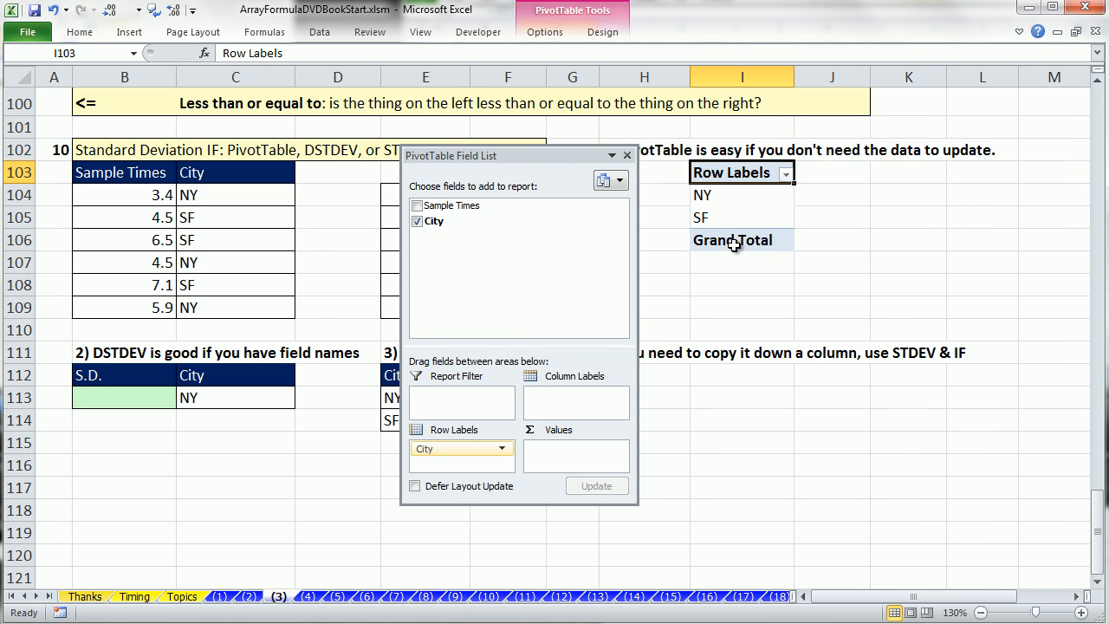
pyautogui.moveTo(735, 250)
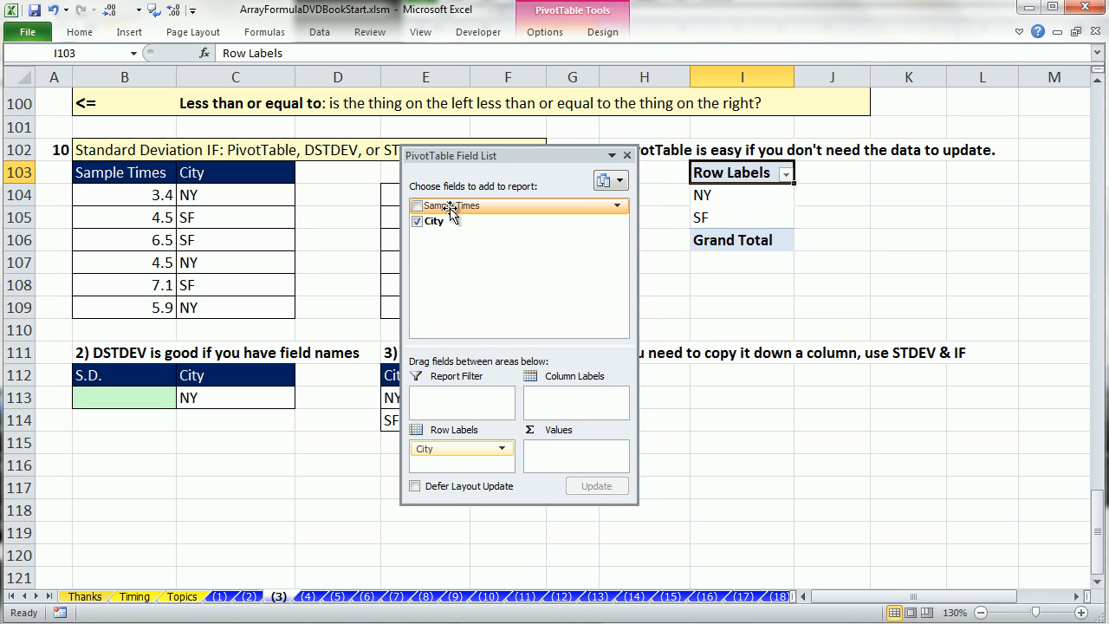
# Add City and Sample Times fields, showing NY 13.8, SF 18.1, total 31.9.
pyautogui.click(418, 205)
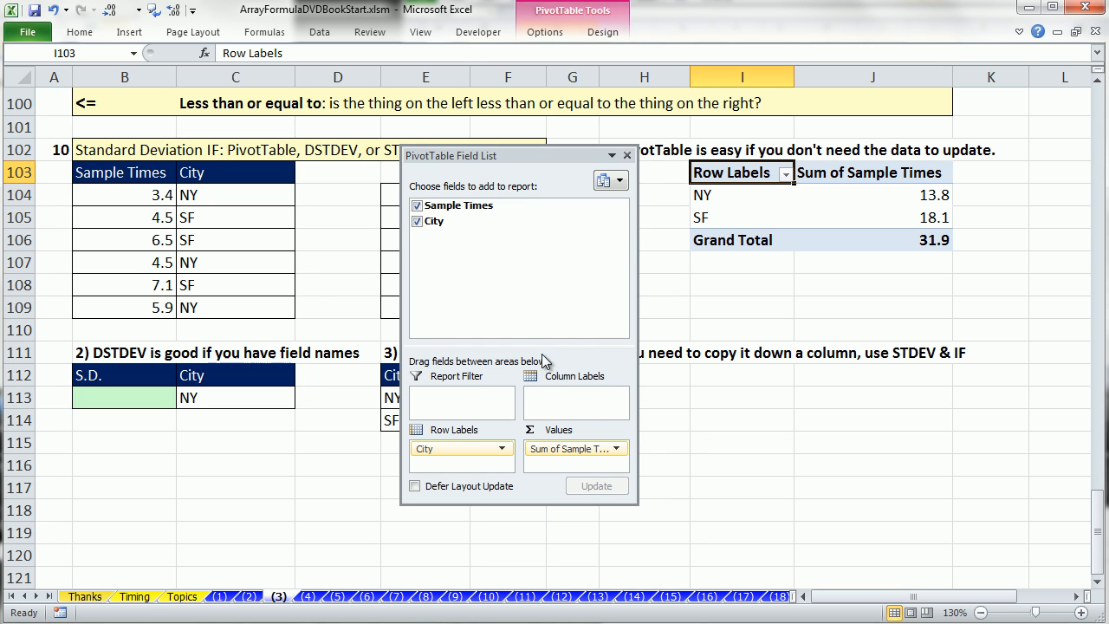
pyautogui.moveTo(627, 156)
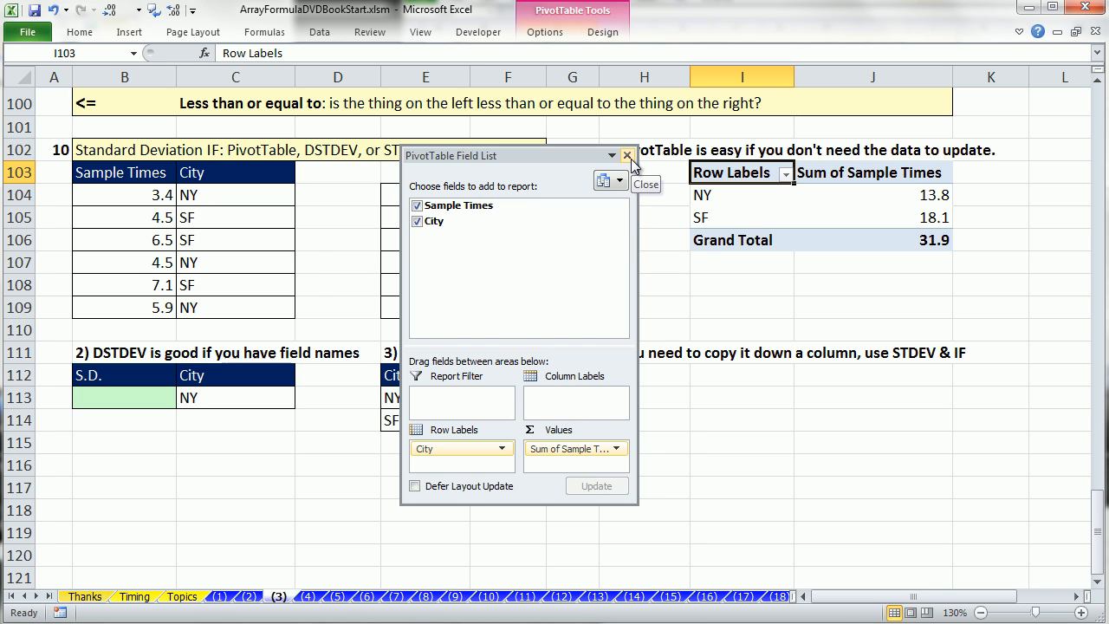
pyautogui.click(628, 156)
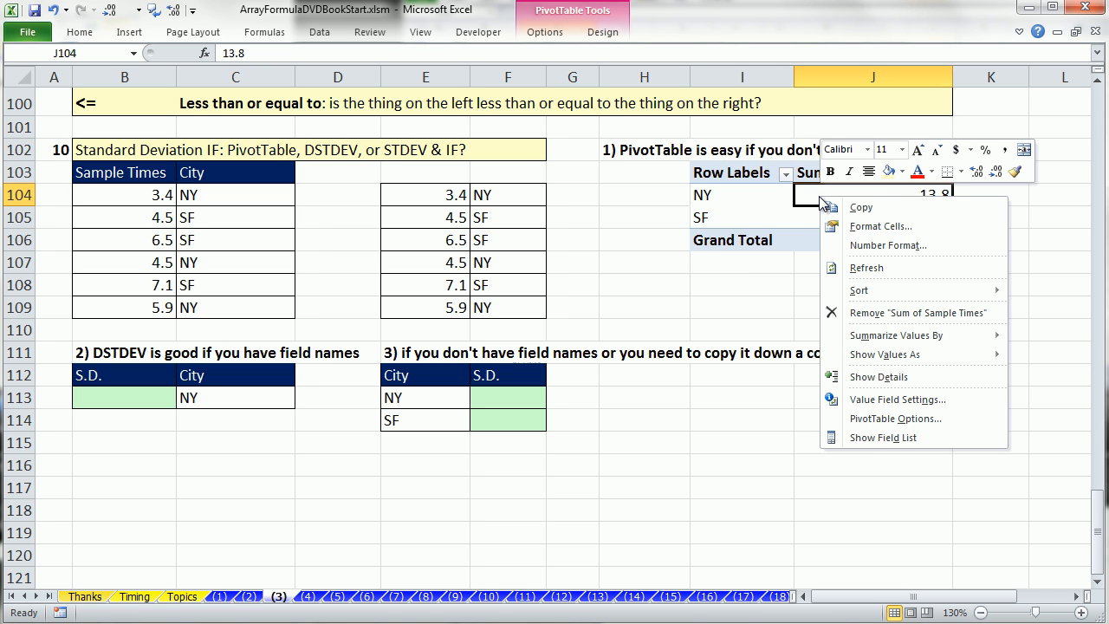
pyautogui.moveTo(896, 335)
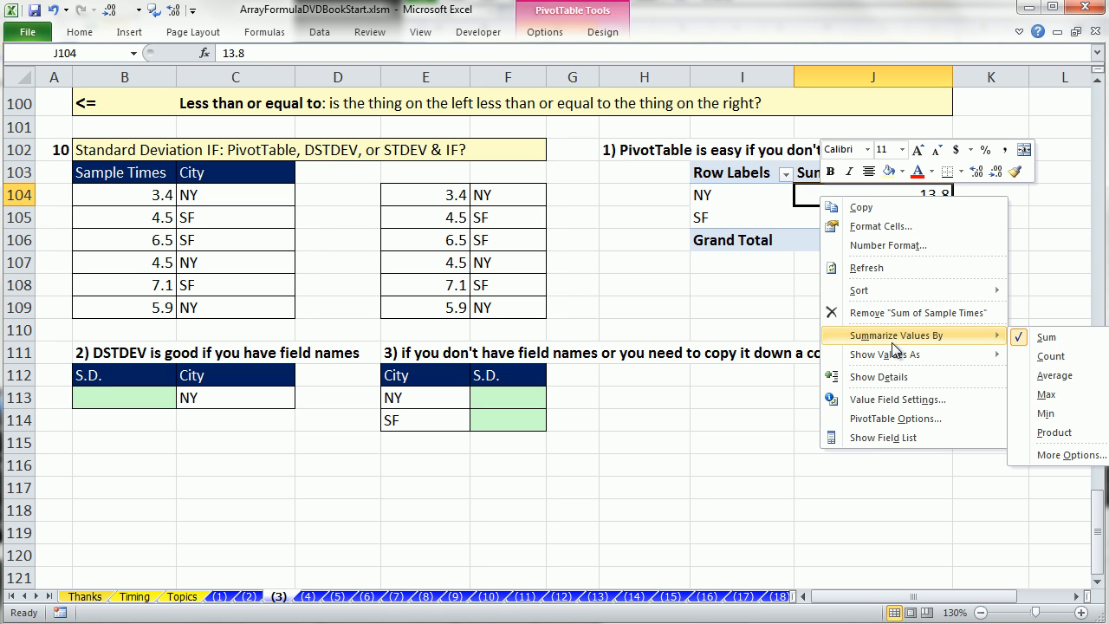
pyautogui.moveTo(1063, 466)
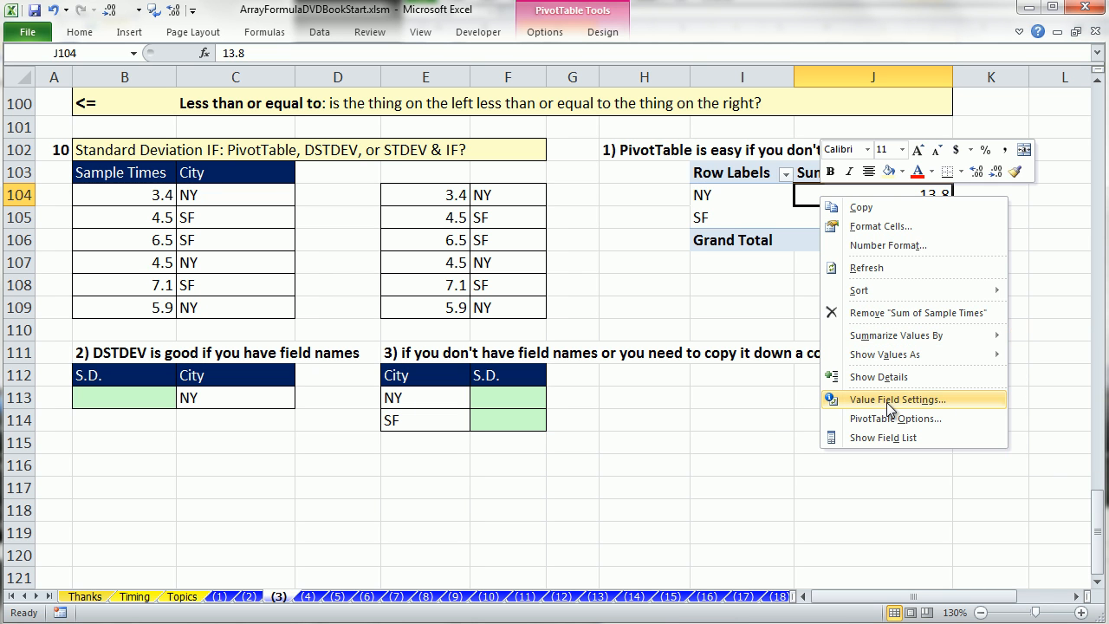
# Switch the PivotTable's Sample Times summary to StdDev (NY 1.252996409, SF 1.361371857).
pyautogui.click(897, 400)
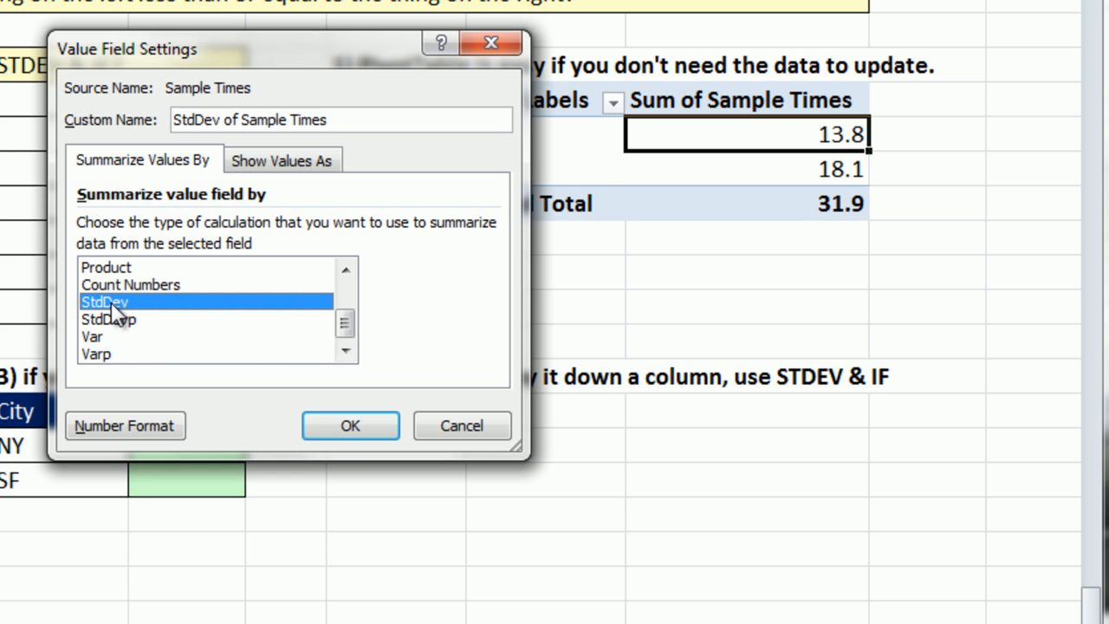
pyautogui.moveTo(149, 338)
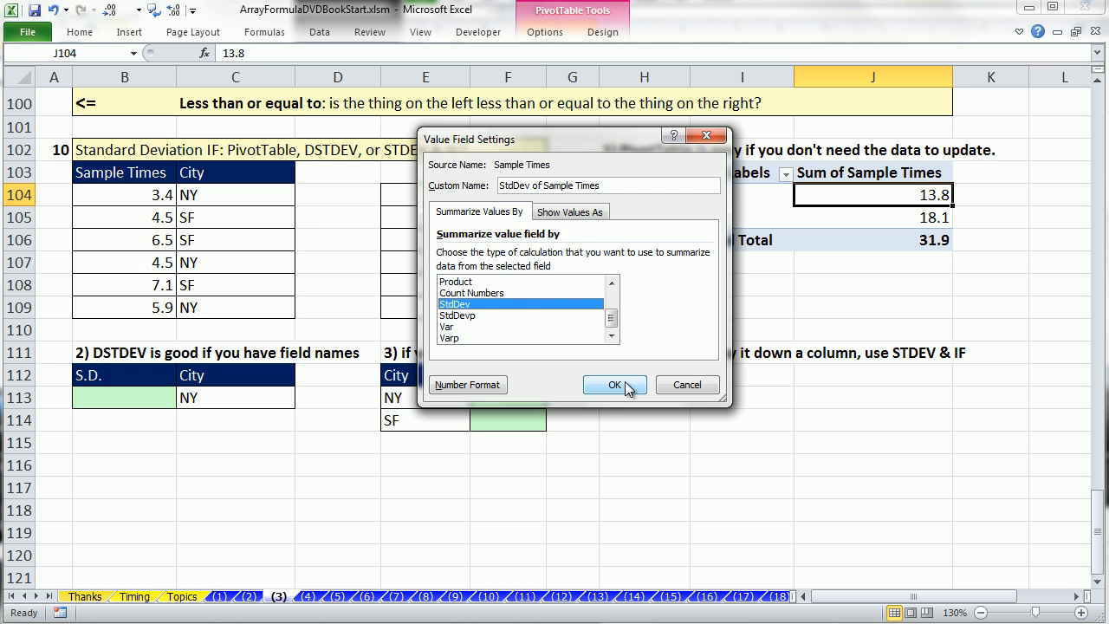
pyautogui.click(615, 385)
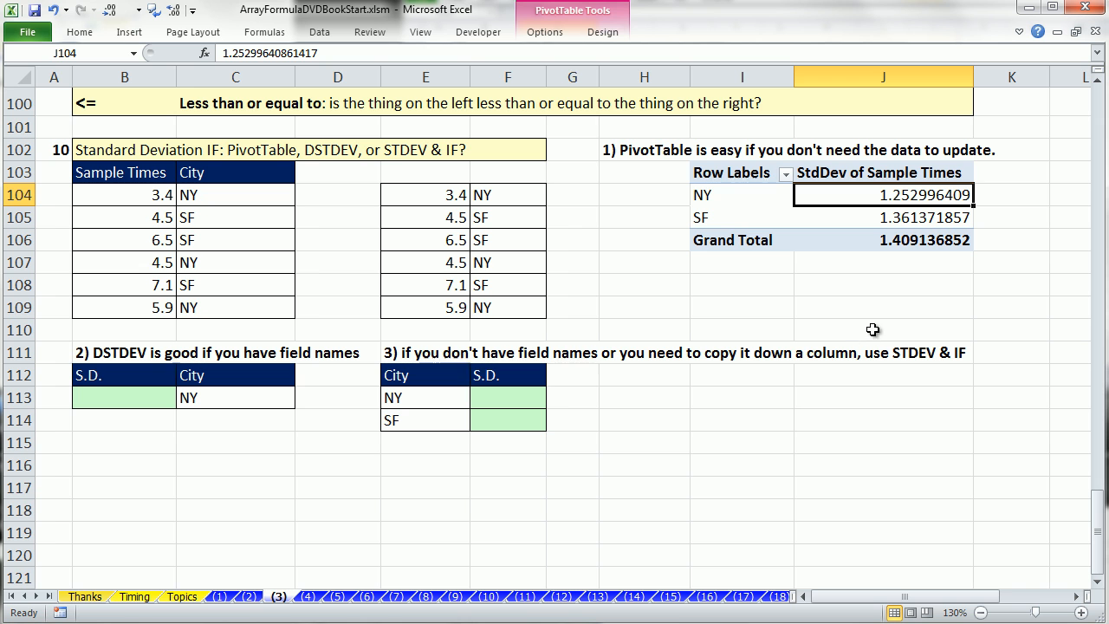
pyautogui.moveTo(888, 295)
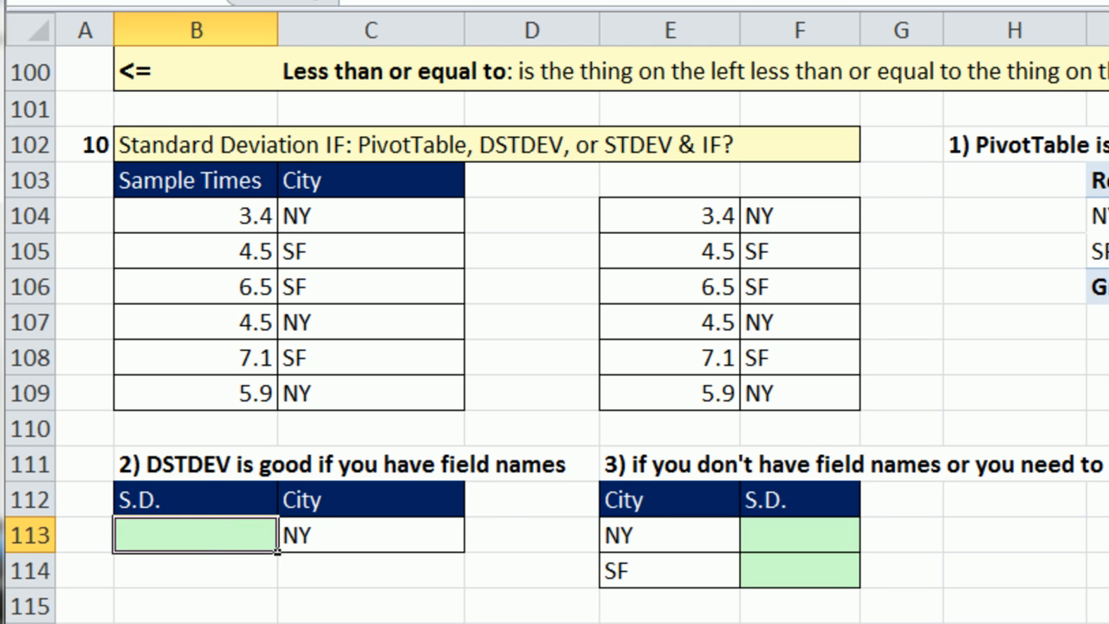
# In B113, start a DSTDEV formula over the table with "Sample Times" as the field.
pyautogui.write('=s')
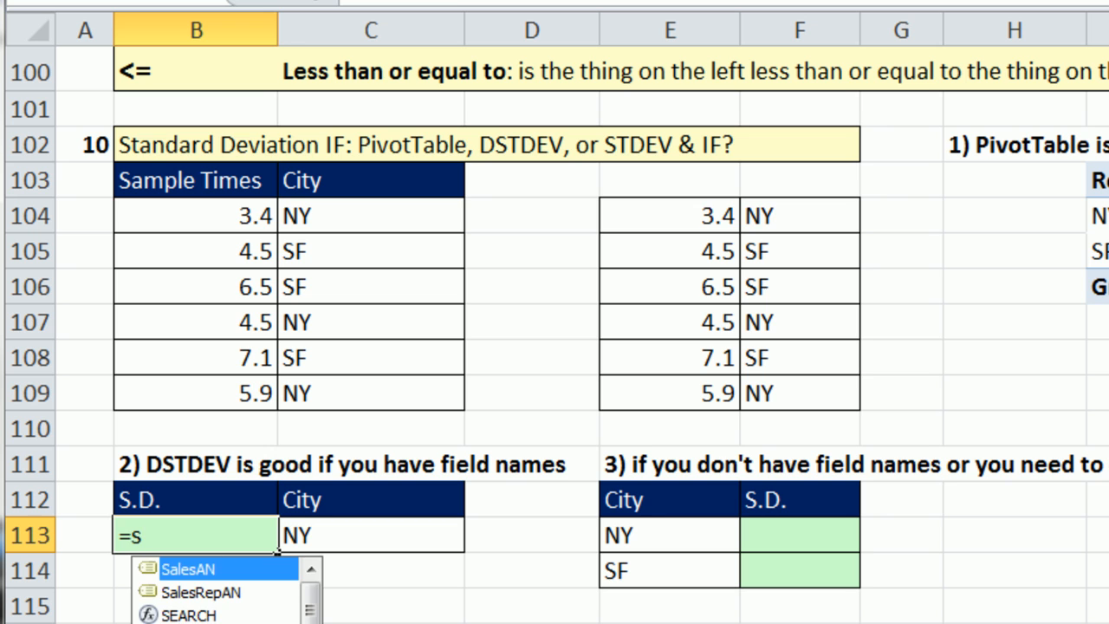
pyautogui.write('d')
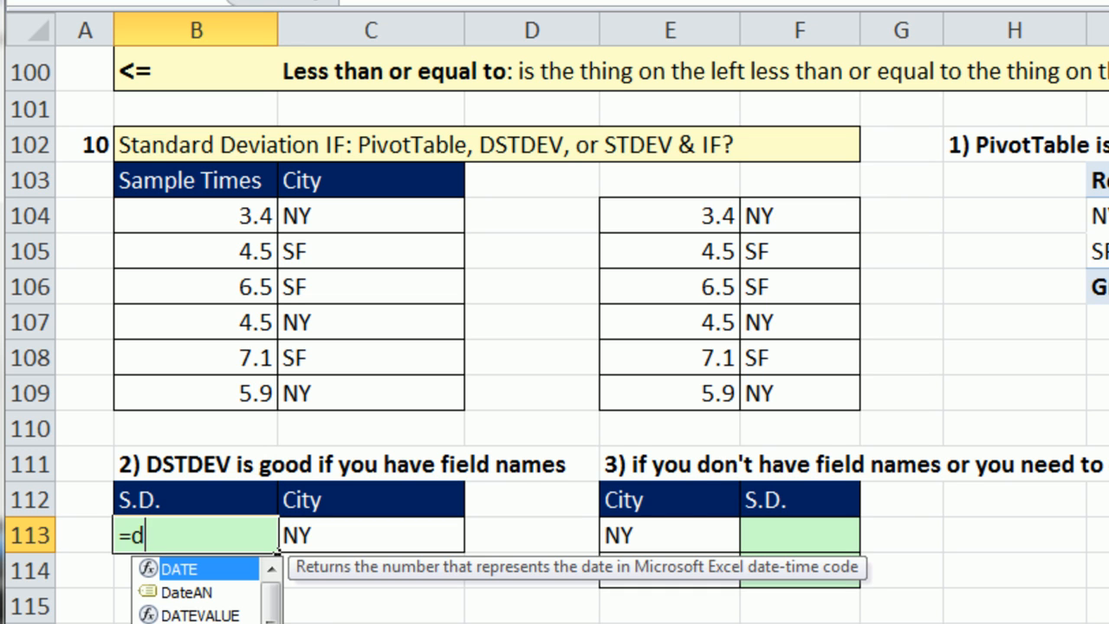
pyautogui.write('st')
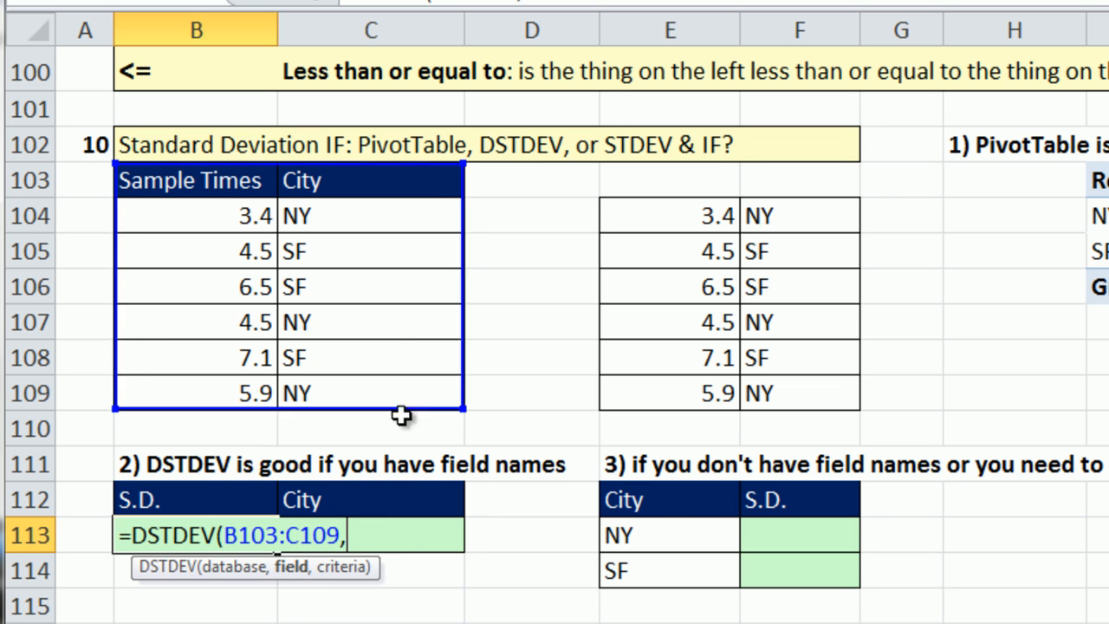
pyautogui.click(189, 181)
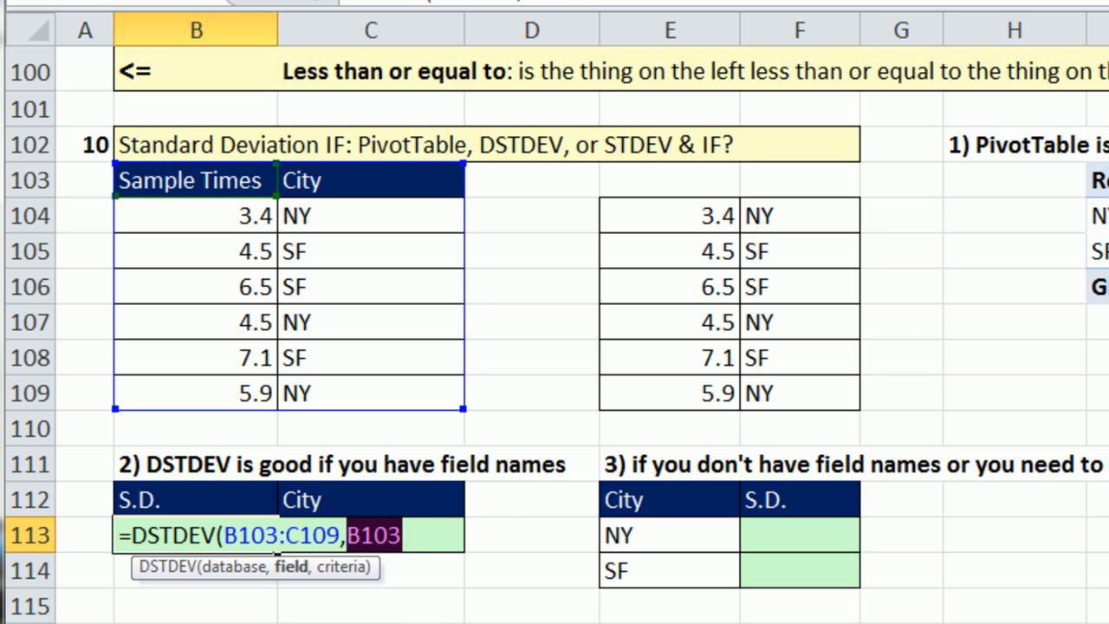
pyautogui.write('"Sample Times"')
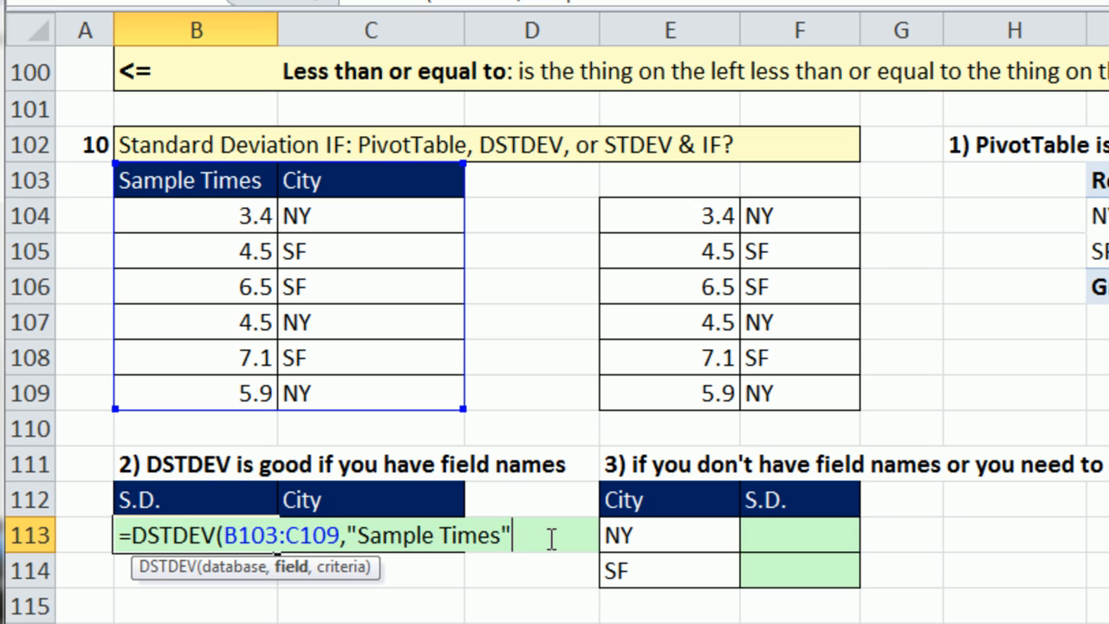
pyautogui.write(',')
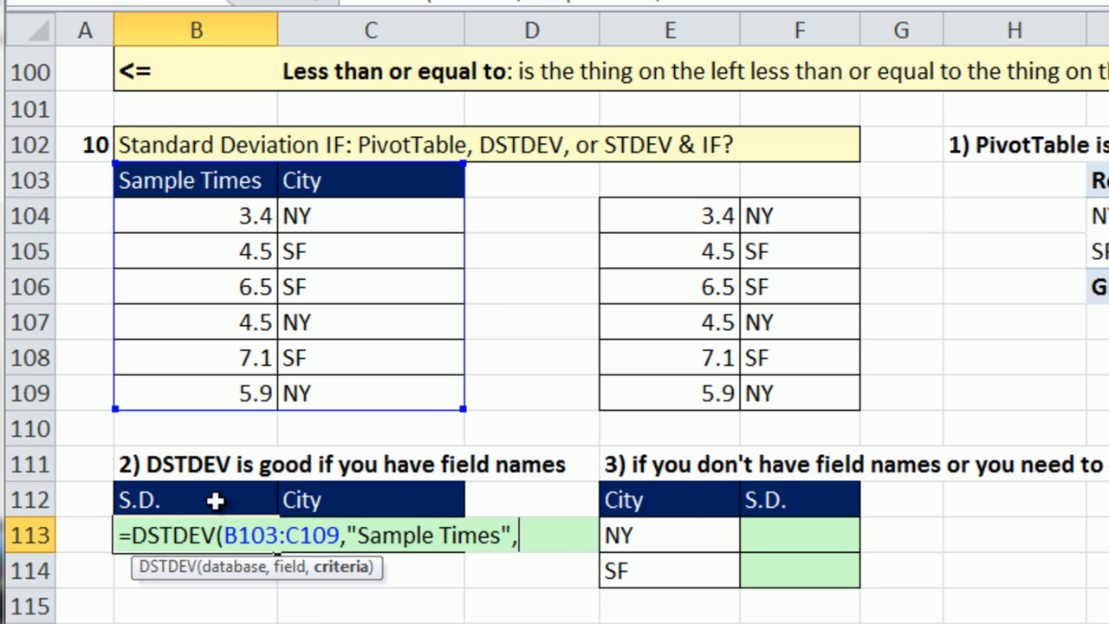
pyautogui.moveTo(386, 507)
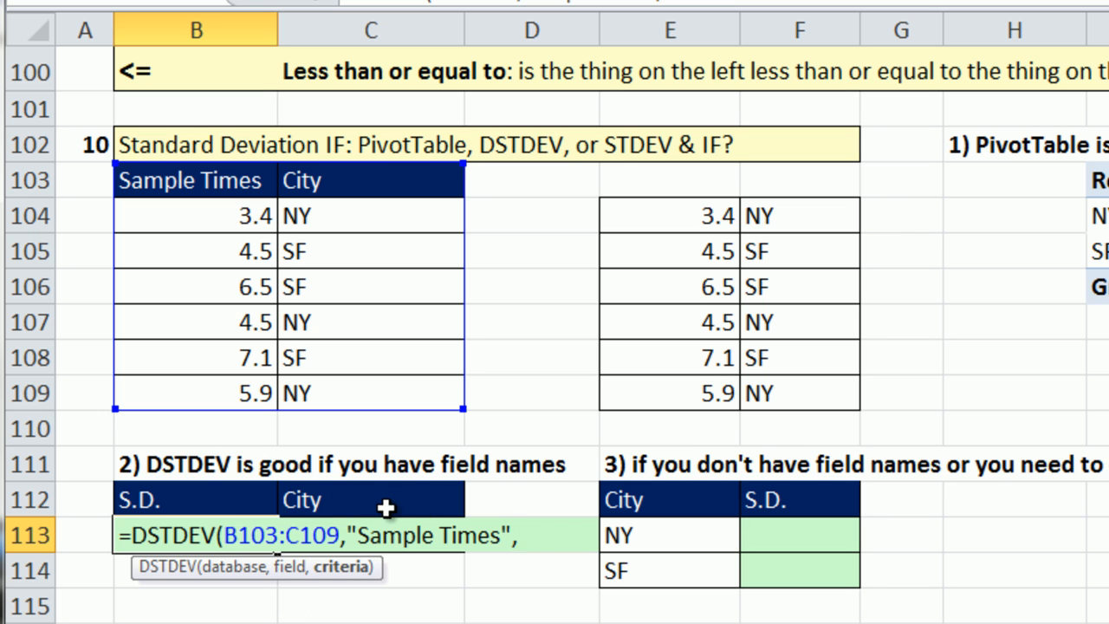
# Use the City/NY criteria range C112:C113 and commit, returning 1.252996409.
pyautogui.moveTo(371, 499); pyautogui.dragTo(371, 534)
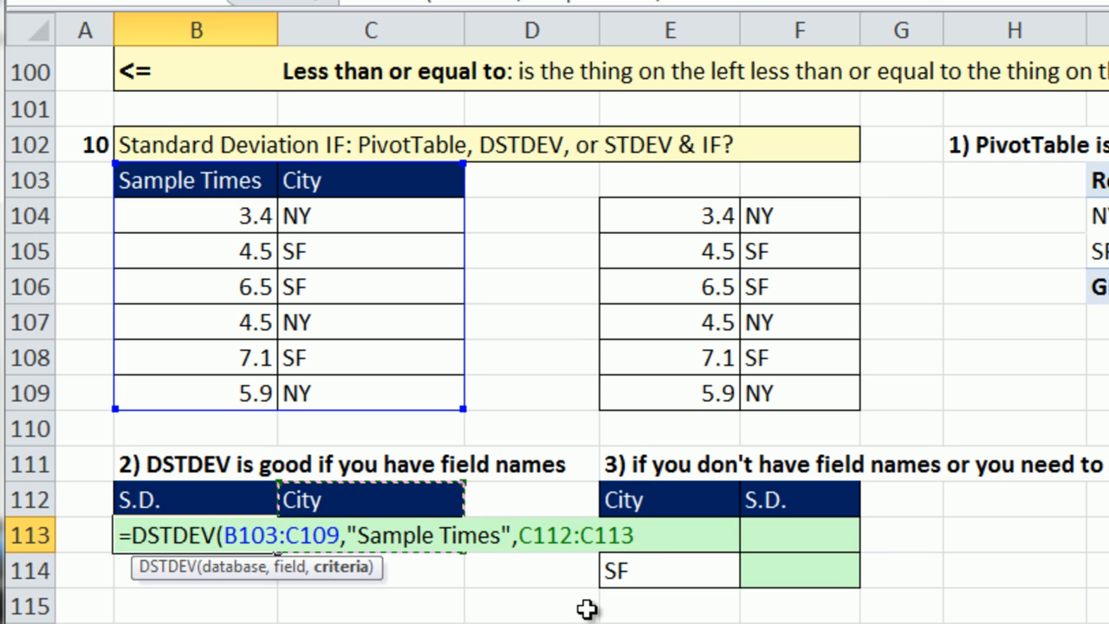
pyautogui.press('Enter')
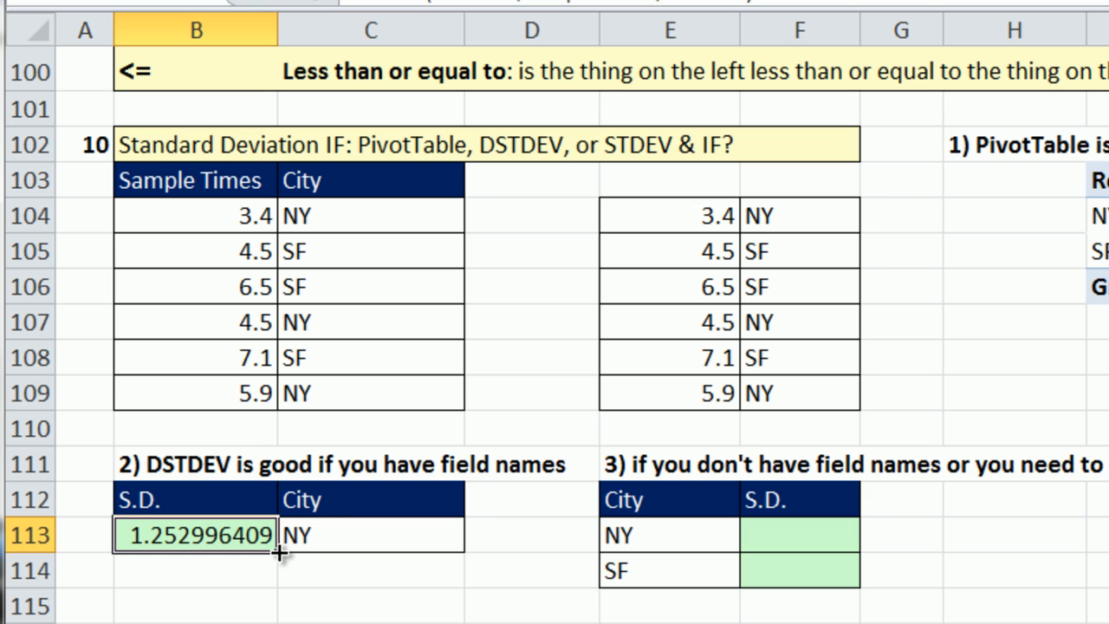
pyautogui.moveTo(276, 561)
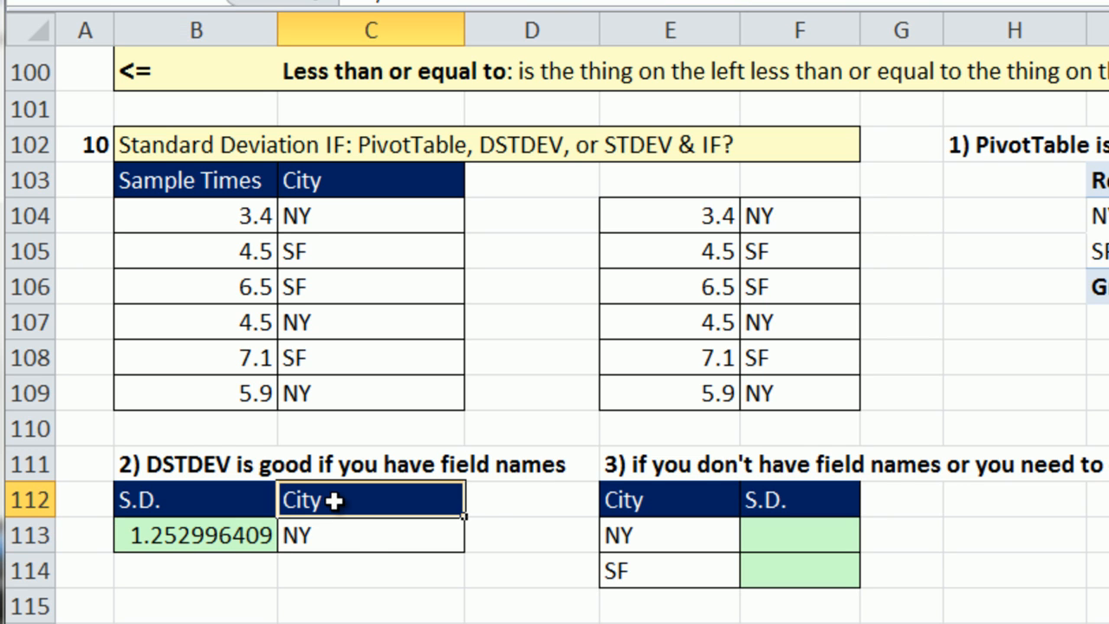
pyautogui.click(370, 535)
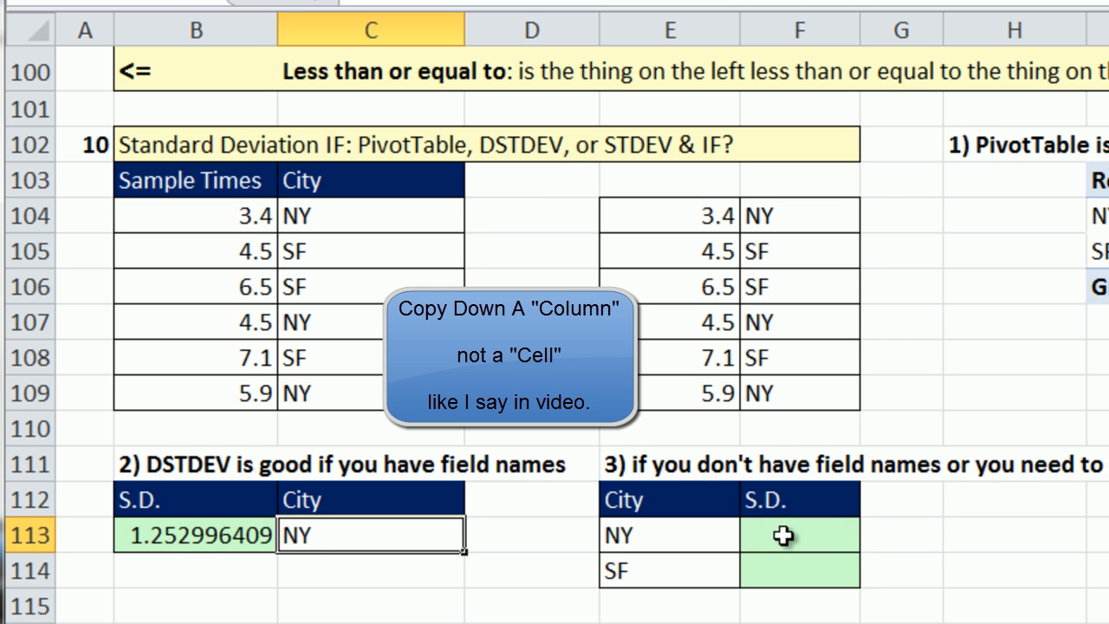
pyautogui.click(799, 534)
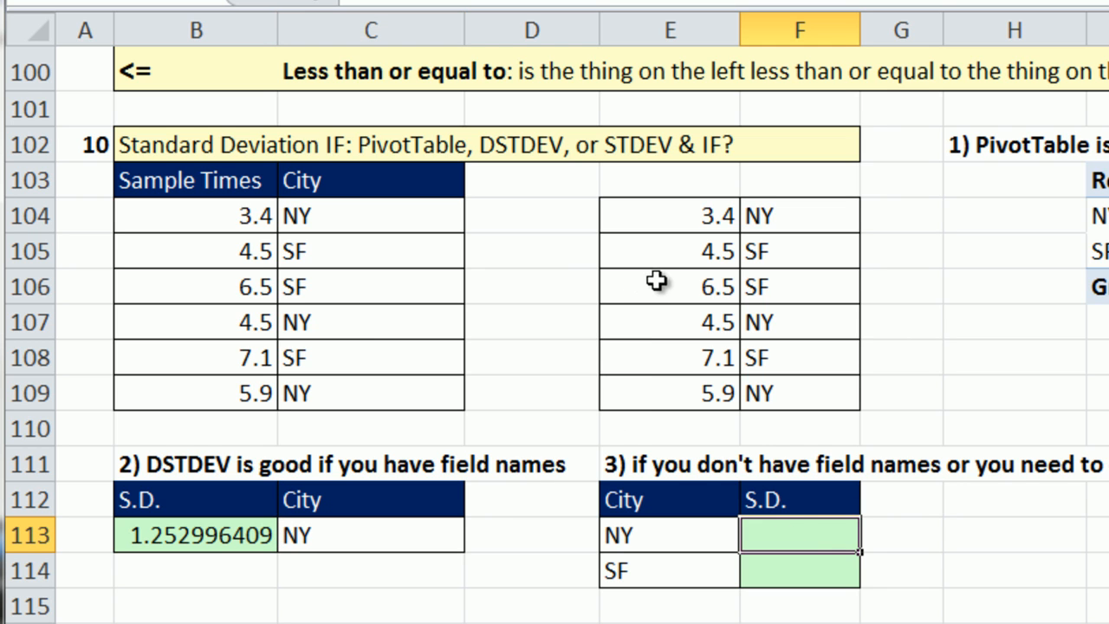
pyautogui.moveTo(719, 357)
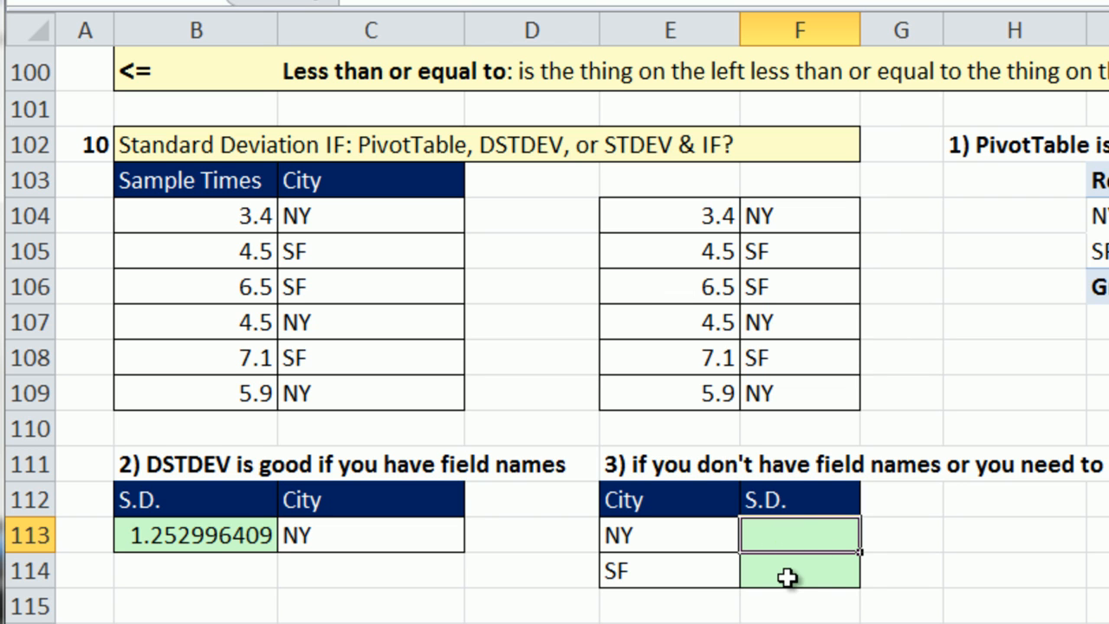
pyautogui.moveTo(819, 553)
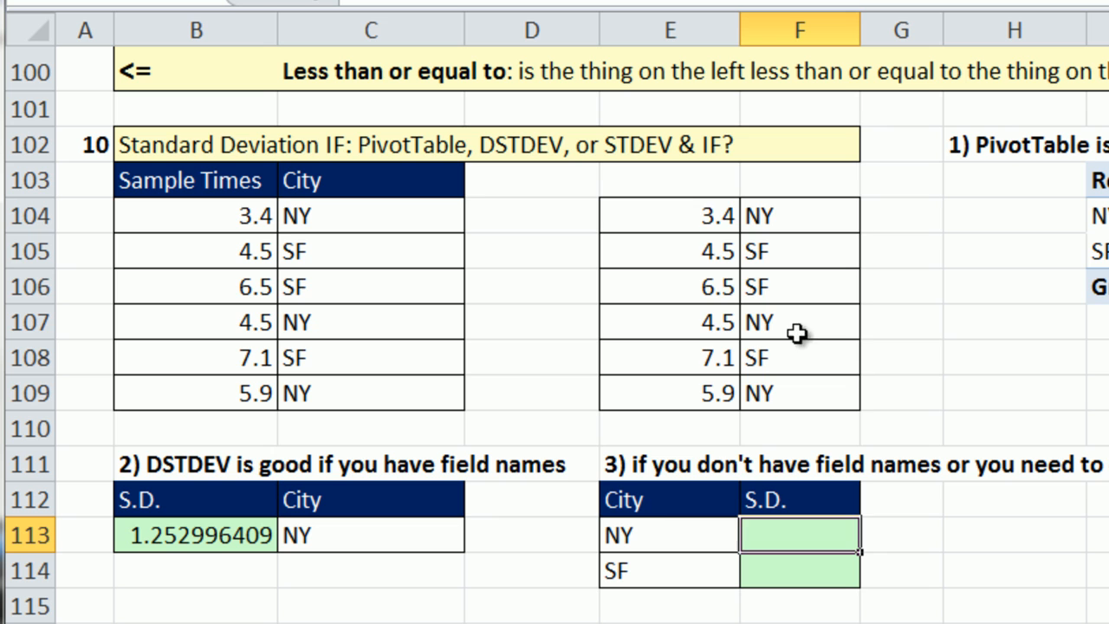
pyautogui.moveTo(669, 214); pyautogui.dragTo(797, 392)
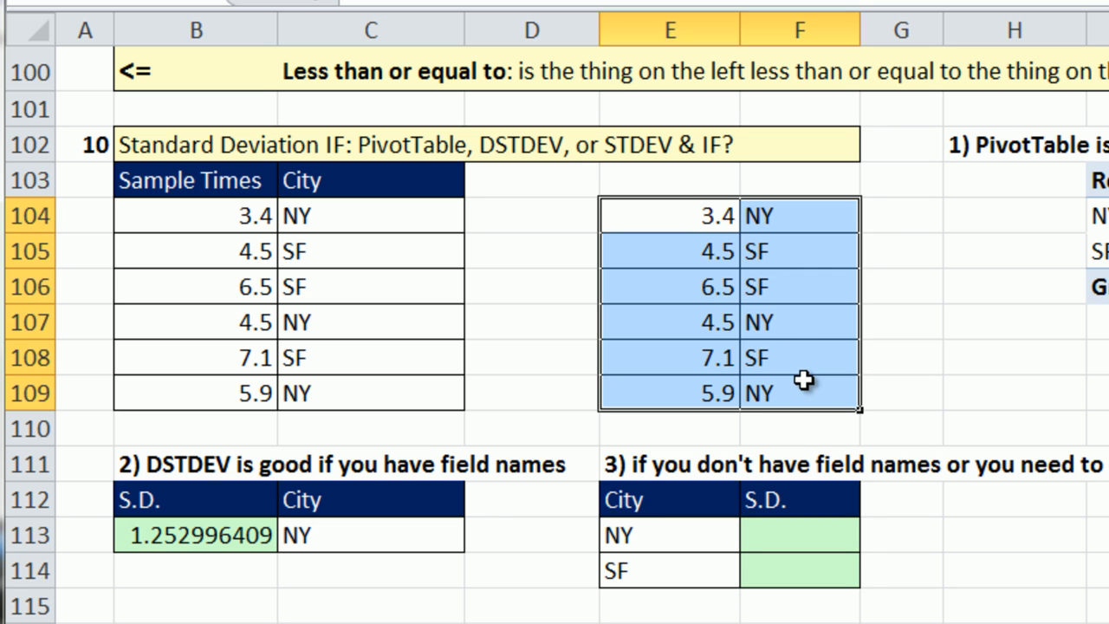
pyautogui.click(799, 180)
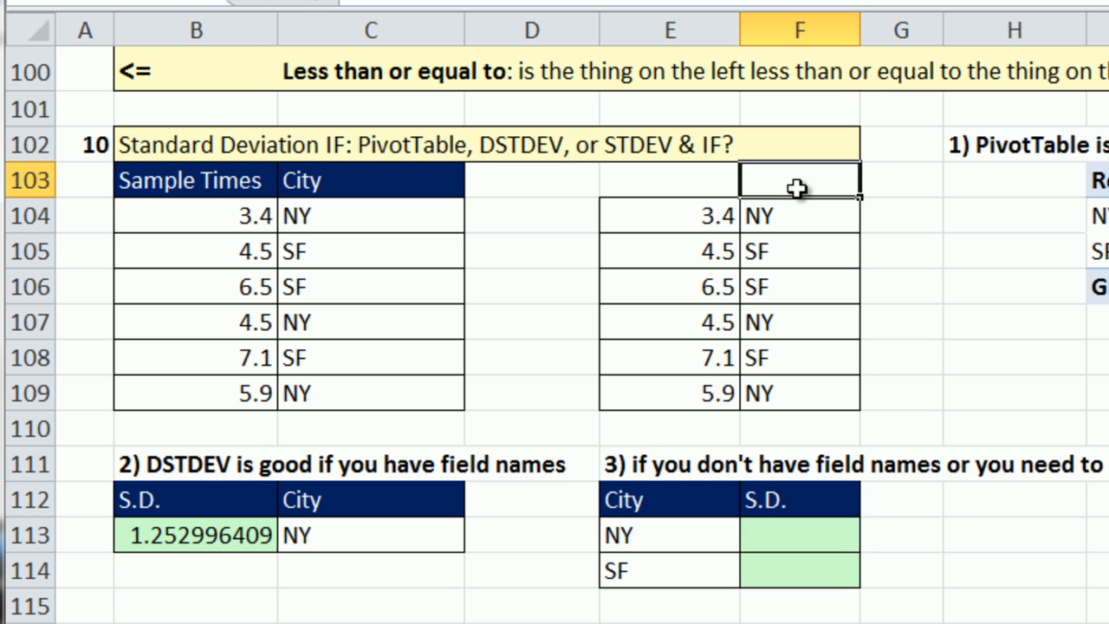
pyautogui.moveTo(249, 592)
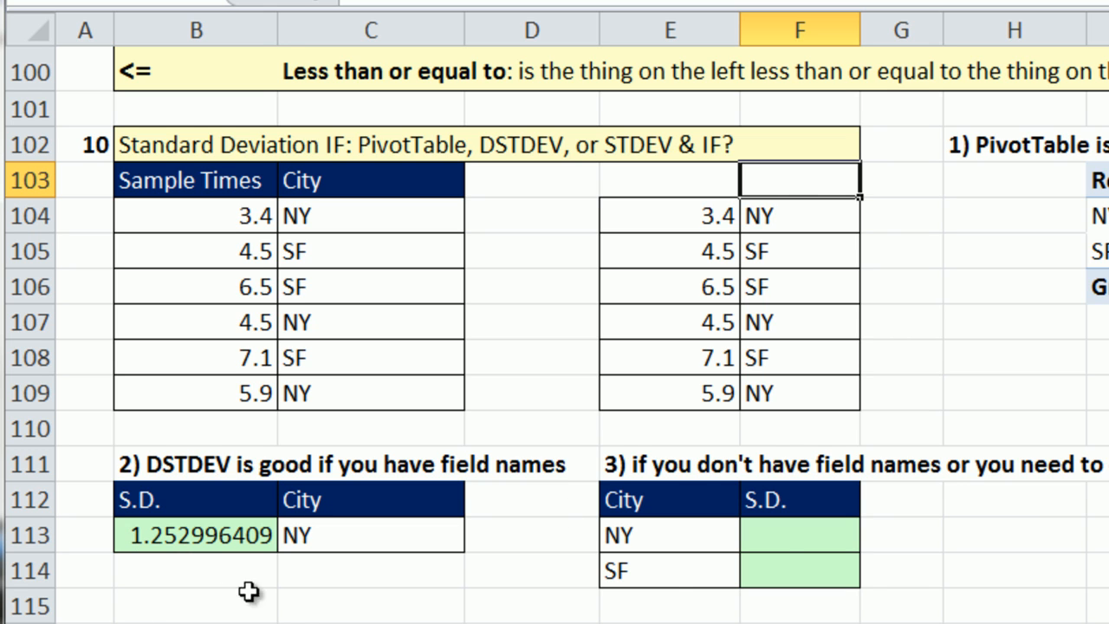
pyautogui.click(799, 534)
pyautogui.write('=st')
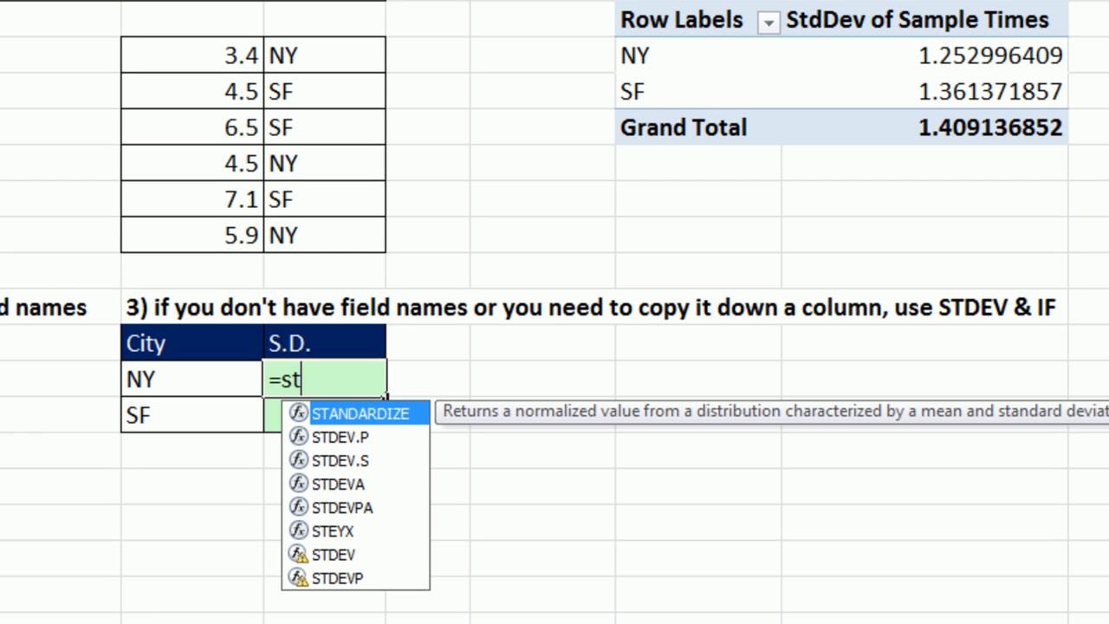
pyautogui.moveTo(346, 576)
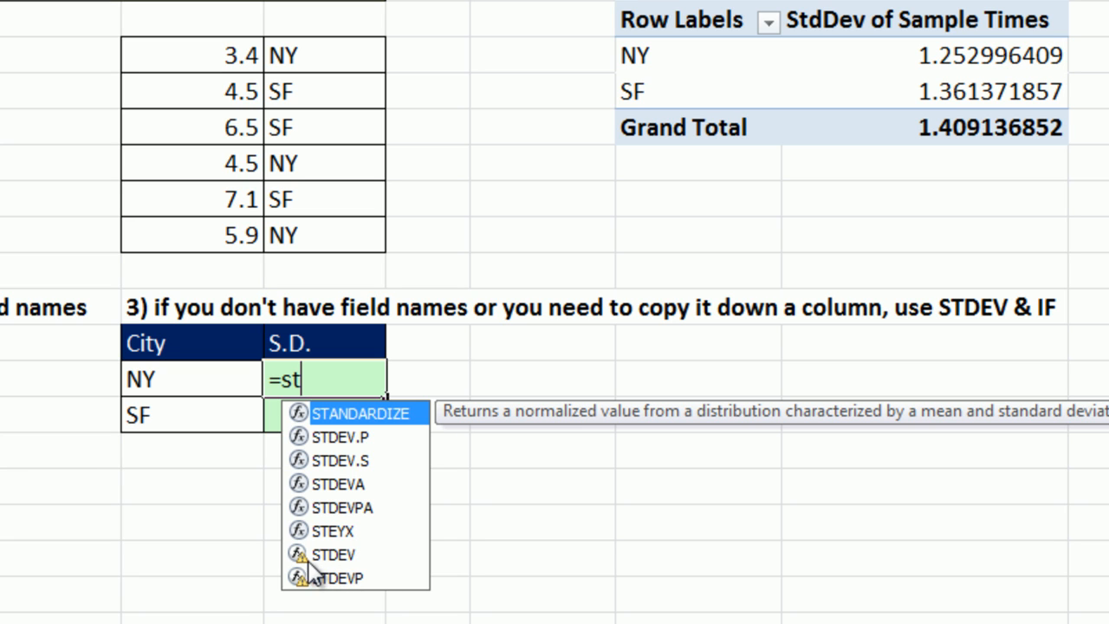
pyautogui.moveTo(403, 572)
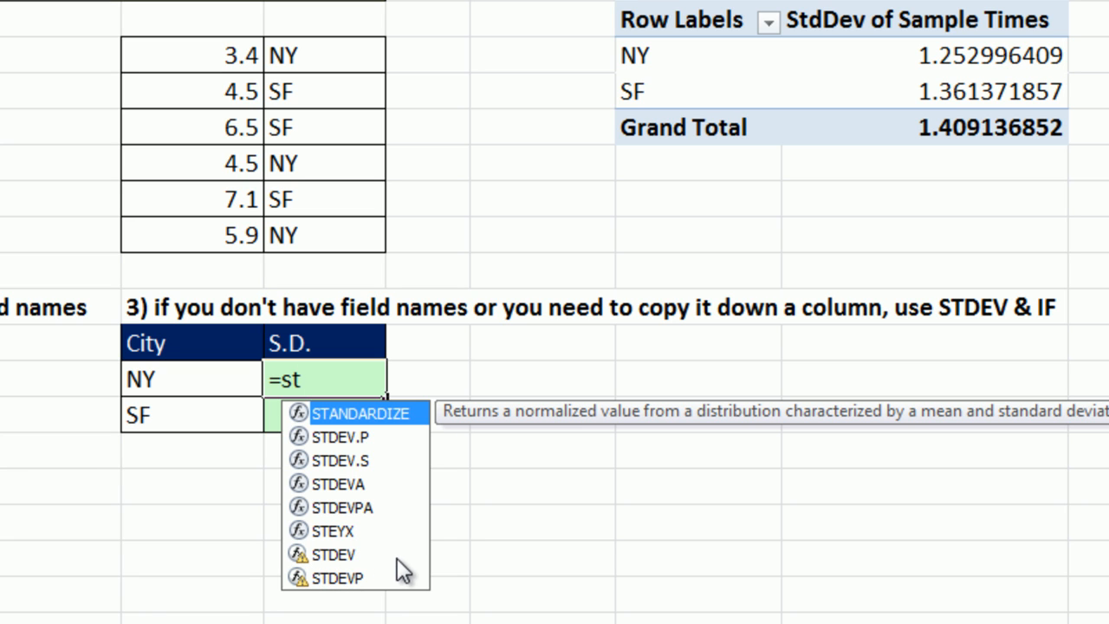
pyautogui.moveTo(351, 594)
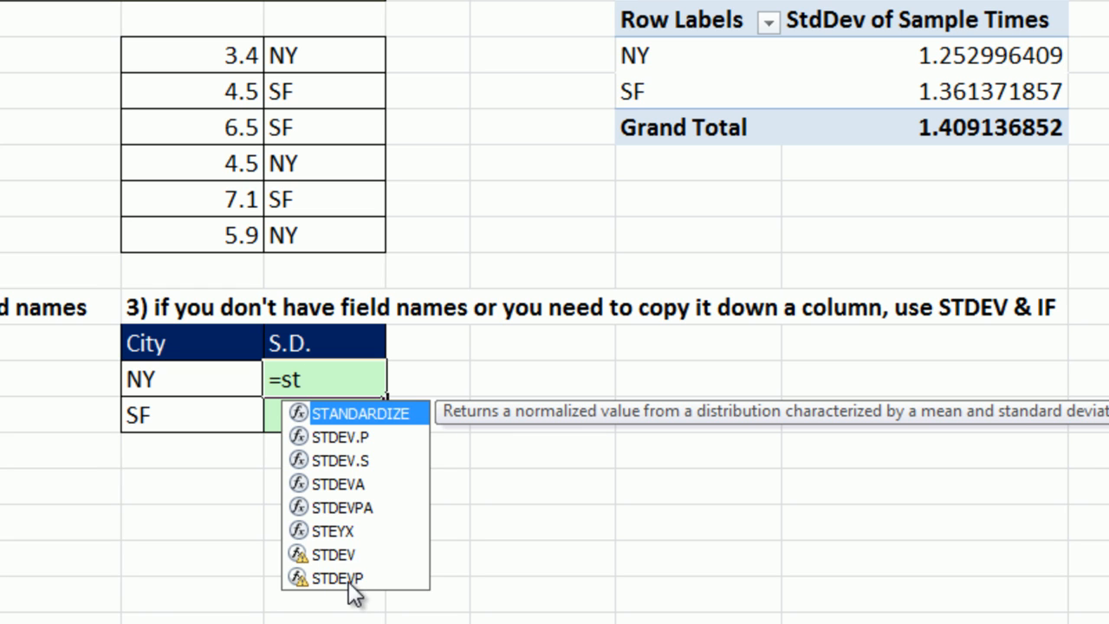
pyautogui.moveTo(362, 471)
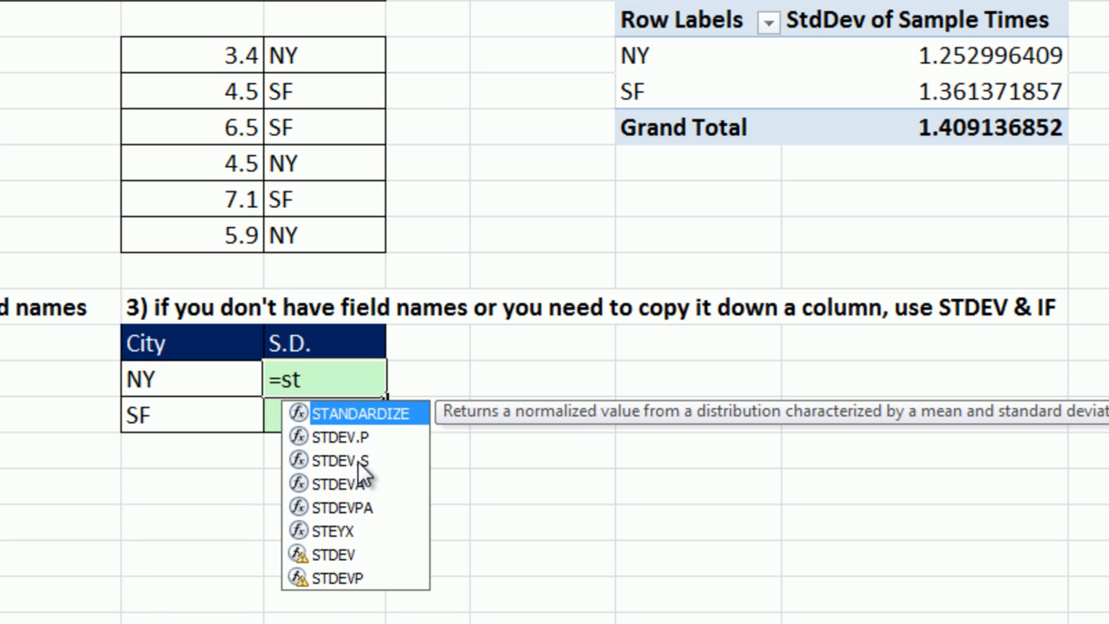
pyautogui.moveTo(351, 477)
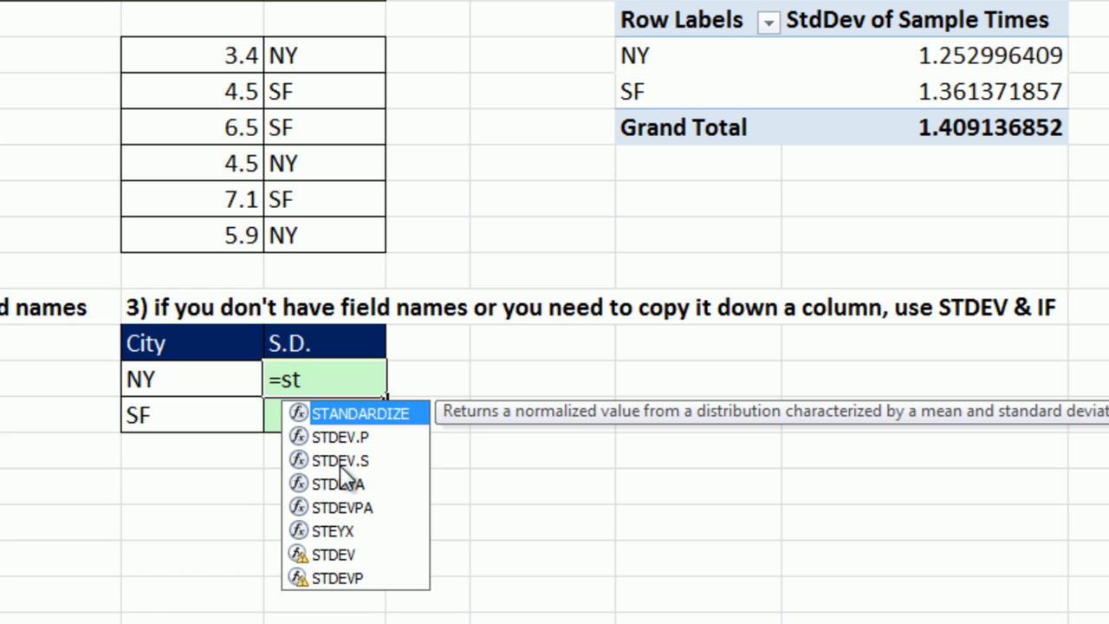
pyautogui.moveTo(377, 481)
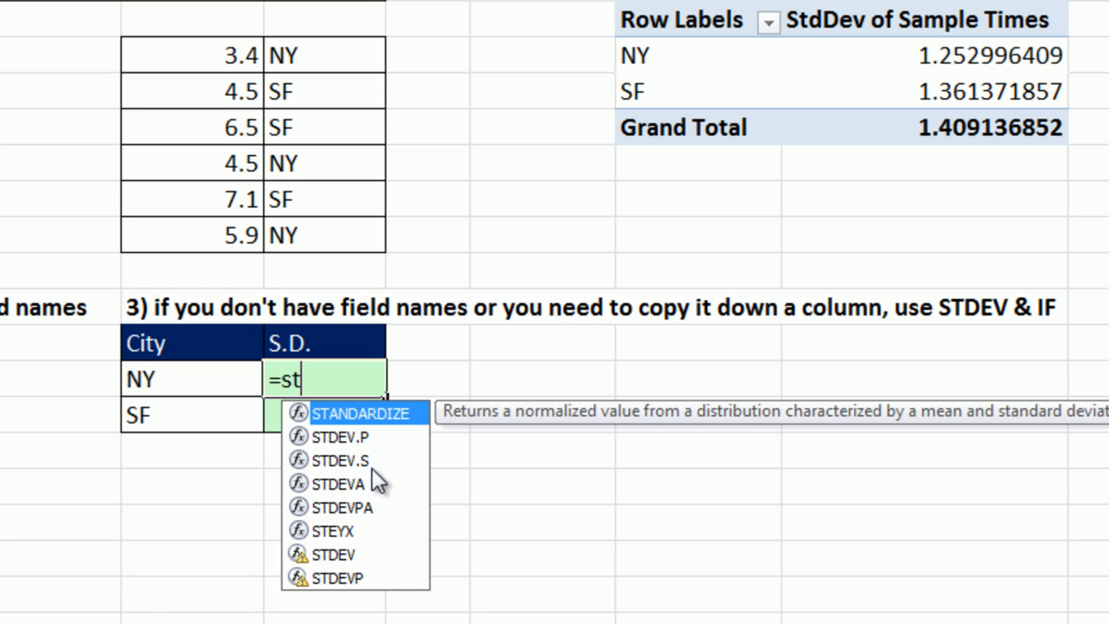
pyautogui.moveTo(371, 475)
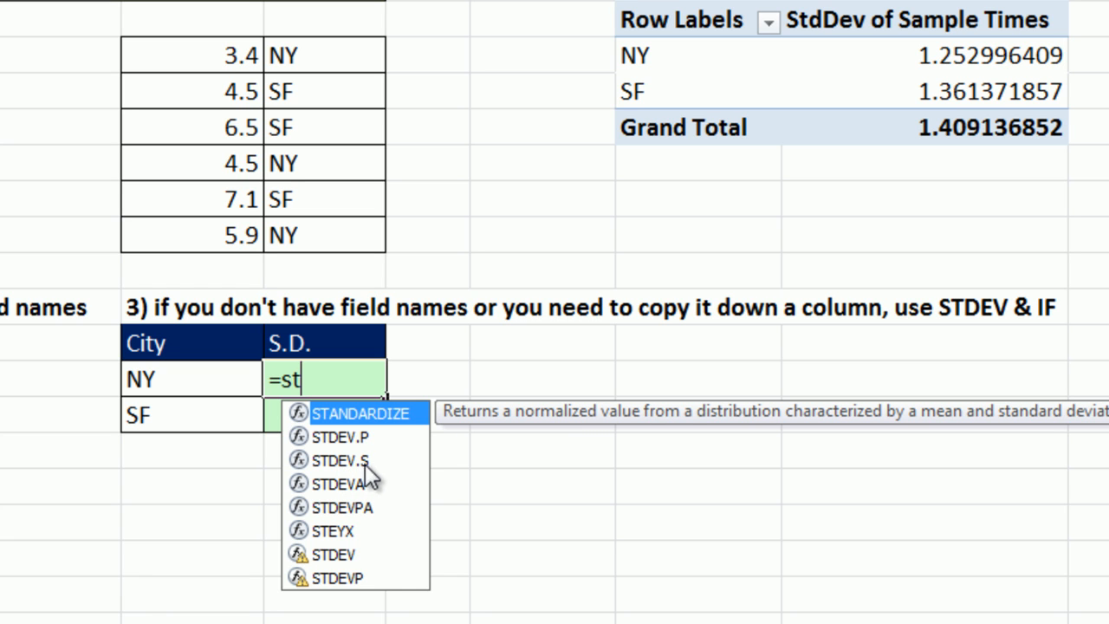
pyautogui.moveTo(351, 475)
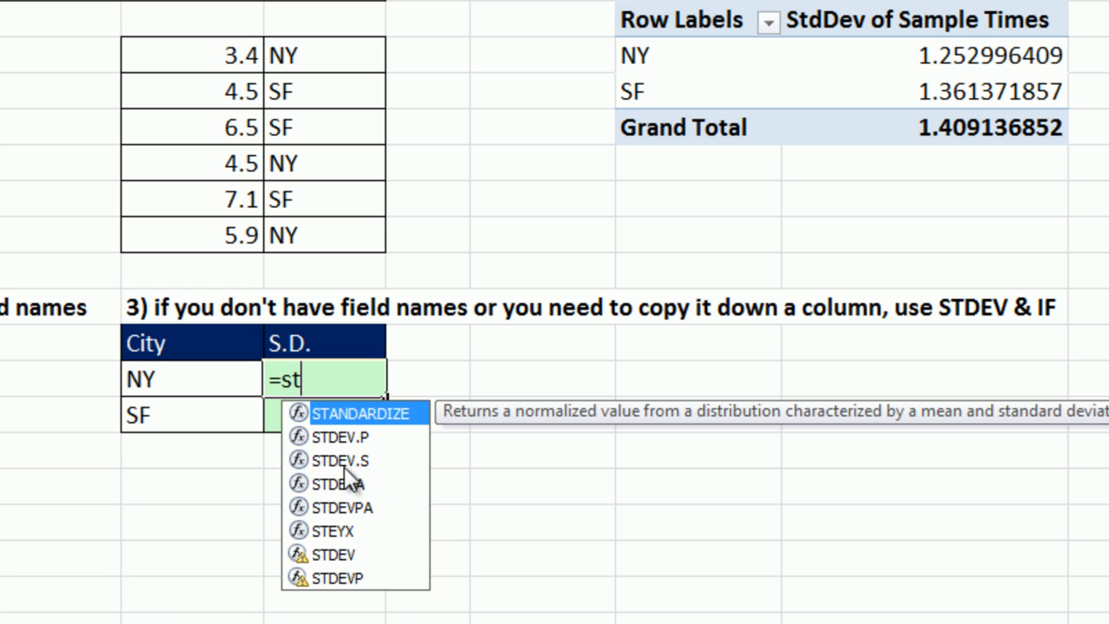
pyautogui.moveTo(325, 472)
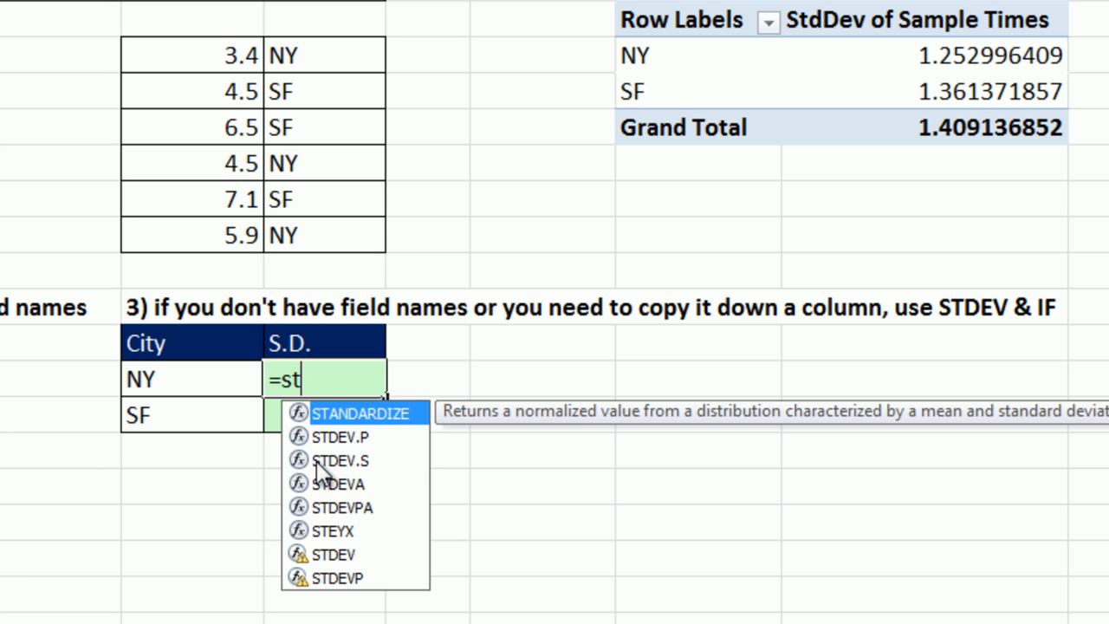
# Enter =STDEV.S(IF($F$104:$F$109=E113,$E$104:$E$109)) in F113 for NY sample times.
pyautogui.doubleClick(340, 460)
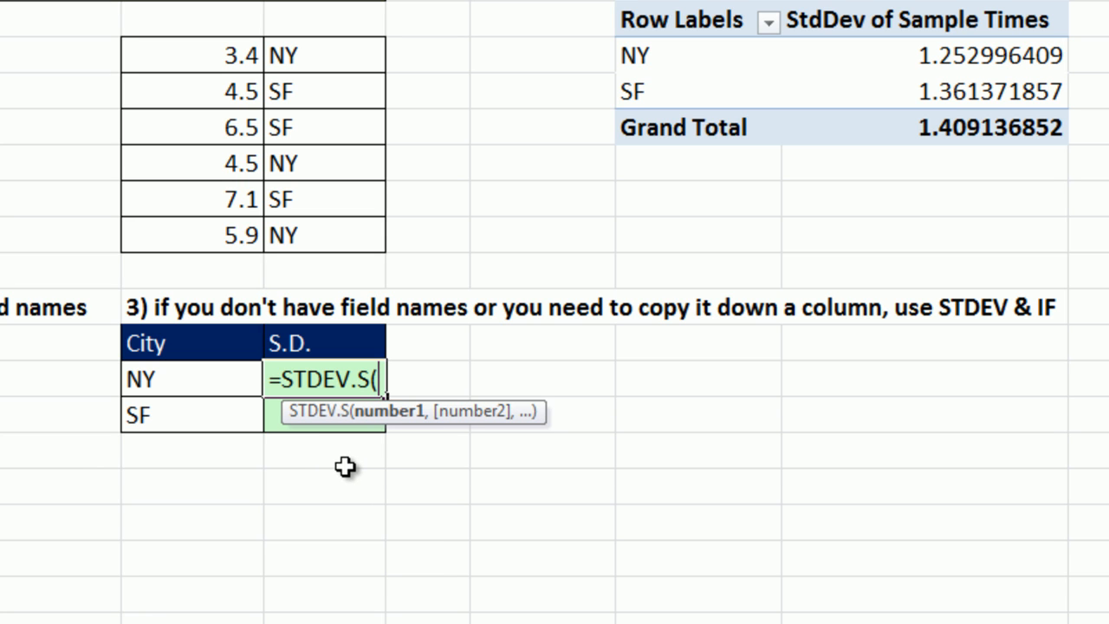
pyautogui.write('if')
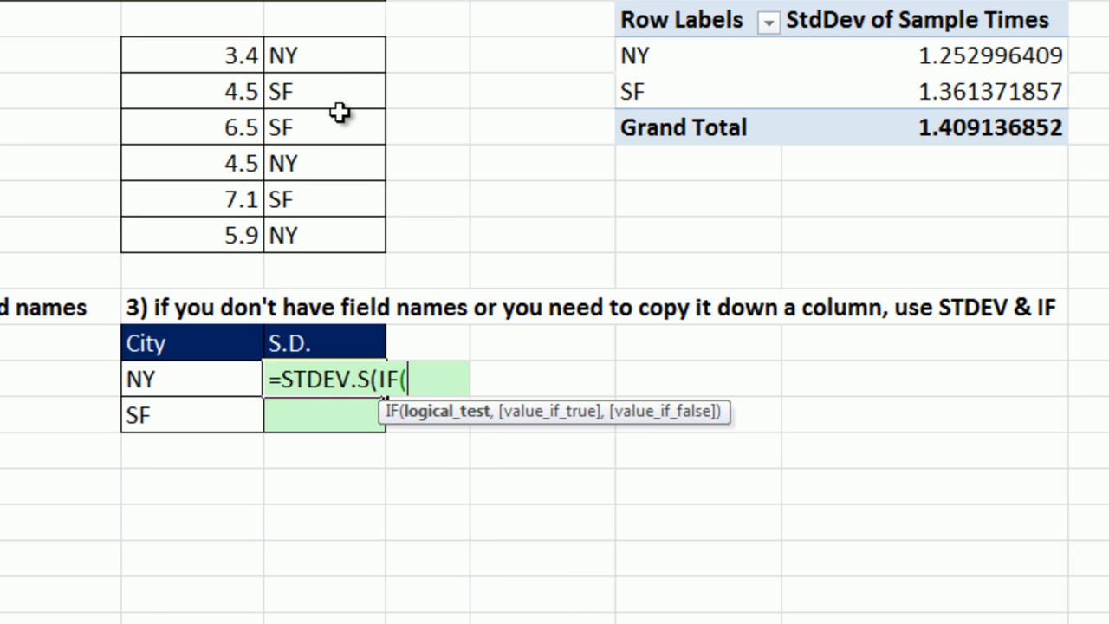
pyautogui.moveTo(303, 47)
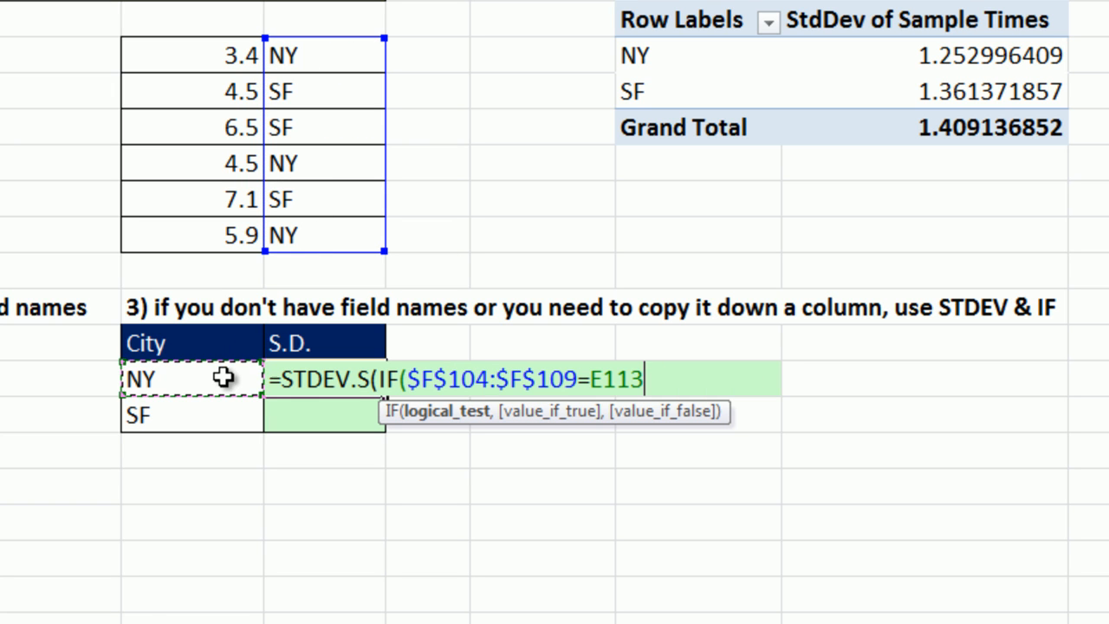
pyautogui.write(',$E$104:$E$109')
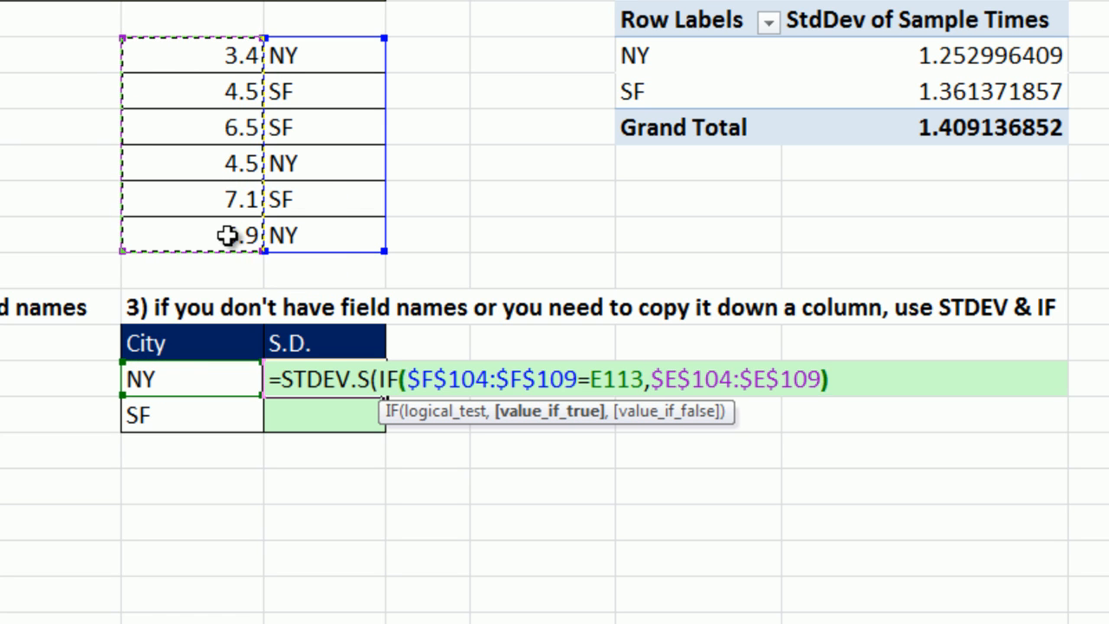
pyautogui.write(')}')
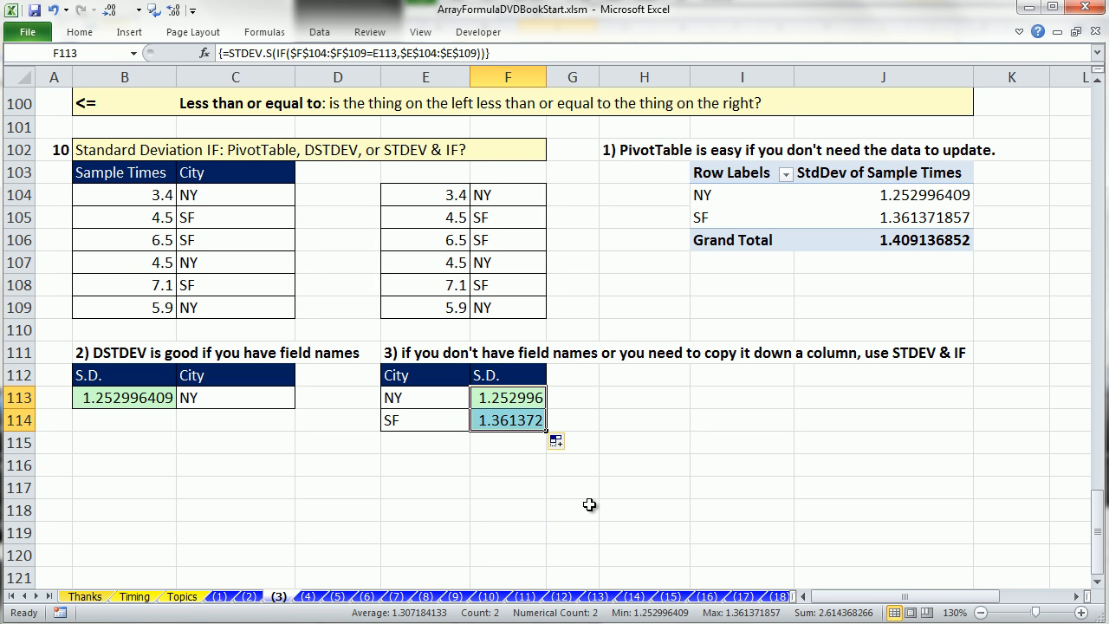
pyautogui.moveTo(828, 266)
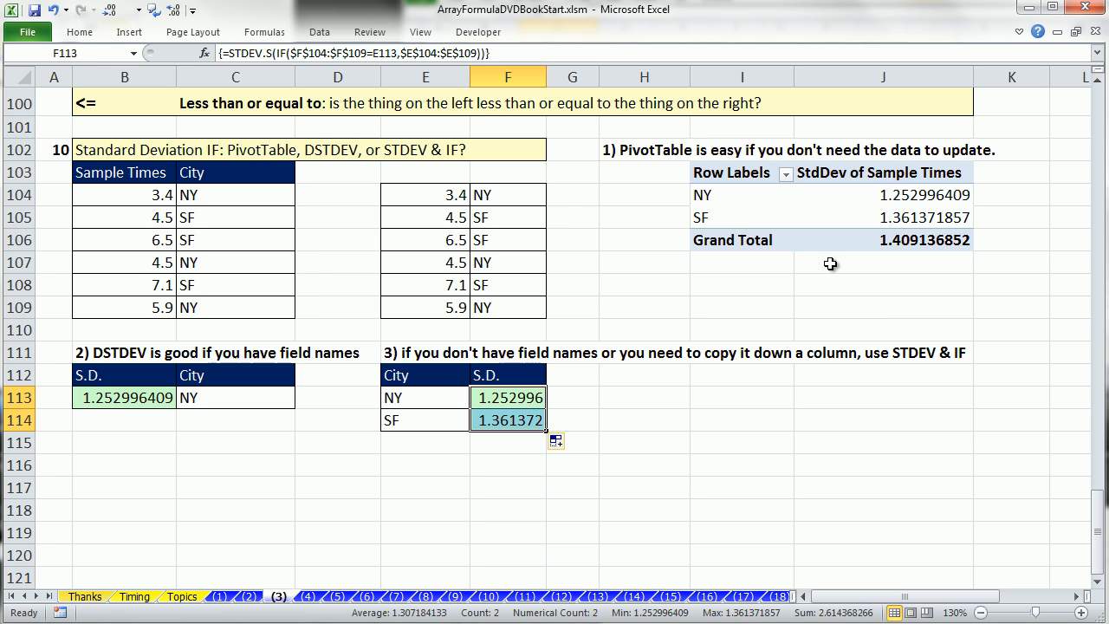
pyautogui.moveTo(727, 185)
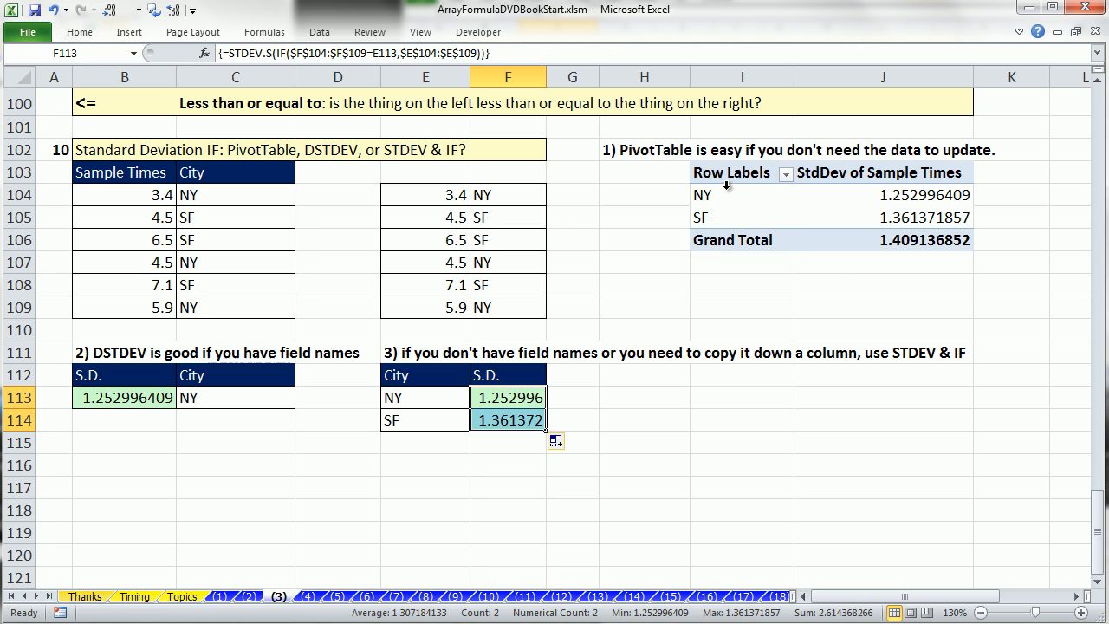
pyautogui.moveTo(847, 258)
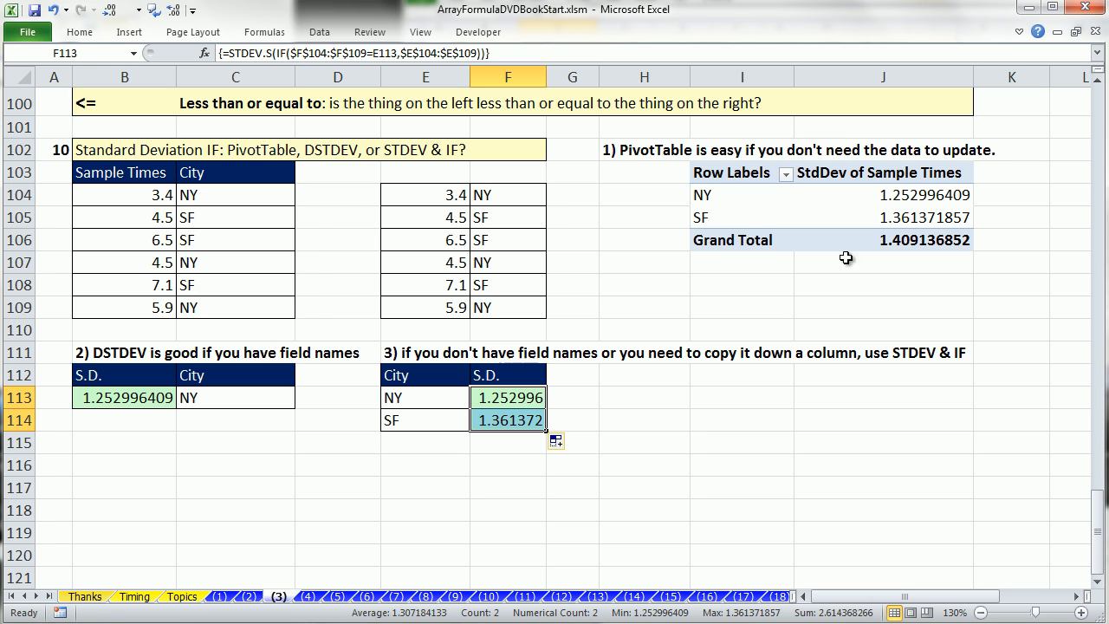
pyautogui.moveTo(899, 266)
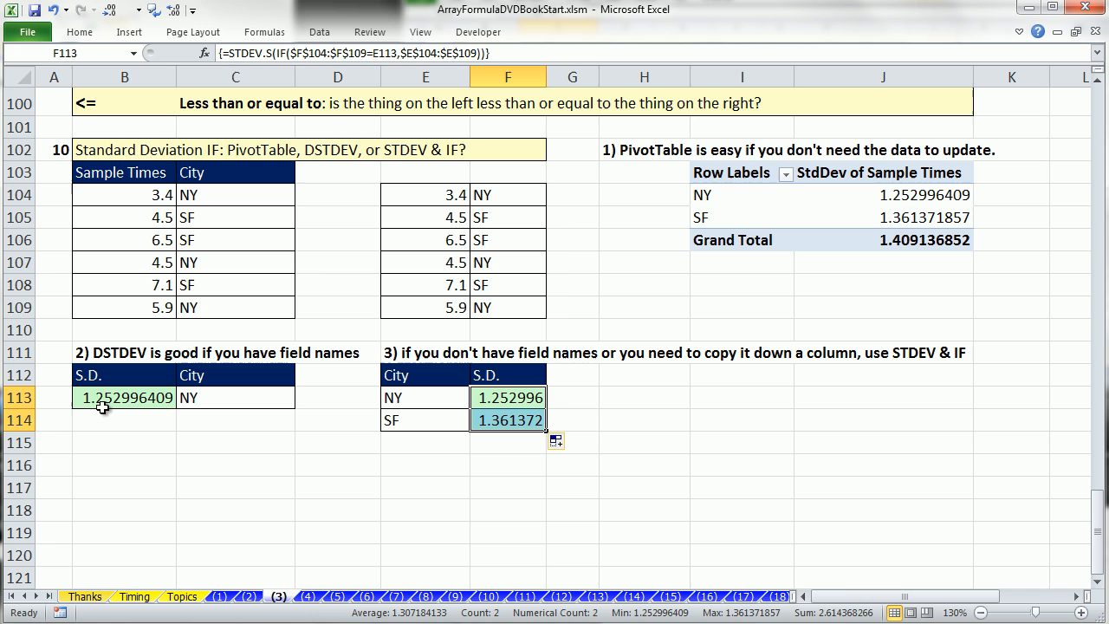
# Compare with B113's DSTDEV formula and retype the STDEV.S(IF) formula in F113.
pyautogui.click(124, 397)
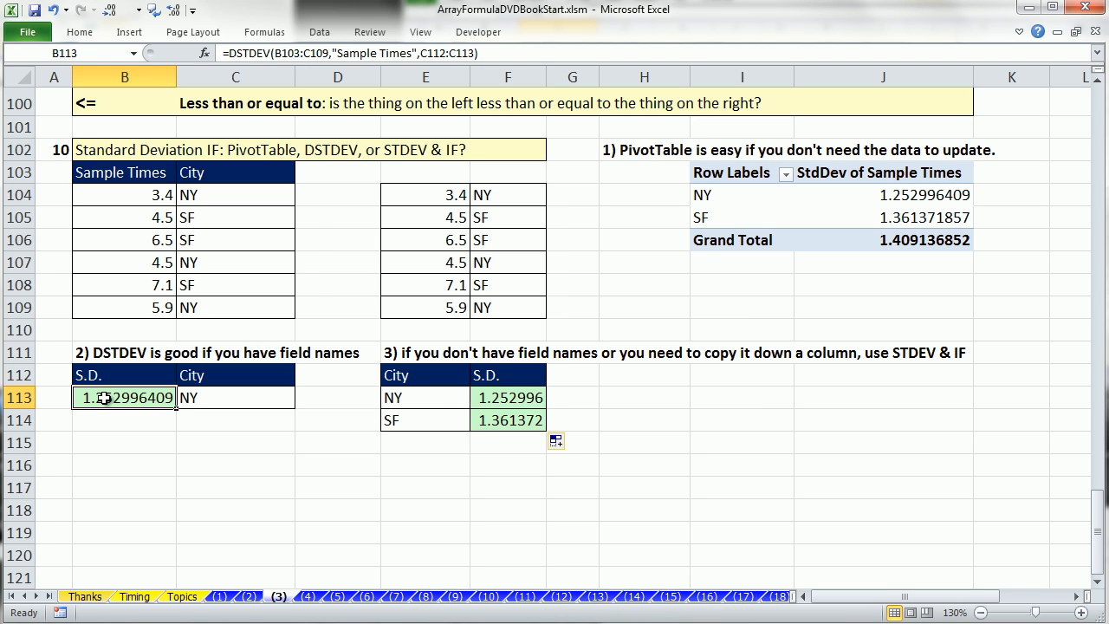
pyautogui.moveTo(490, 398)
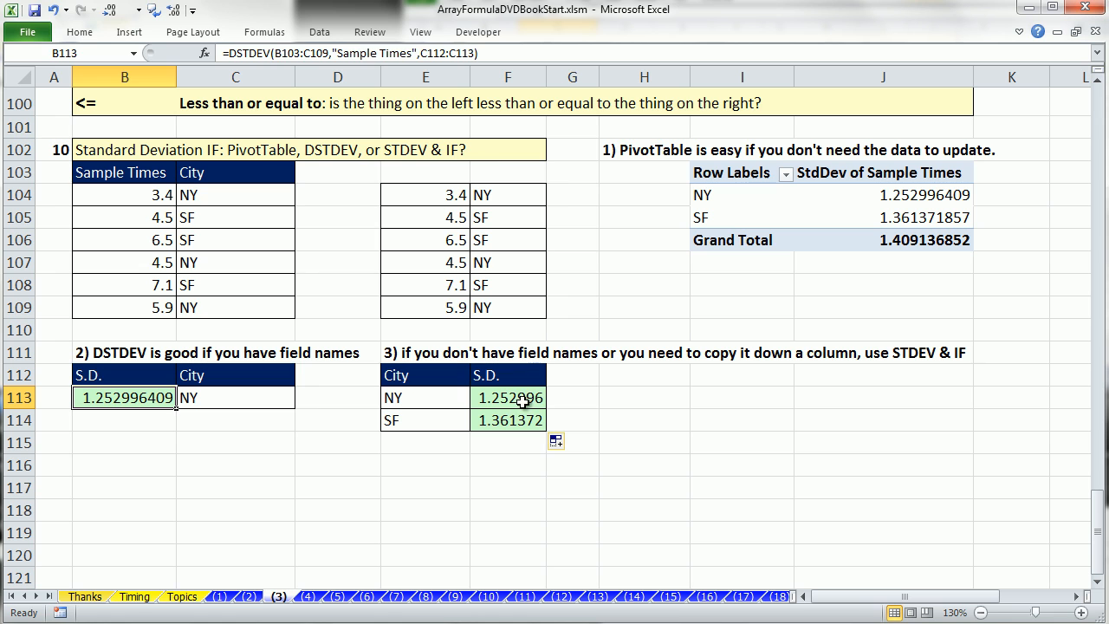
pyautogui.write('=STDEV.S(IF($F$104:$F$109=E113,$E$104:$E$109))}')
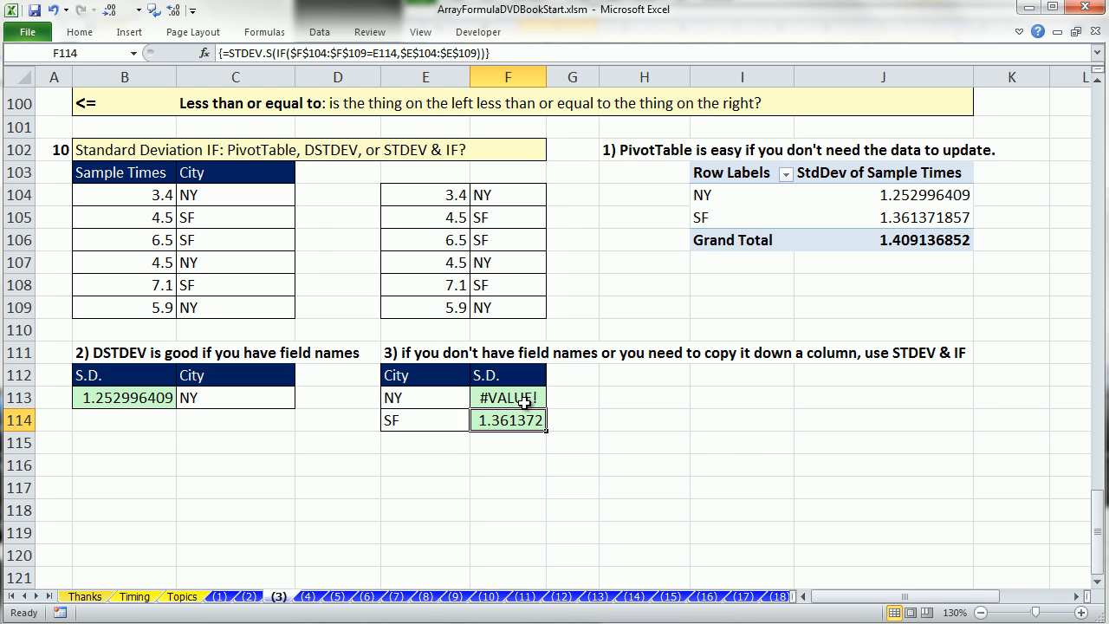
pyautogui.doubleClick(508, 397)
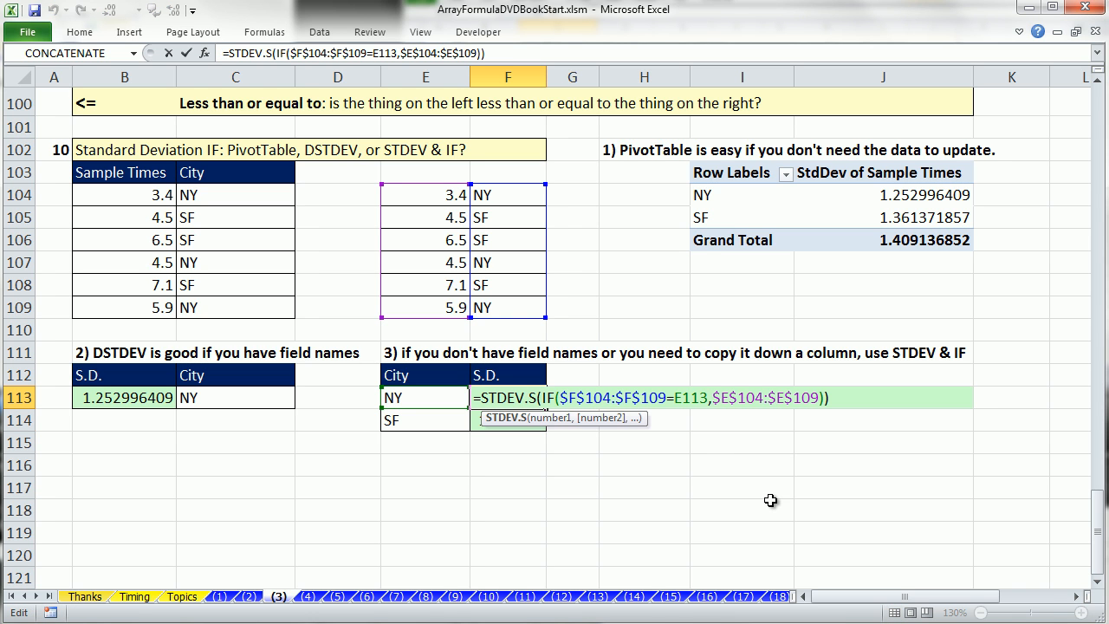
pyautogui.press('ctrl+shift+enter')
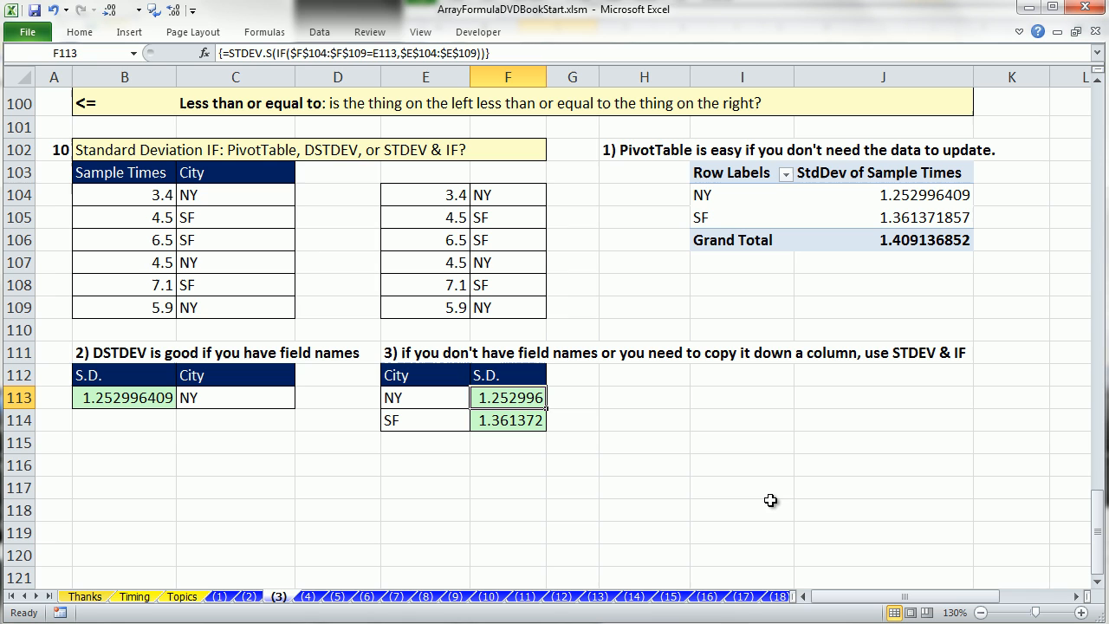
pyautogui.moveTo(844, 509)
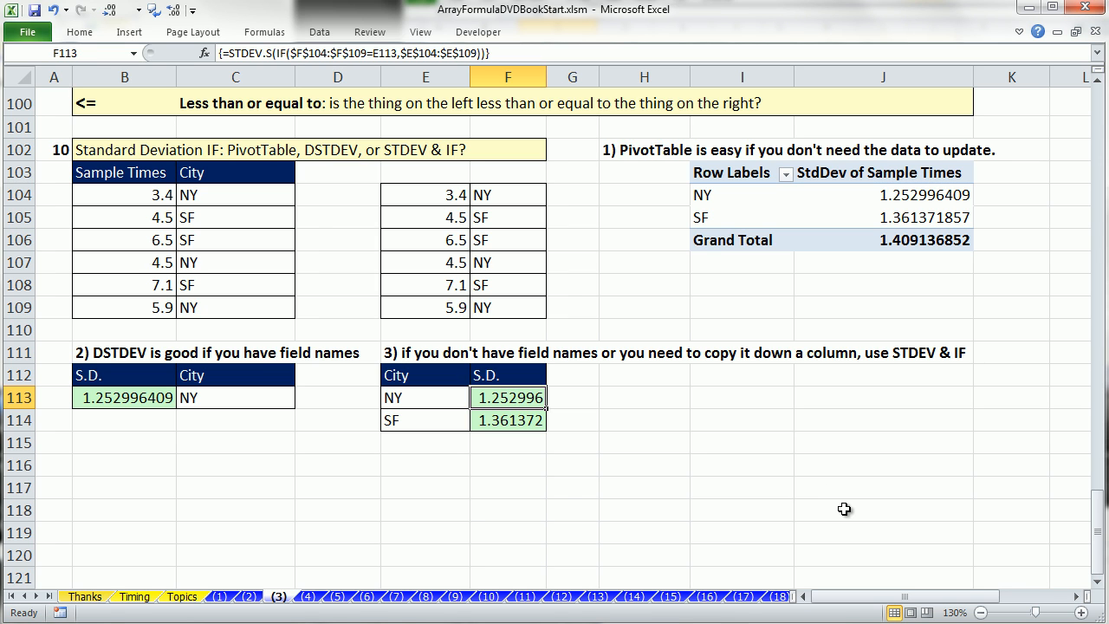
pyautogui.moveTo(306, 593)
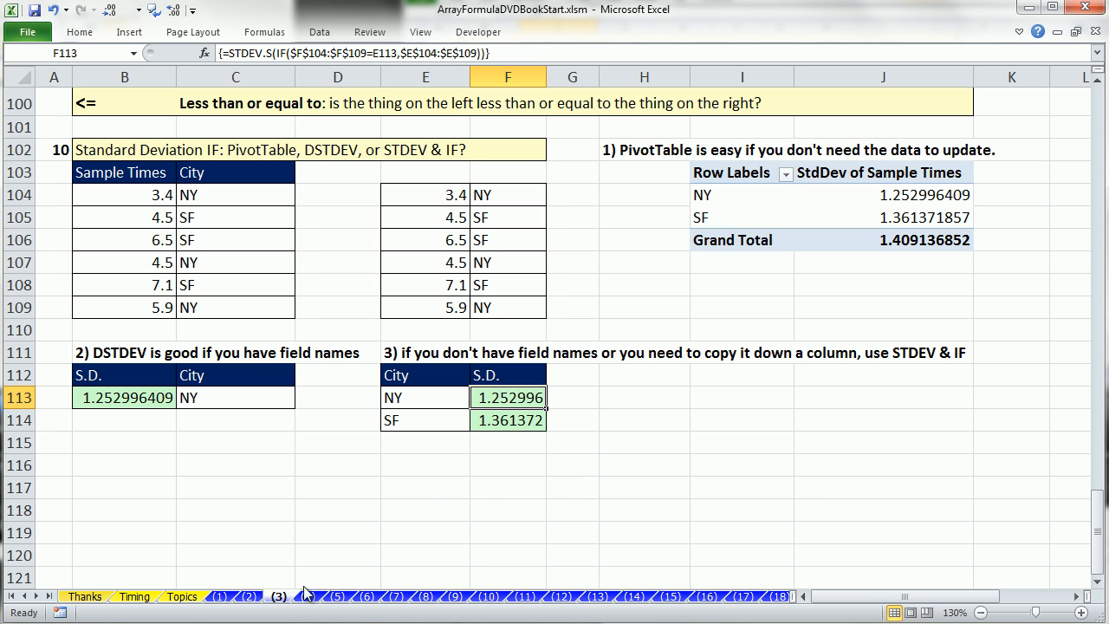